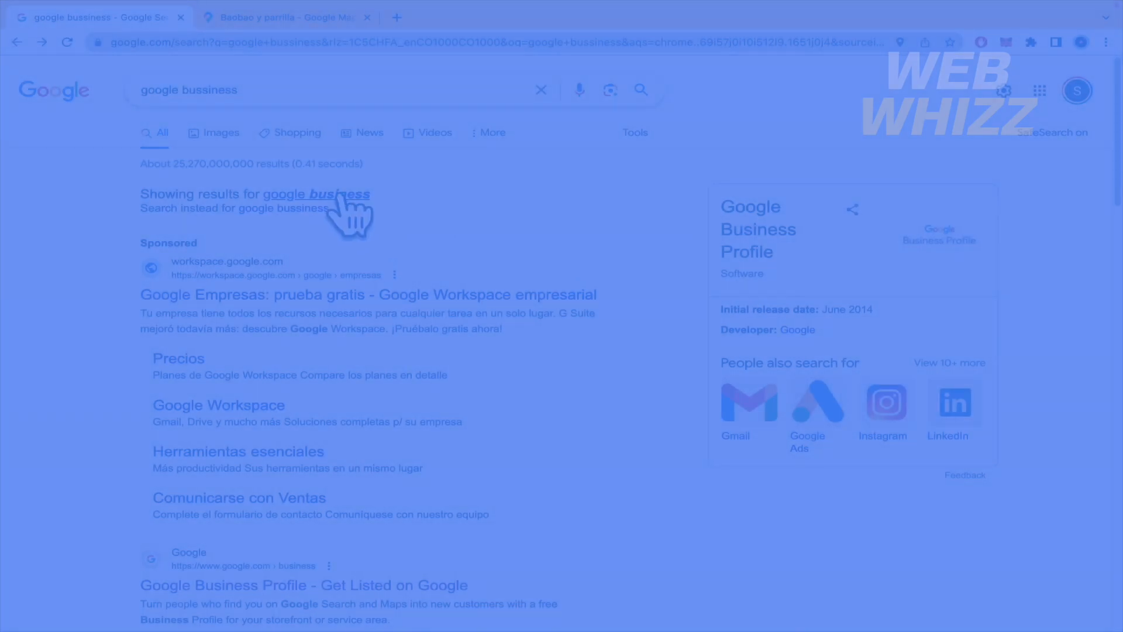
# Step: Accept the 'google business' spelling correction and scroll down to the Google Business Profile result
pyautogui.click(316, 193)
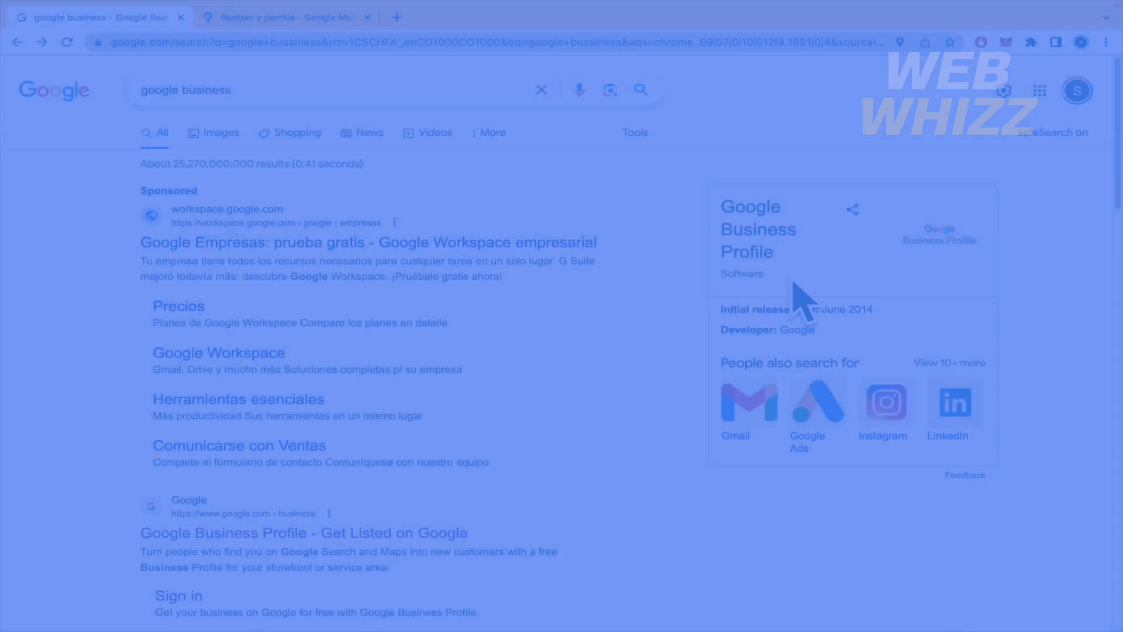
pyautogui.moveTo(602, 451)
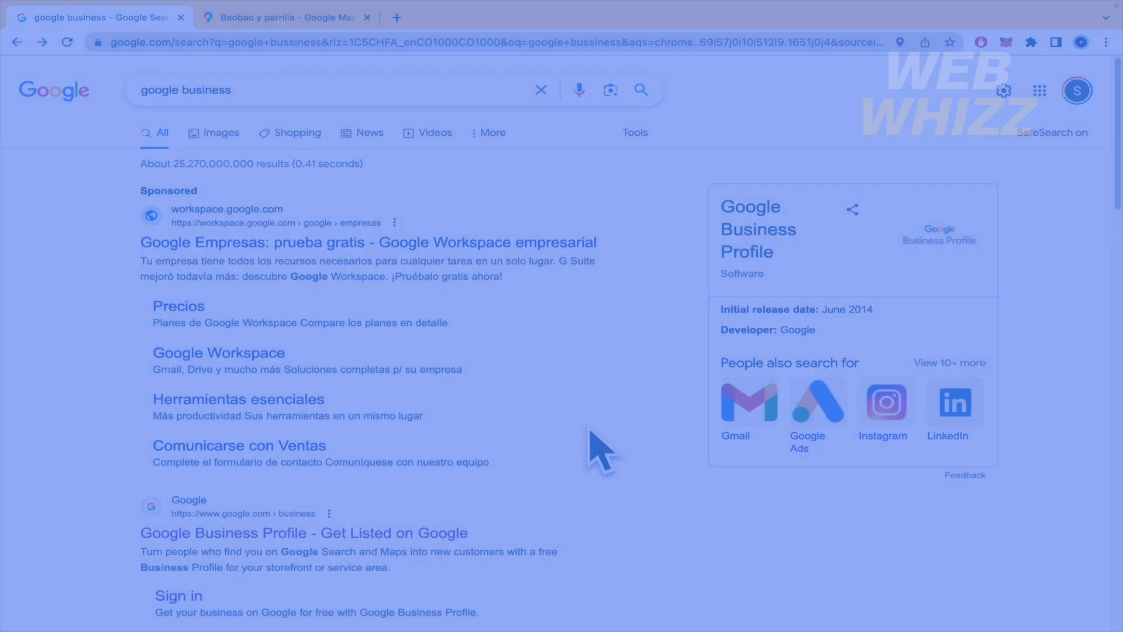
pyautogui.scroll(-3)
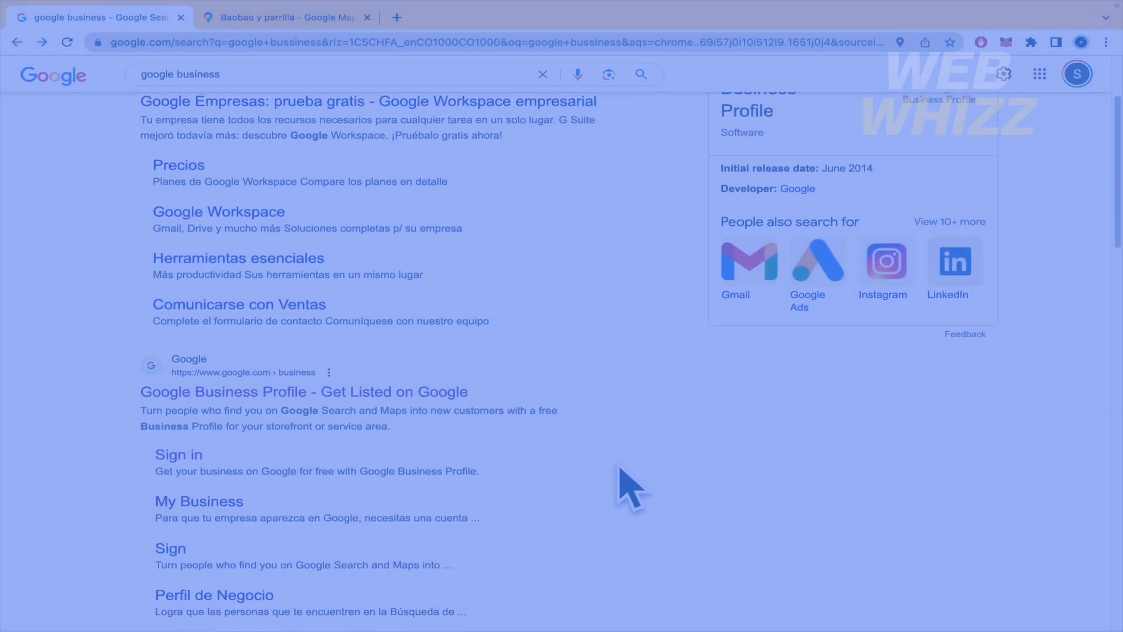
pyautogui.scroll(-3)
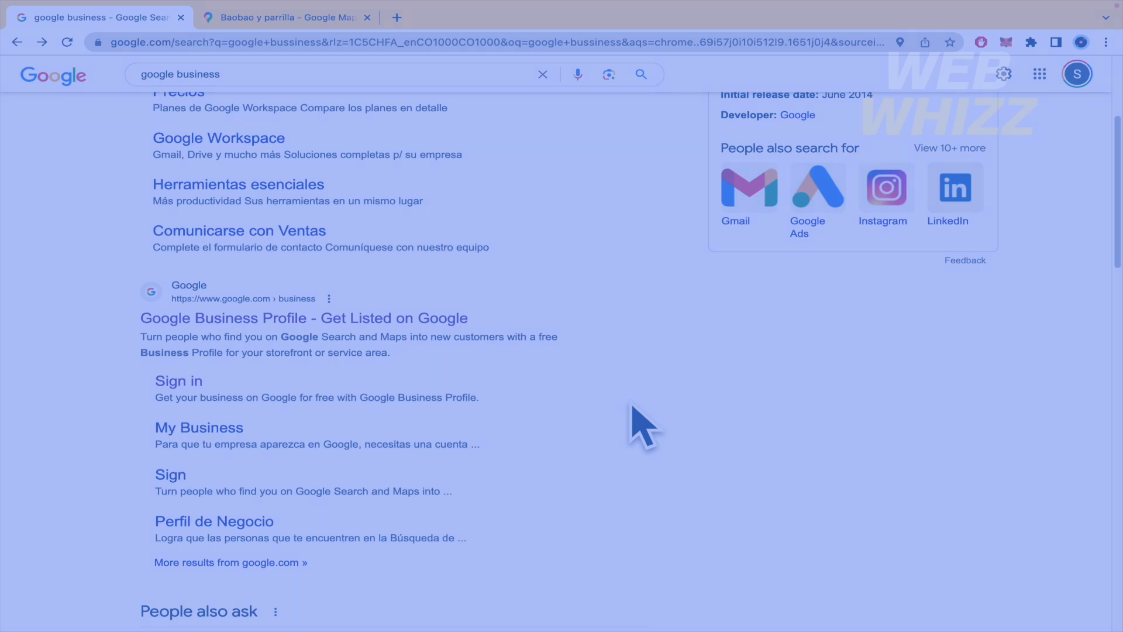
pyautogui.moveTo(655, 423)
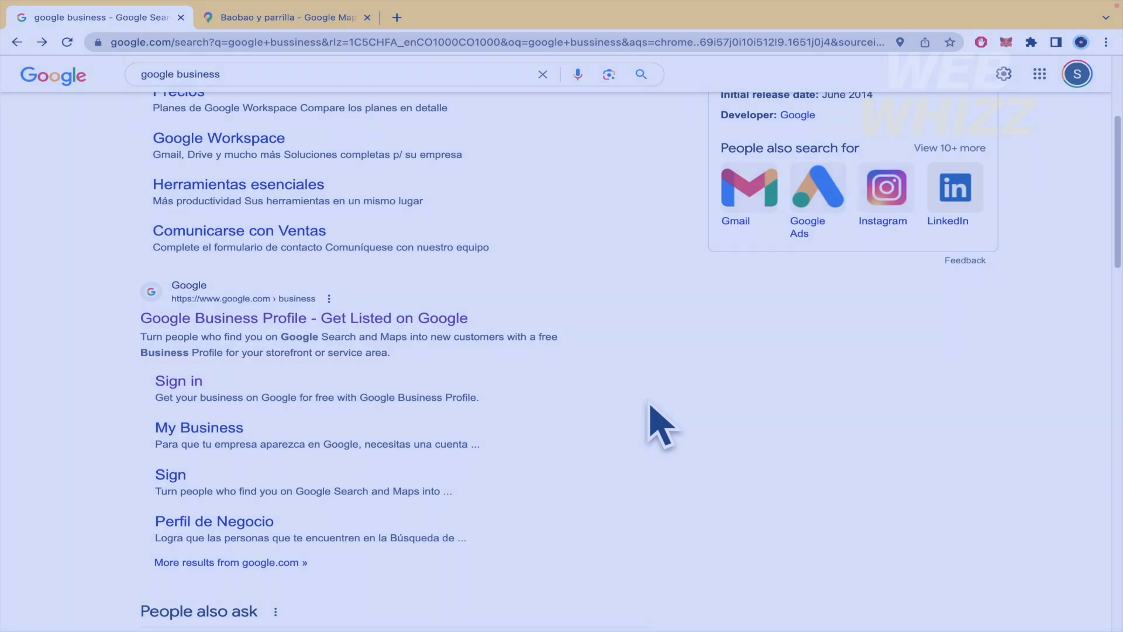
pyautogui.scroll(-3)
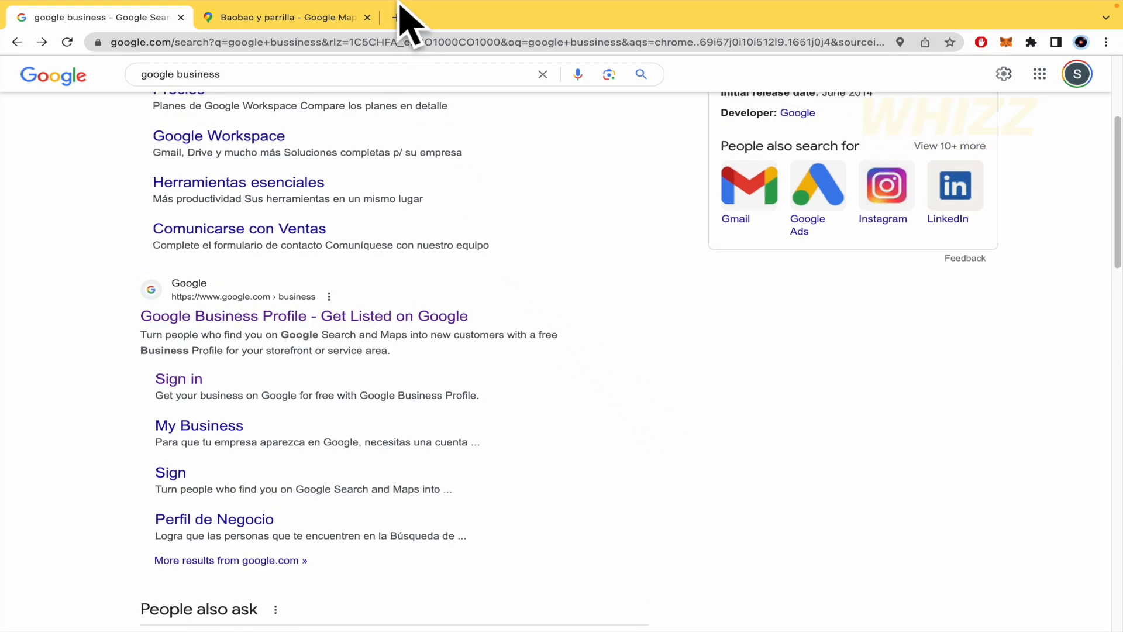
# Step: Search 'baobao y parrilla' and open the restaurant's Google Maps place page from its business panel
pyautogui.write('baobao y parrilla')
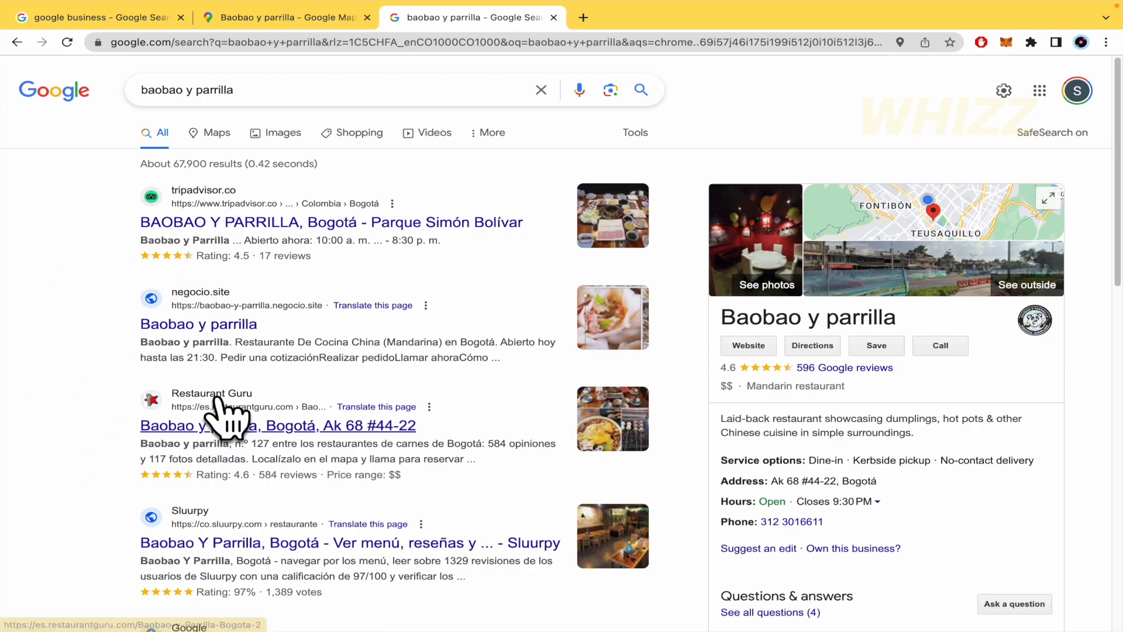
pyautogui.scroll(-3)
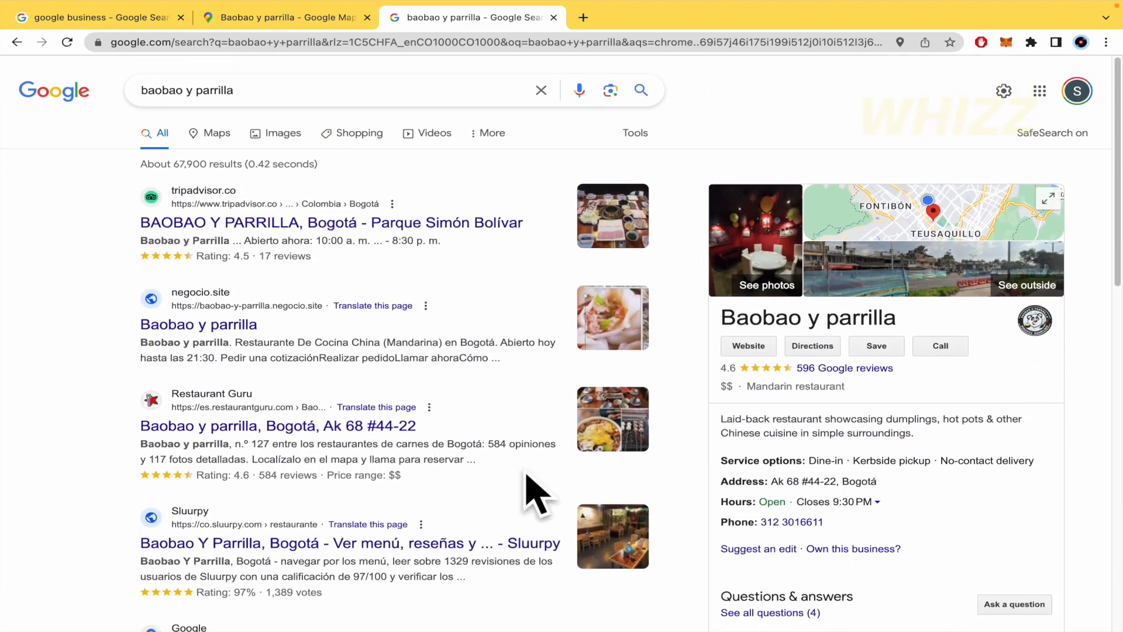
pyautogui.scroll(-3)
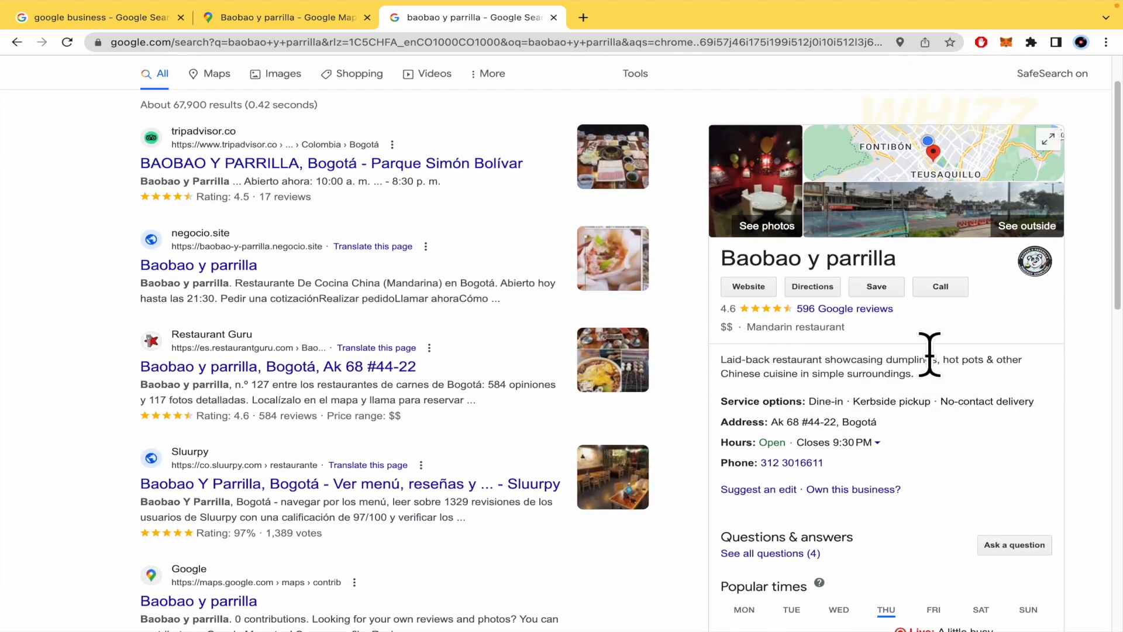
pyautogui.moveTo(964, 169)
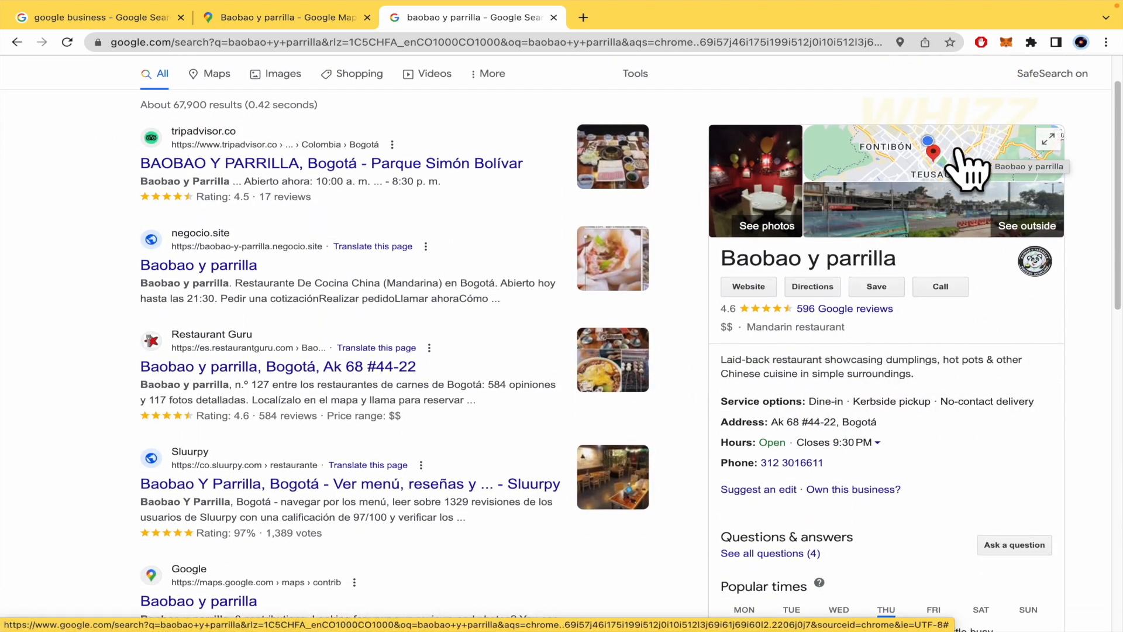
pyautogui.moveTo(935, 169)
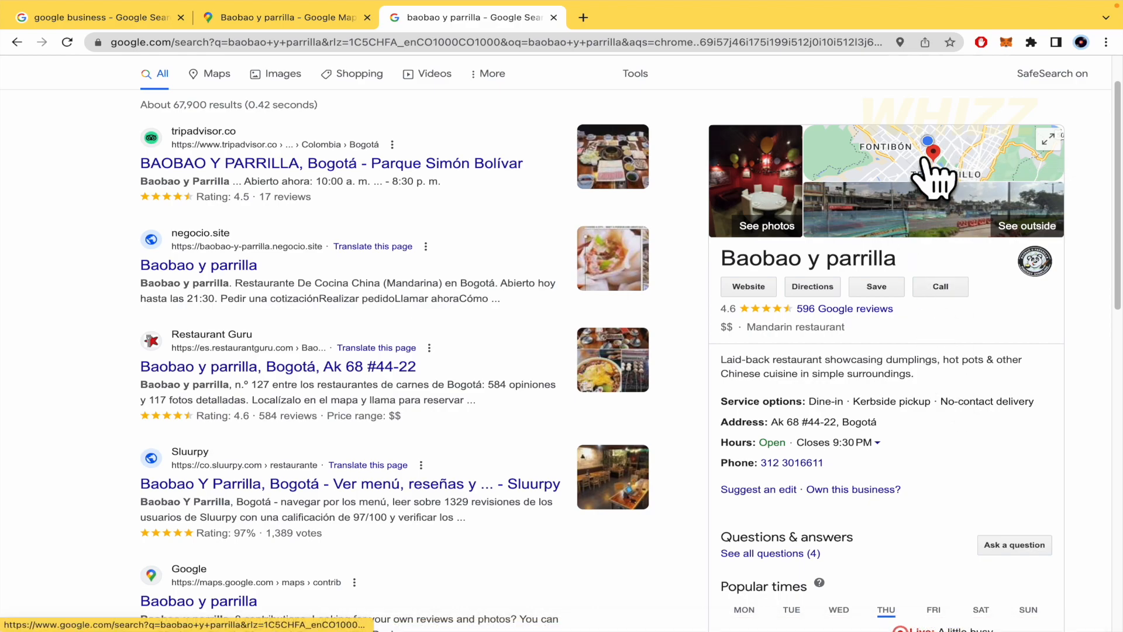
pyautogui.click(932, 157)
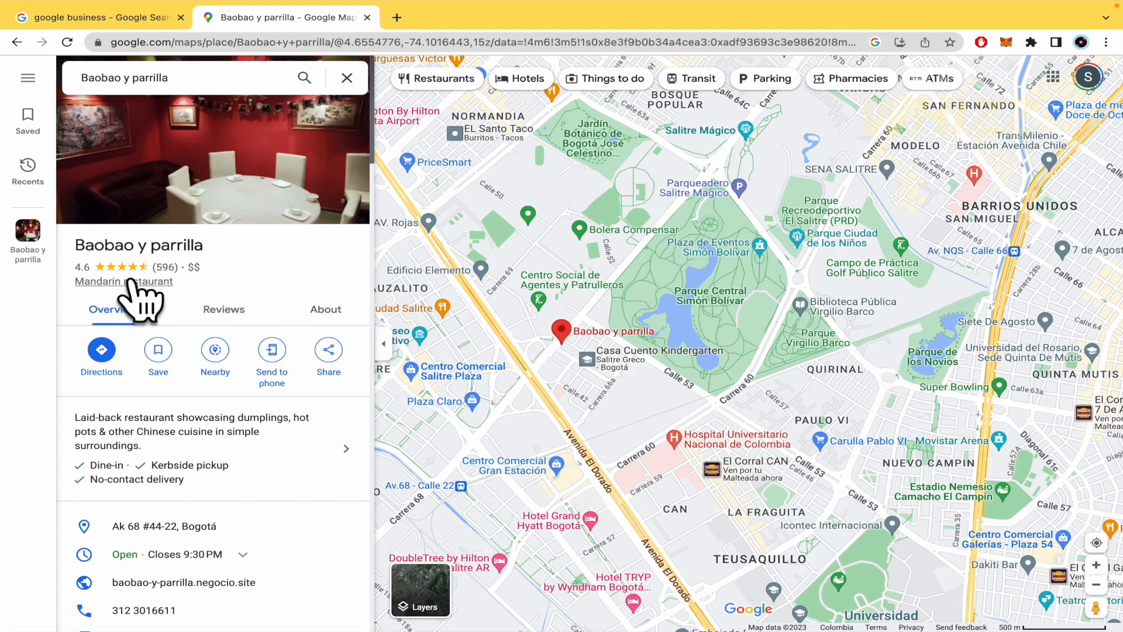
pyautogui.scroll(-3)
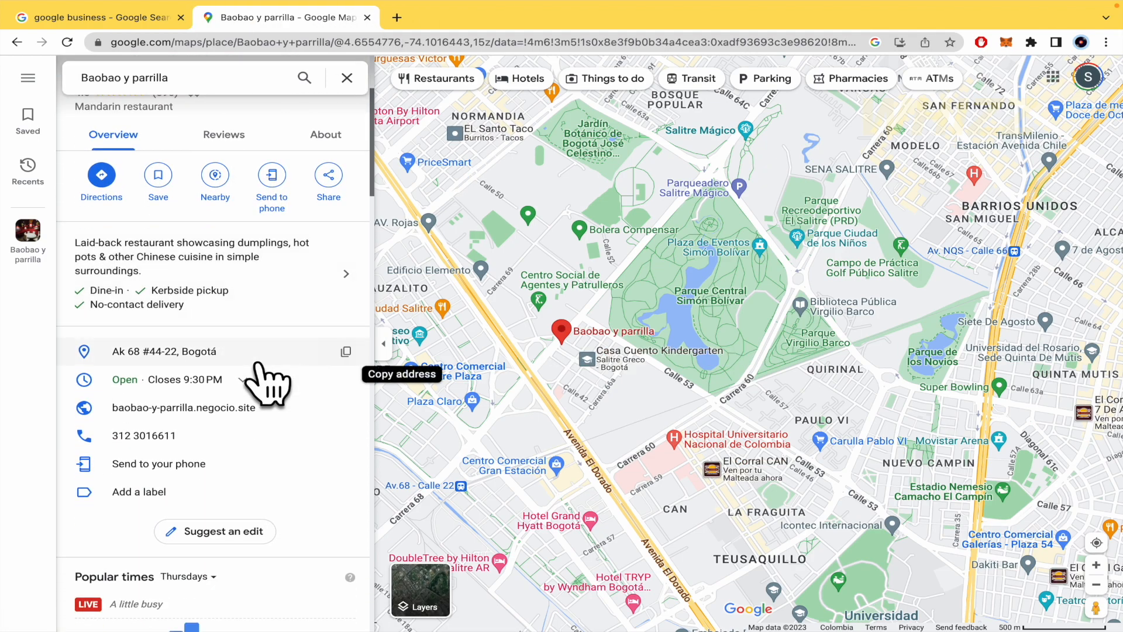
pyautogui.scroll(-3)
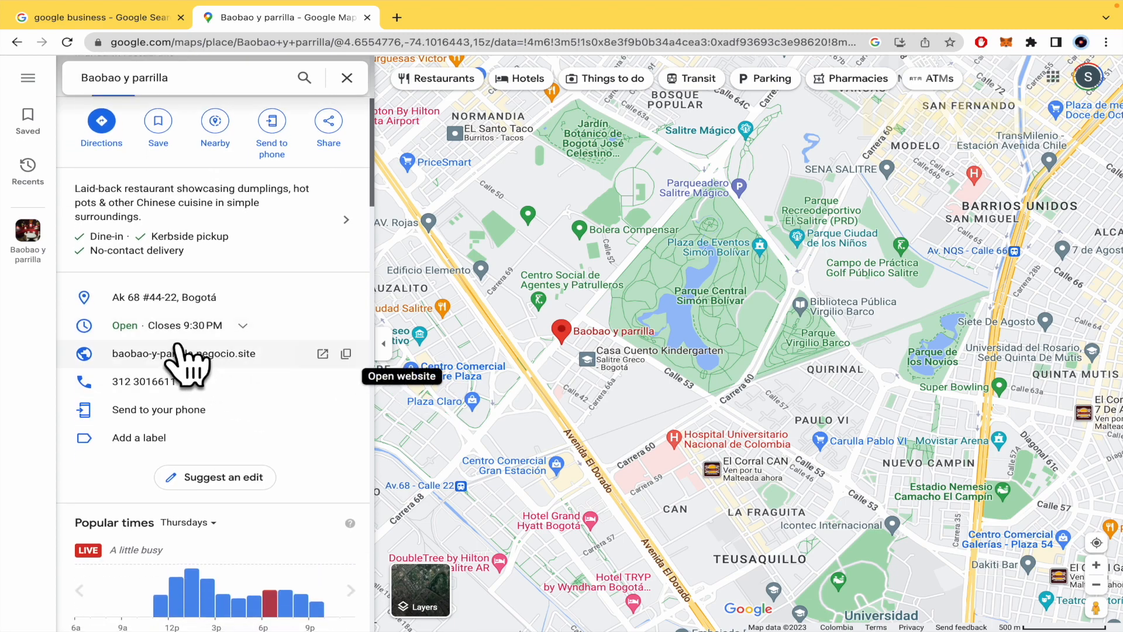
pyautogui.scroll(-3)
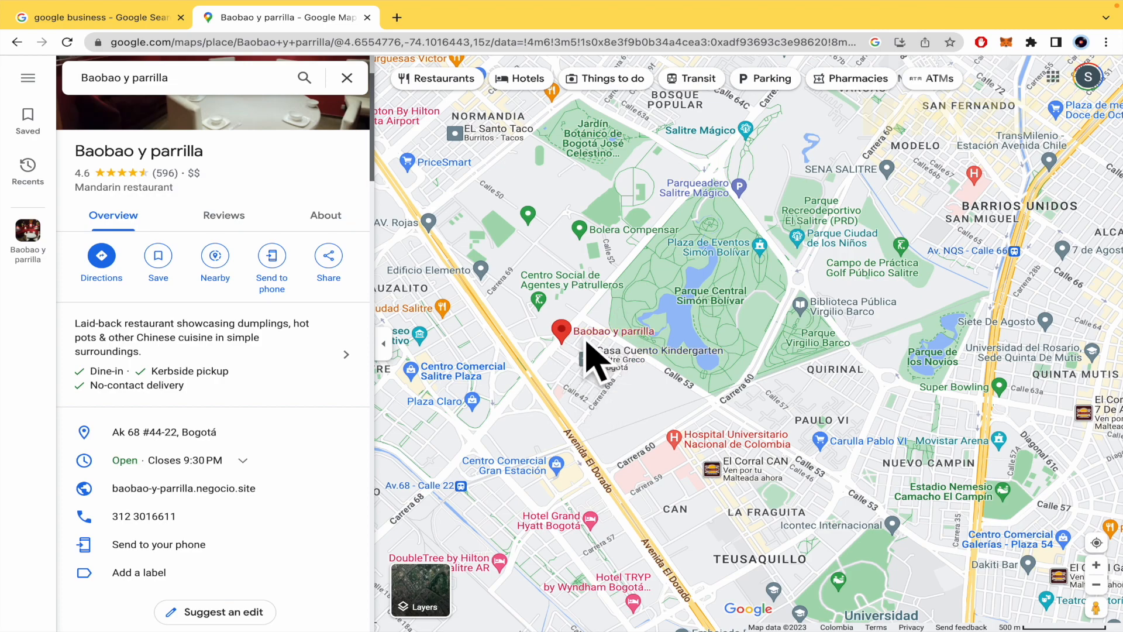
pyautogui.moveTo(158, 266)
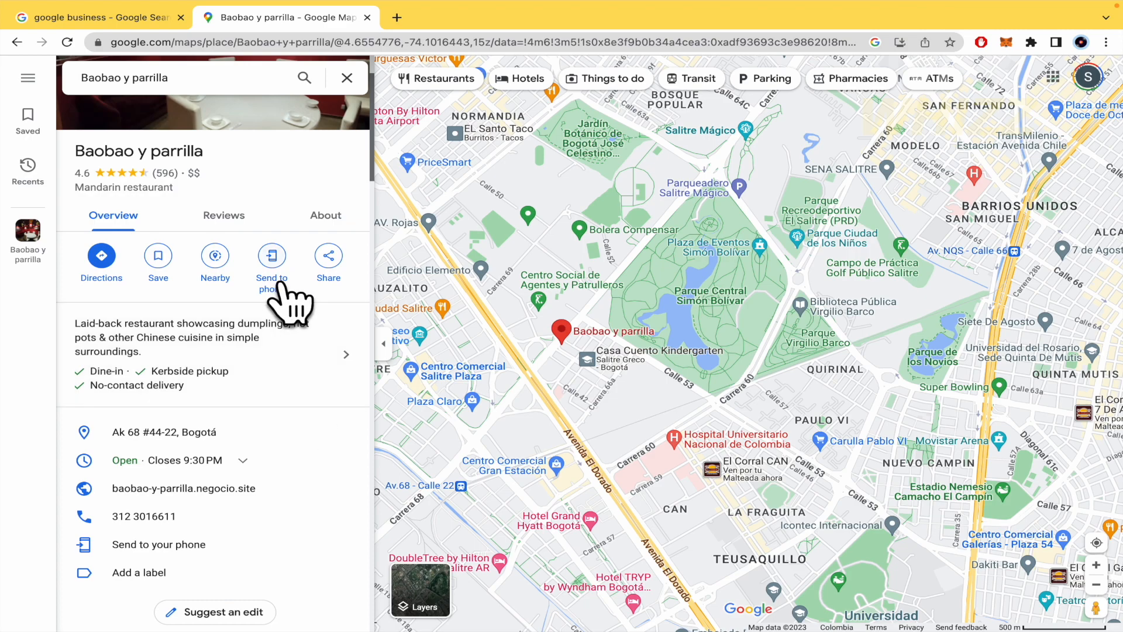
pyautogui.scroll(-3)
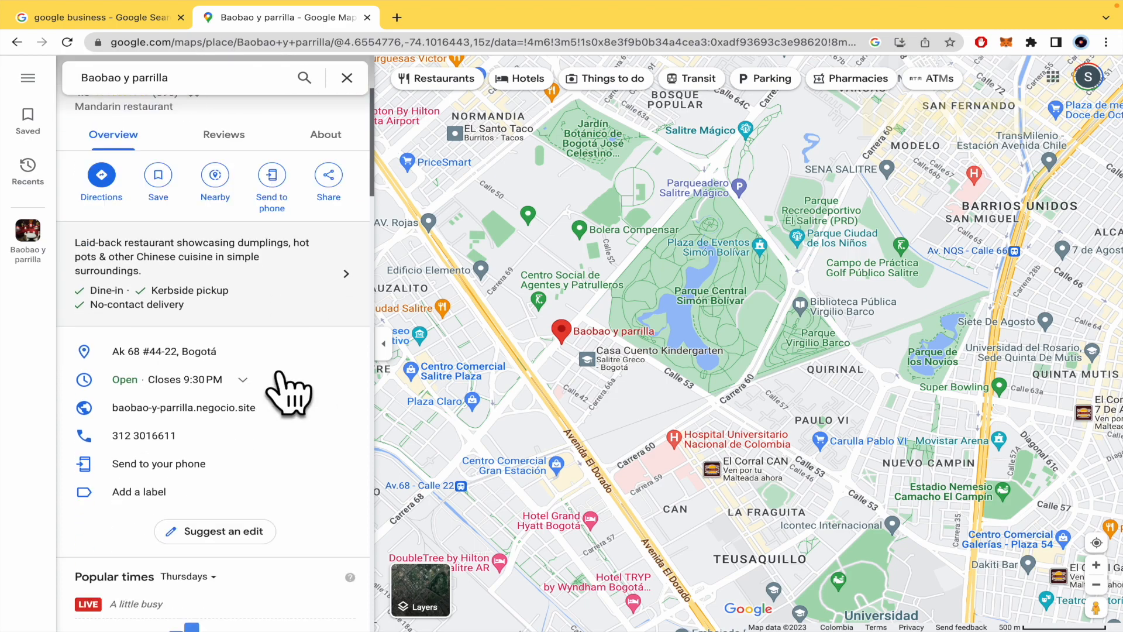
pyautogui.click(224, 135)
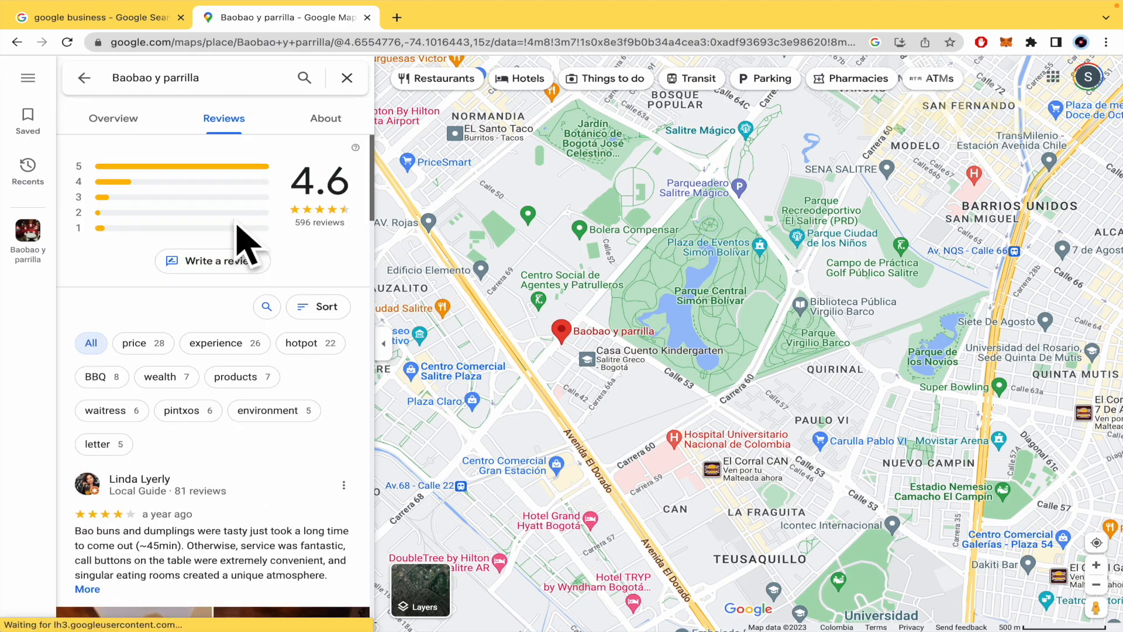
pyautogui.moveTo(323, 255)
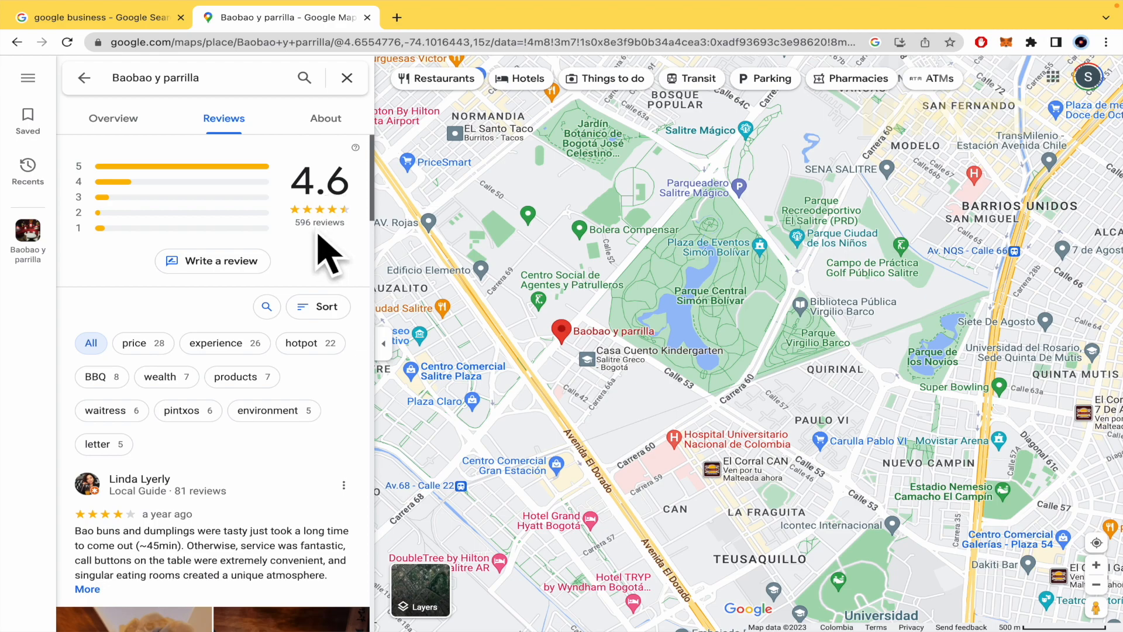
pyautogui.scroll(-3)
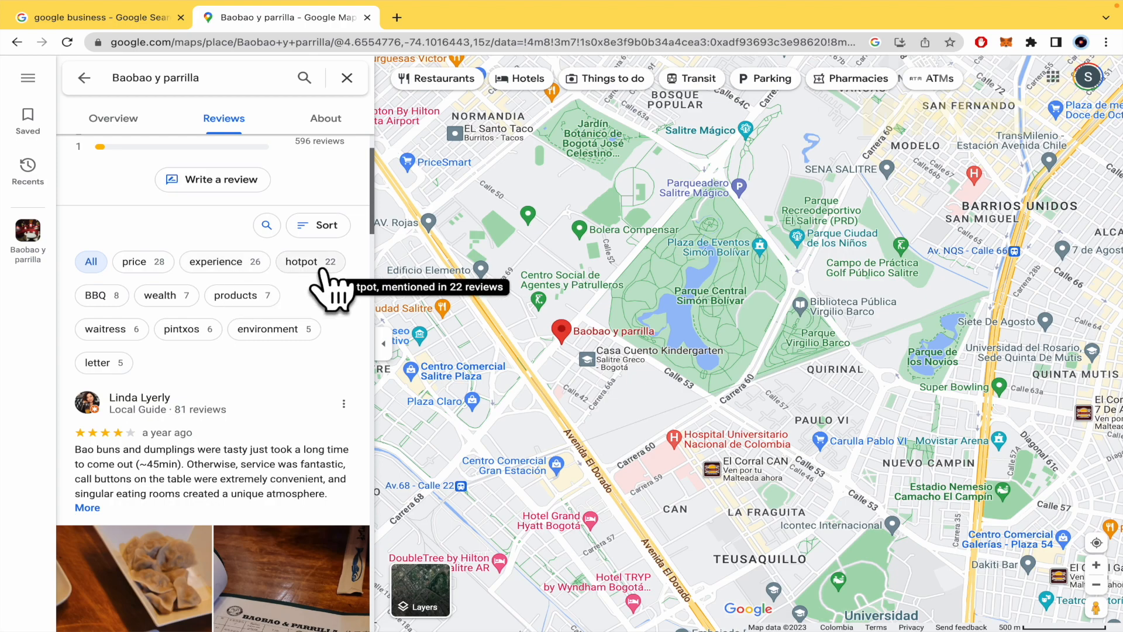
pyautogui.moveTo(274, 329)
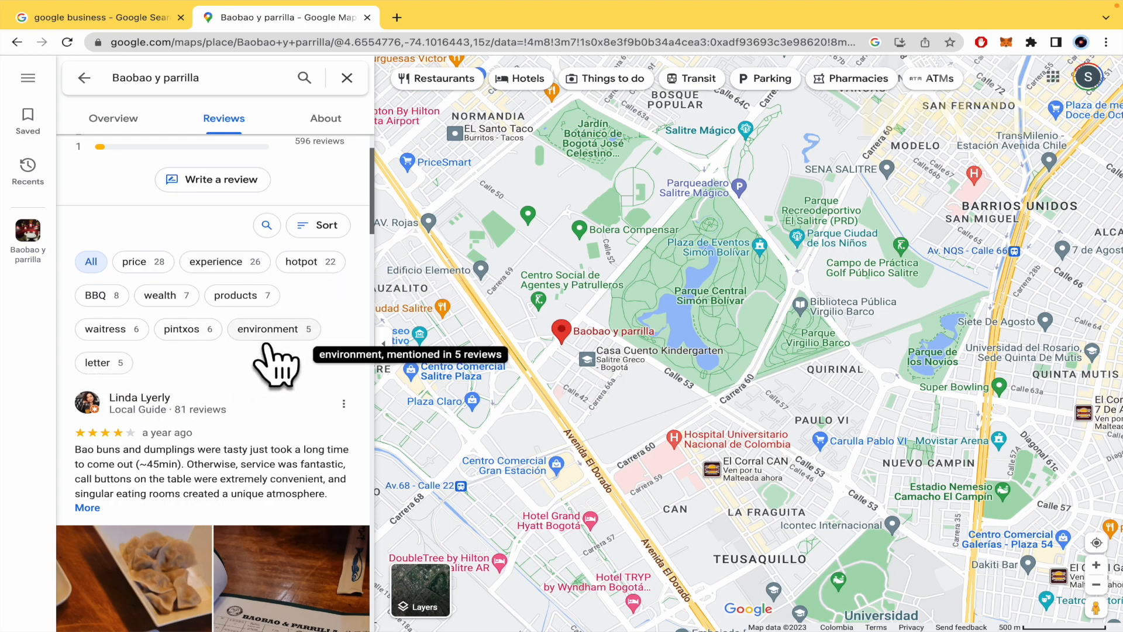
pyautogui.scroll(-3)
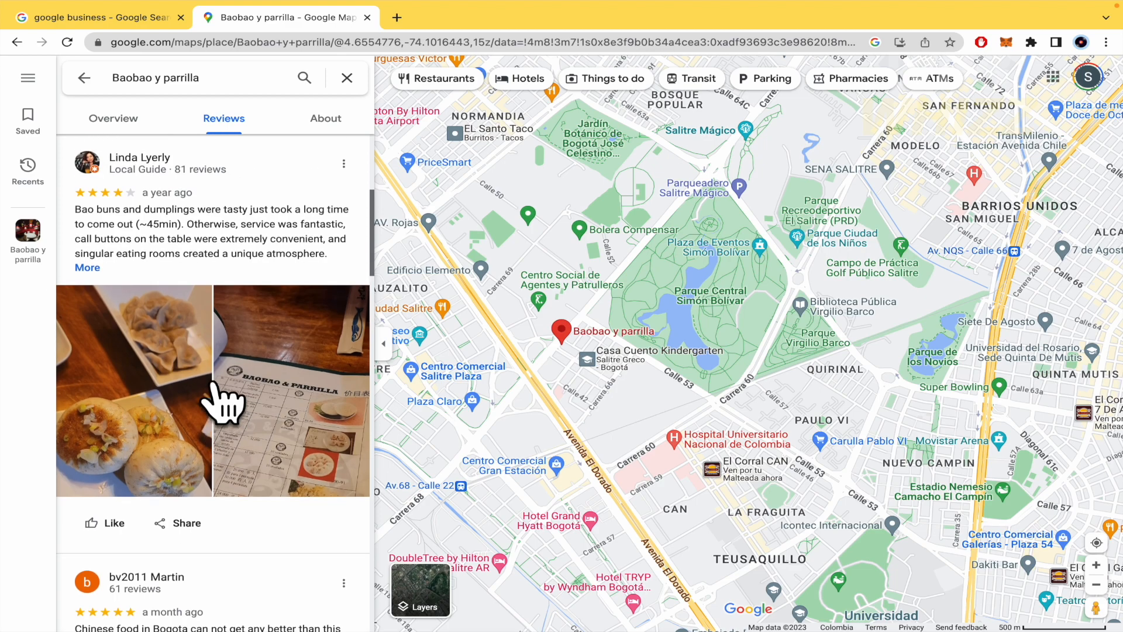
pyautogui.scroll(-3)
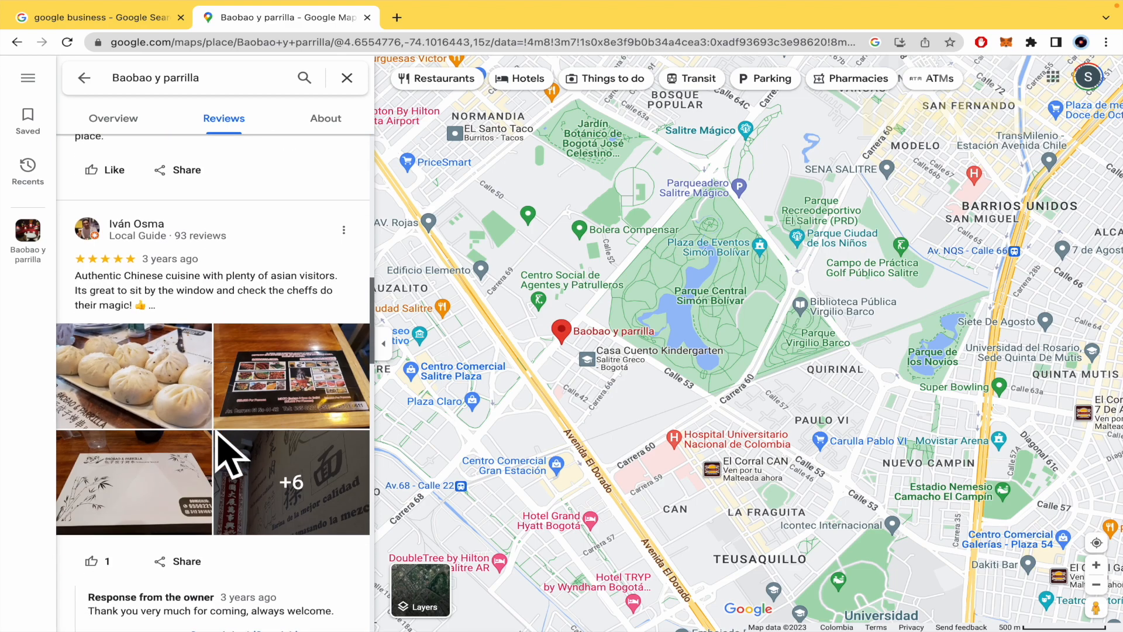
pyautogui.scroll(-3)
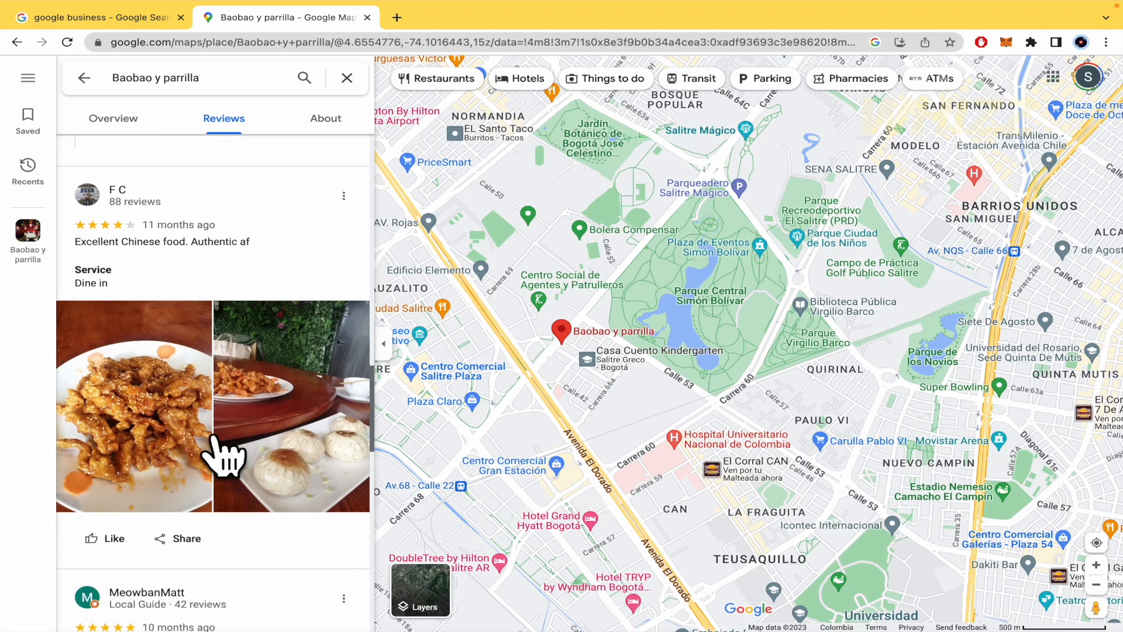
pyautogui.scroll(-3)
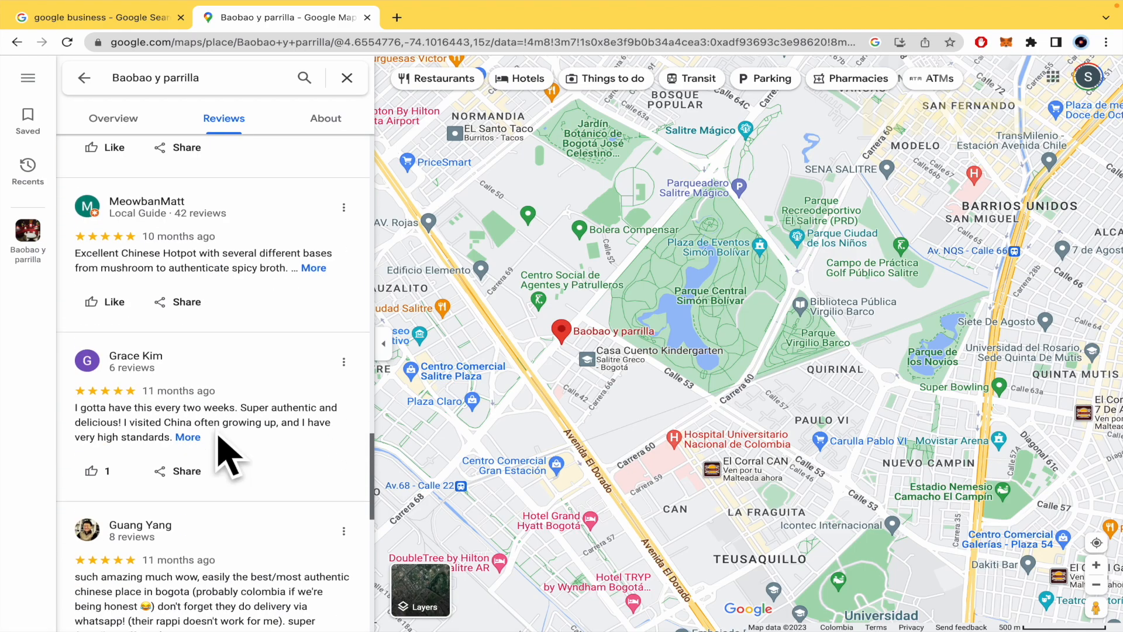
pyautogui.click(113, 118)
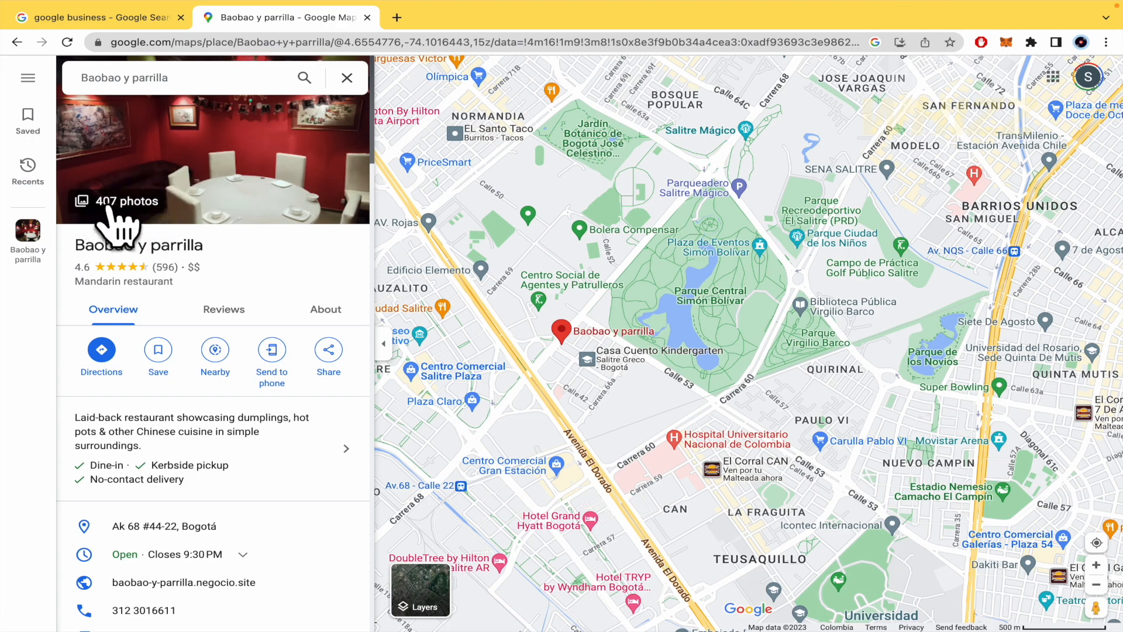
pyautogui.moveTo(129, 229)
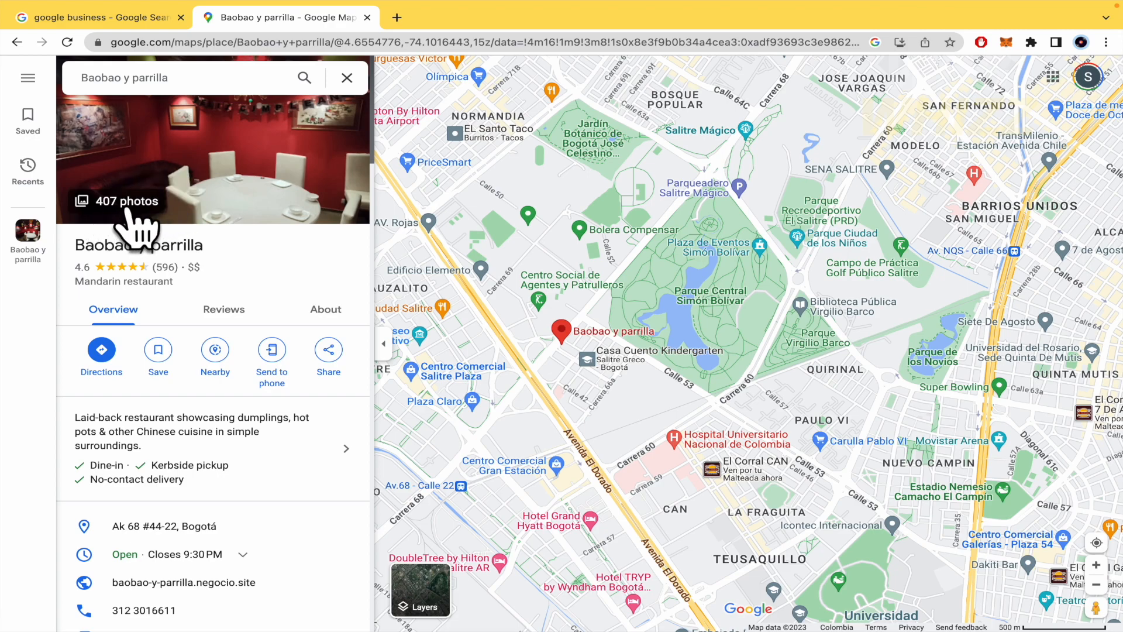
pyautogui.moveTo(310, 297)
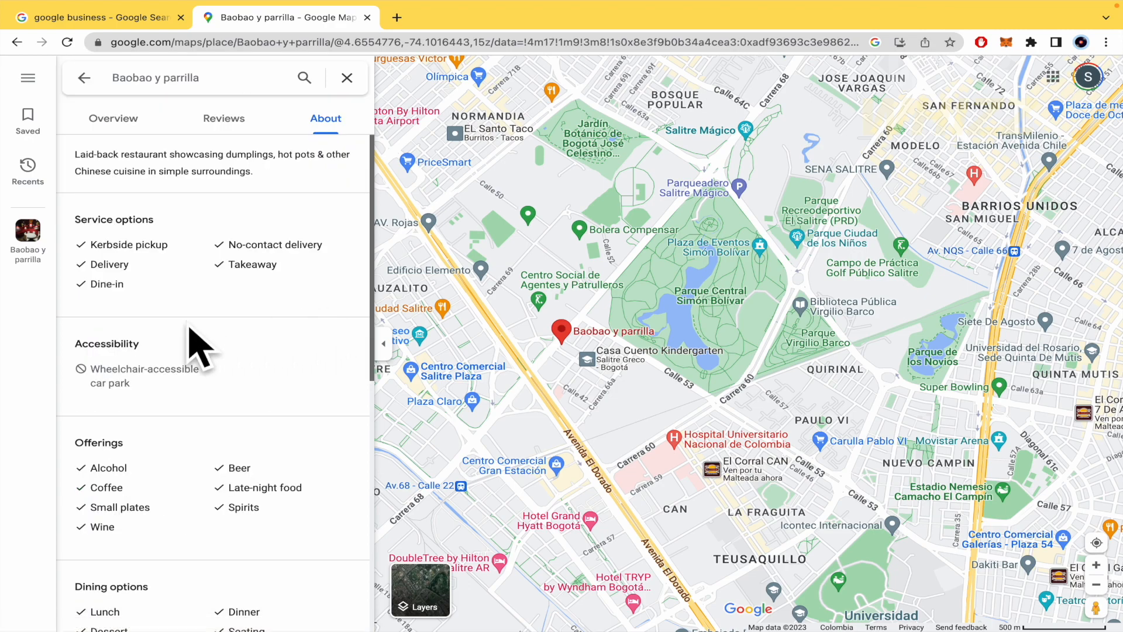
pyautogui.moveTo(172, 255)
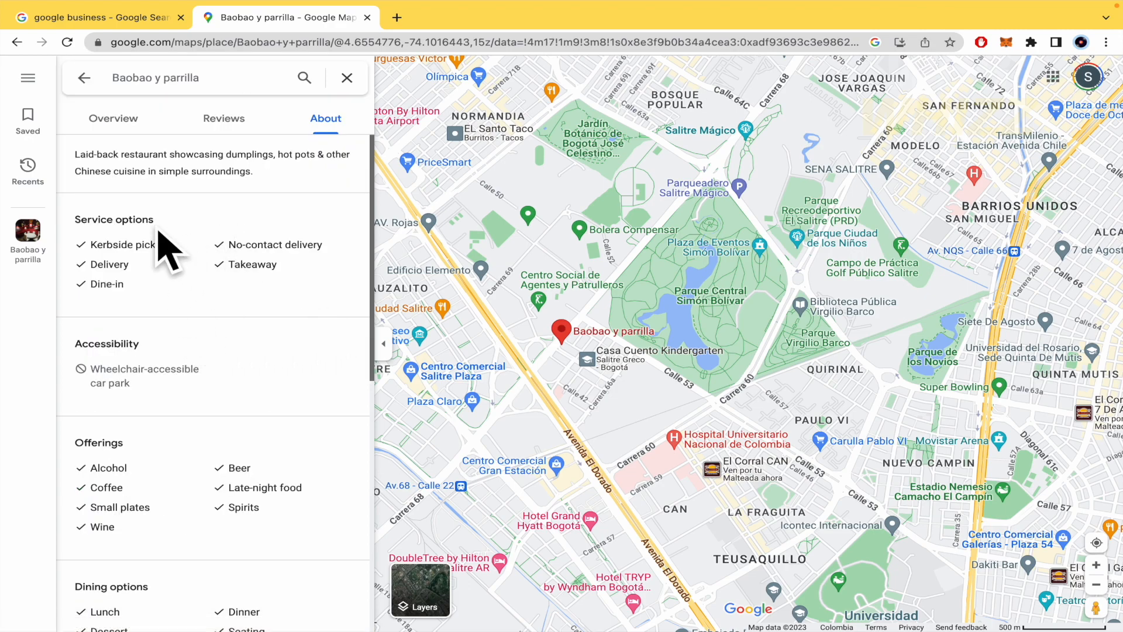
# Step: Scroll through Baobao y parrilla's About details, then return to the google business results
pyautogui.scroll(-3)
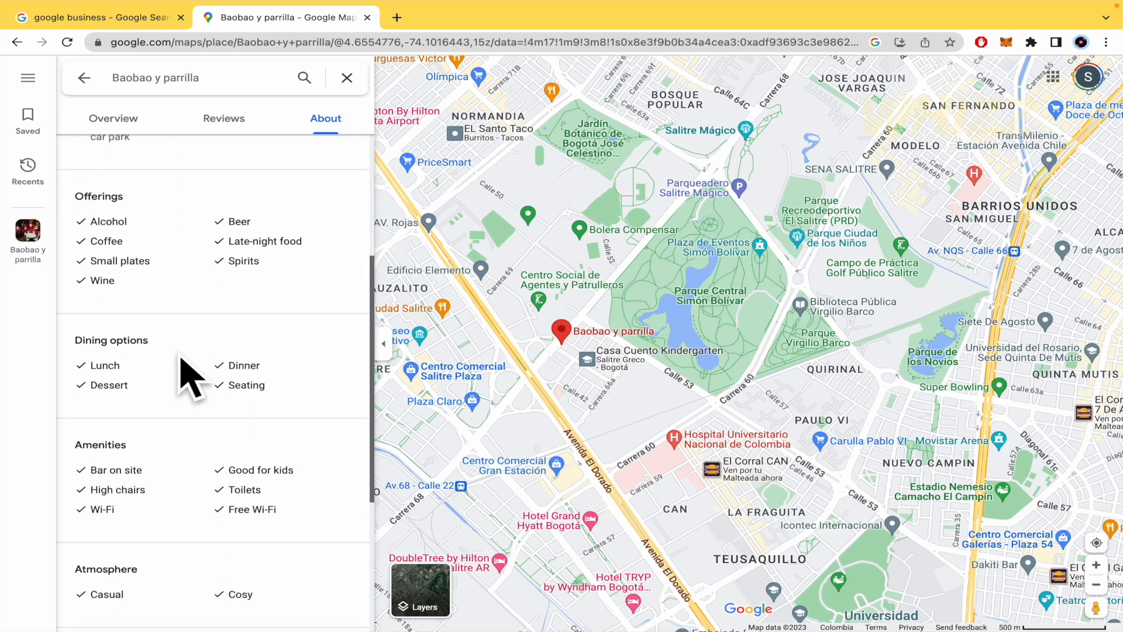
pyautogui.scroll(-3)
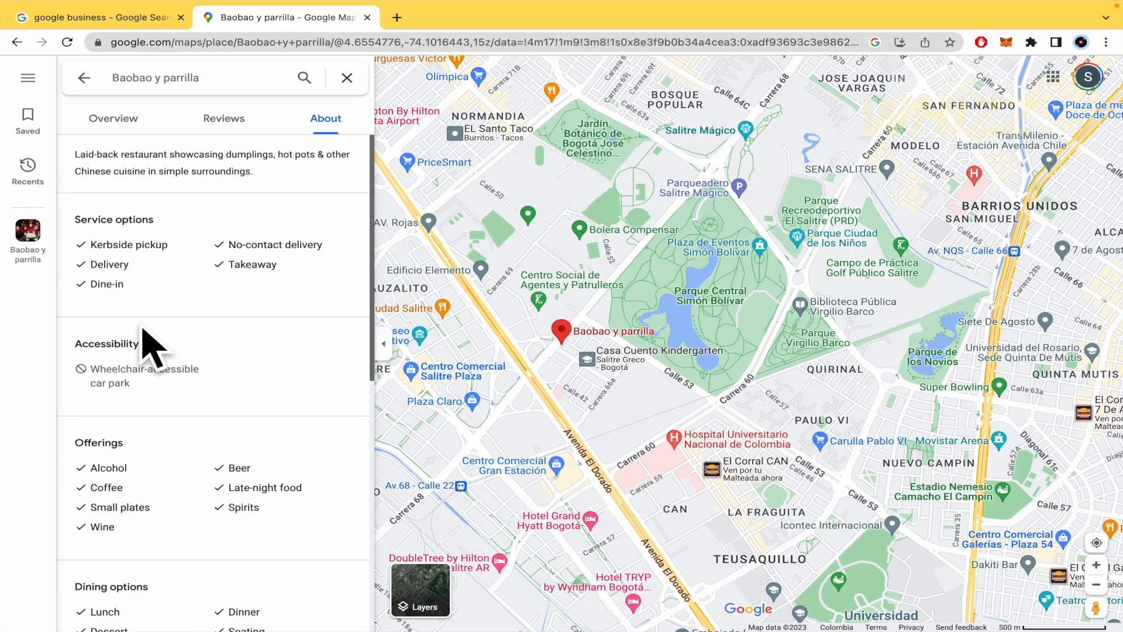
pyautogui.click(96, 16)
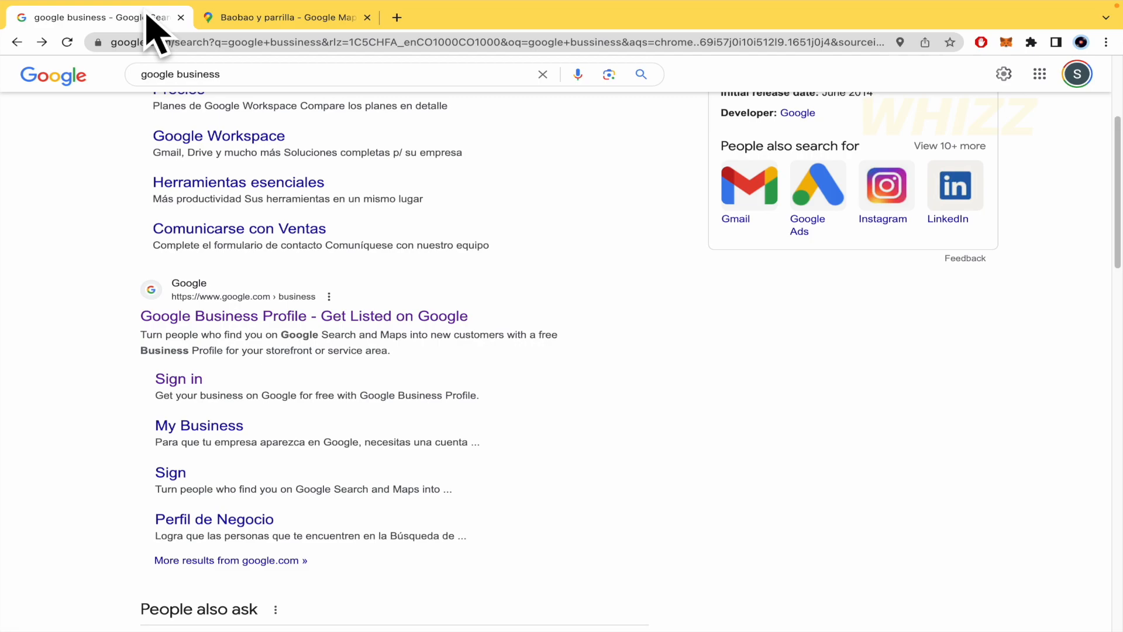
pyautogui.moveTo(441, 333)
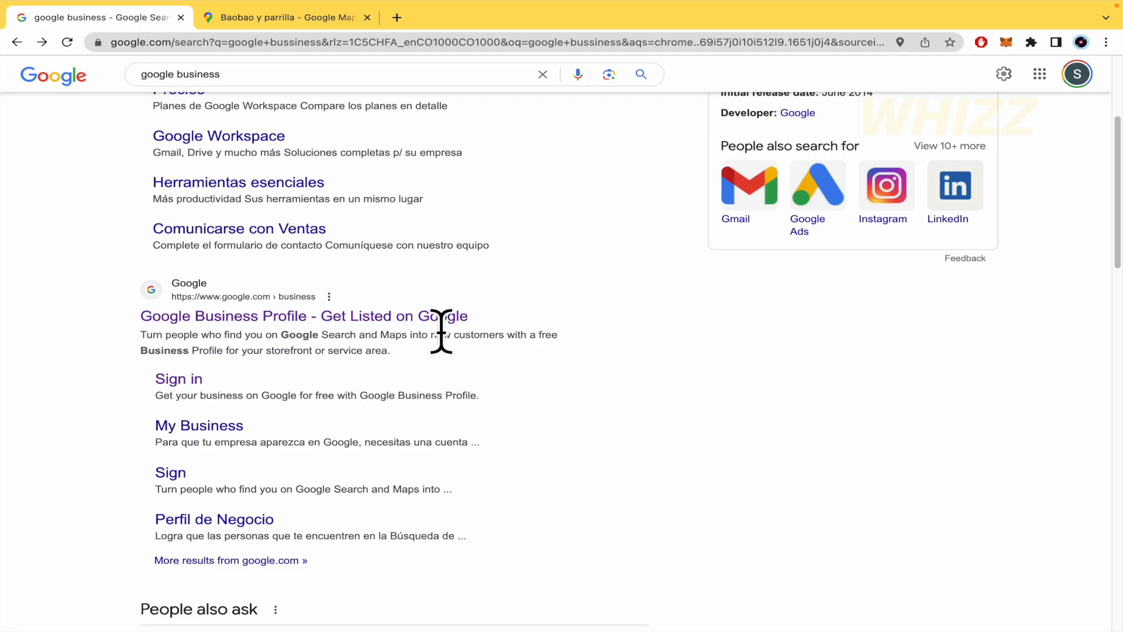
# Step: Follow the Google Business Profile Sign in link to the Find and manage your business page
pyautogui.scroll(3)
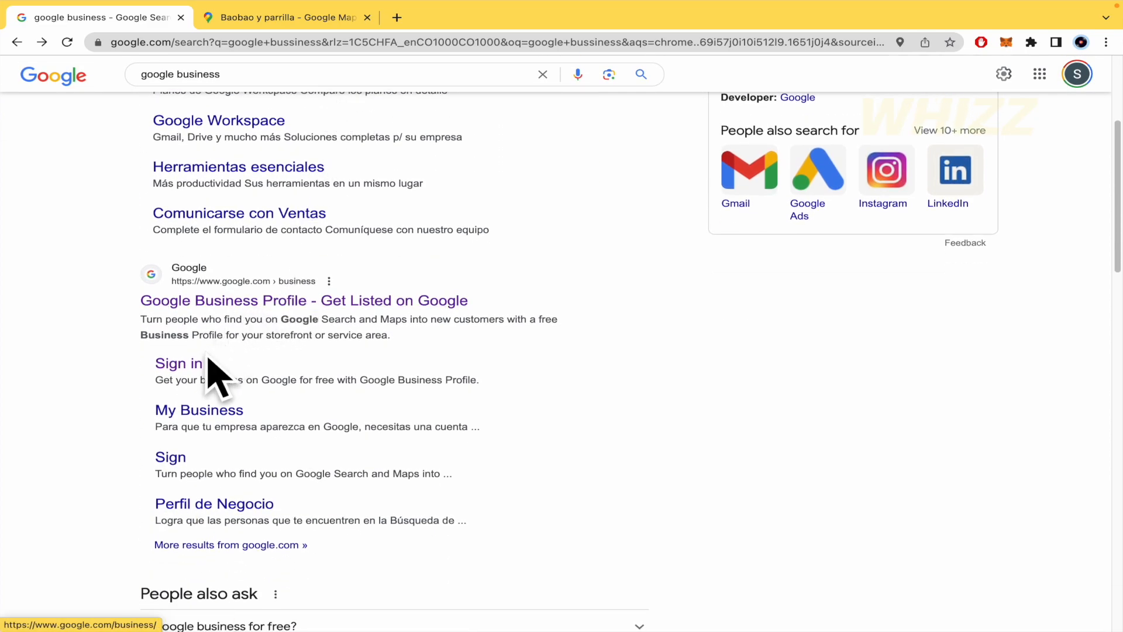
pyautogui.click(178, 363)
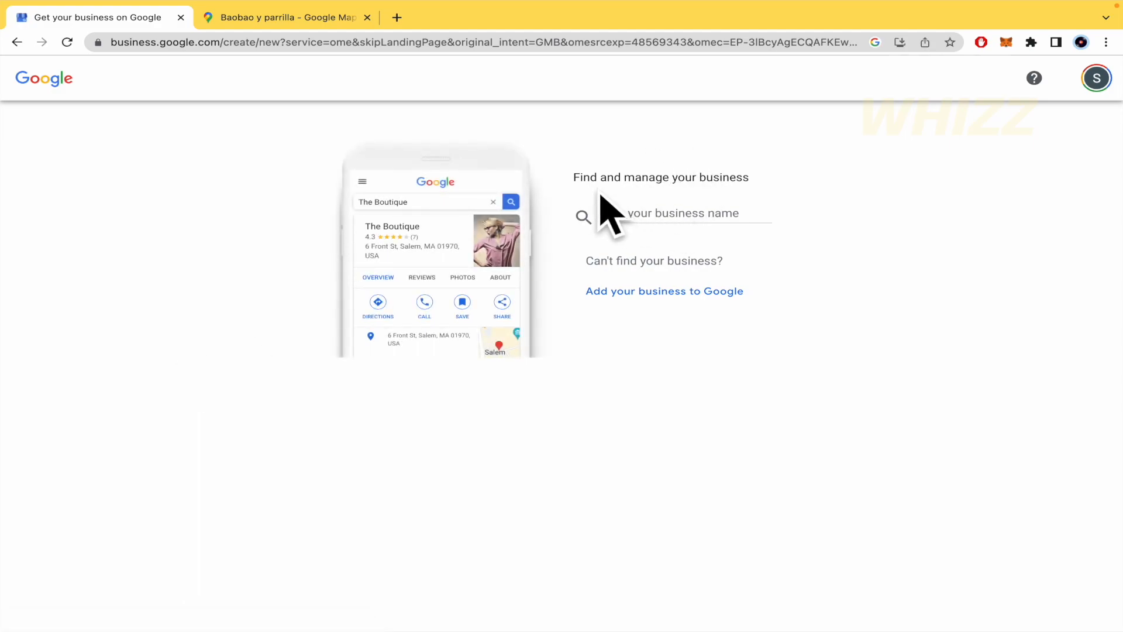
pyautogui.moveTo(777, 208)
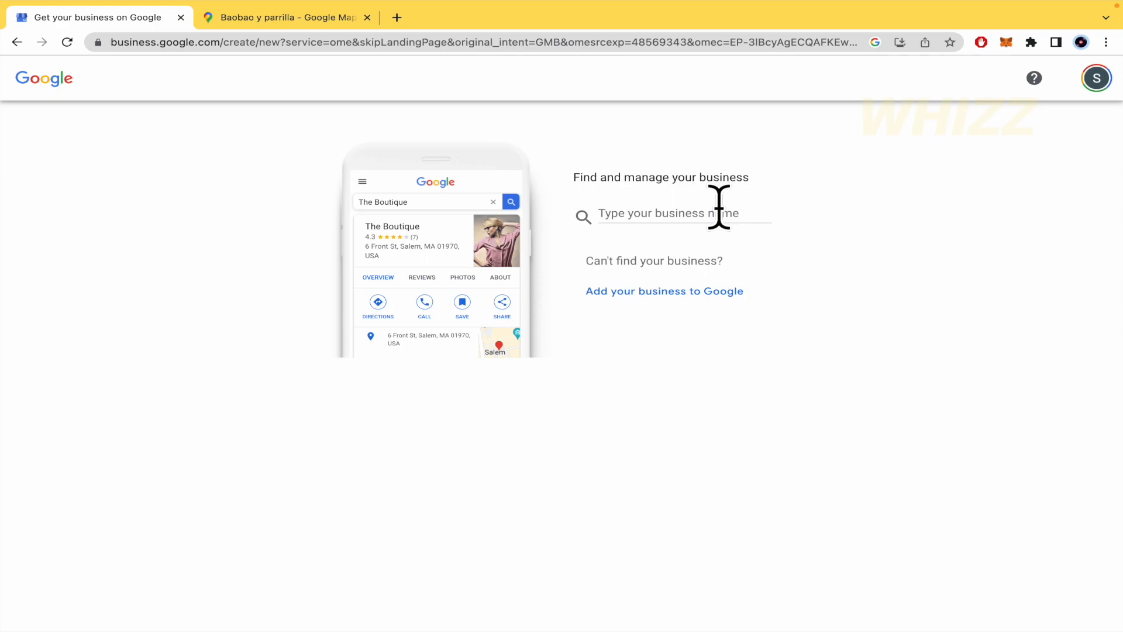
# Step: Start creating a new business named 'Drama pentagrama'
pyautogui.write('drama')
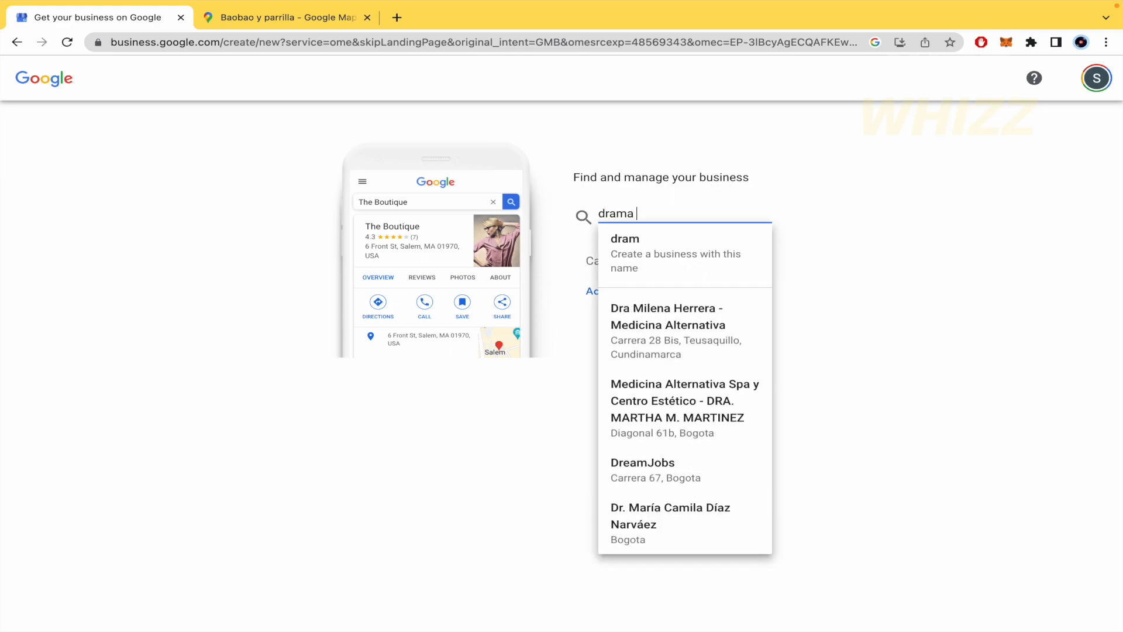
pyautogui.write('penta')
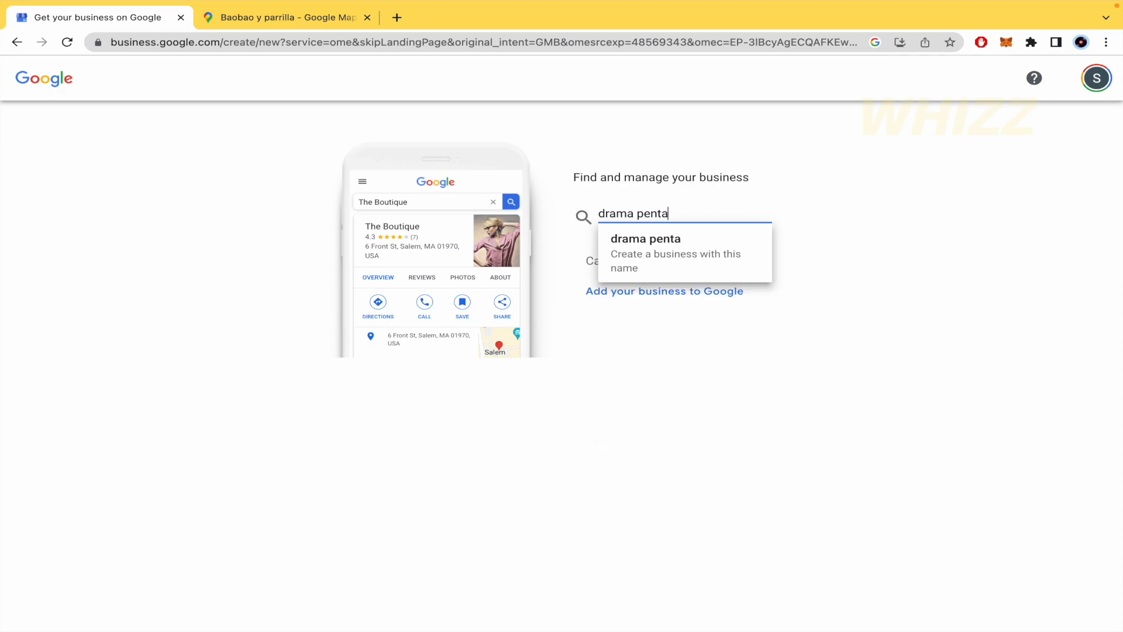
pyautogui.write('grama')
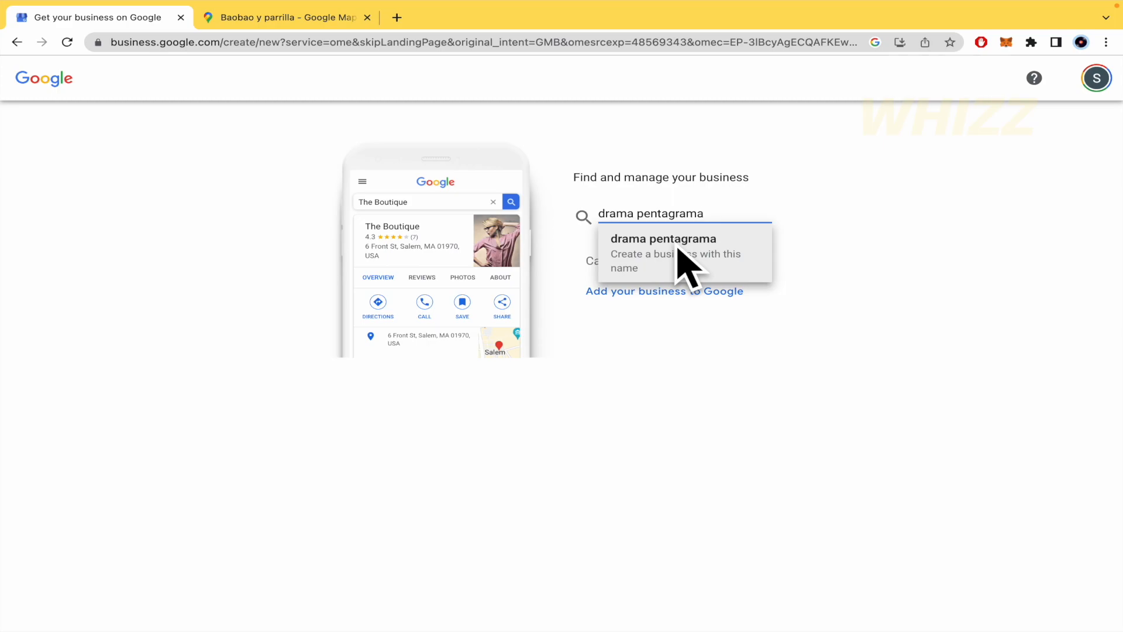
pyautogui.moveTo(724, 283)
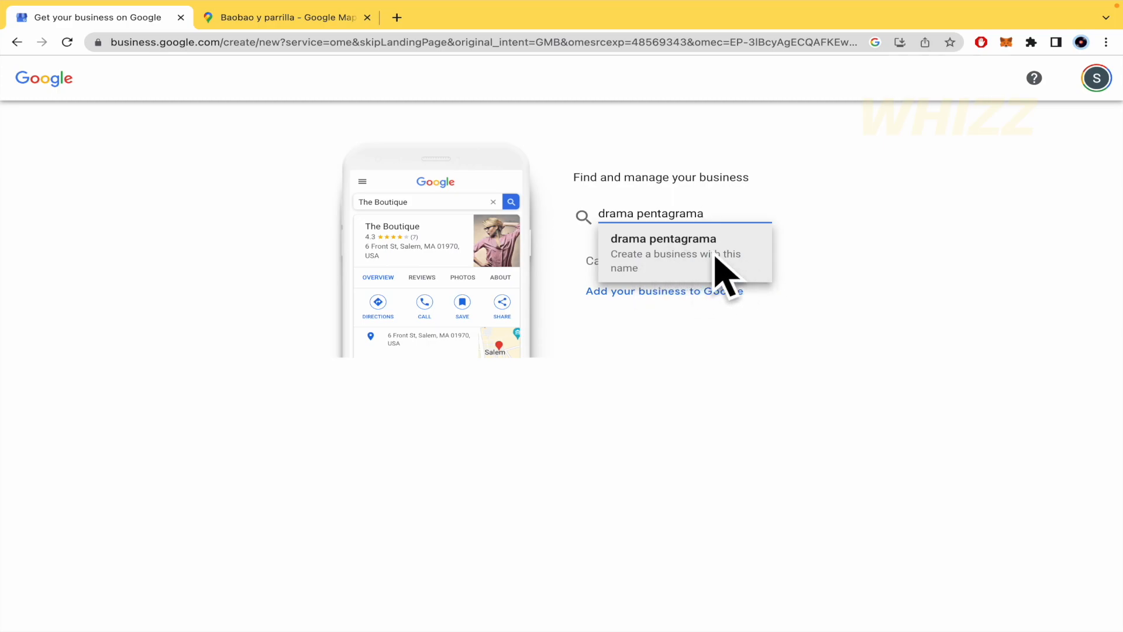
pyautogui.click(661, 253)
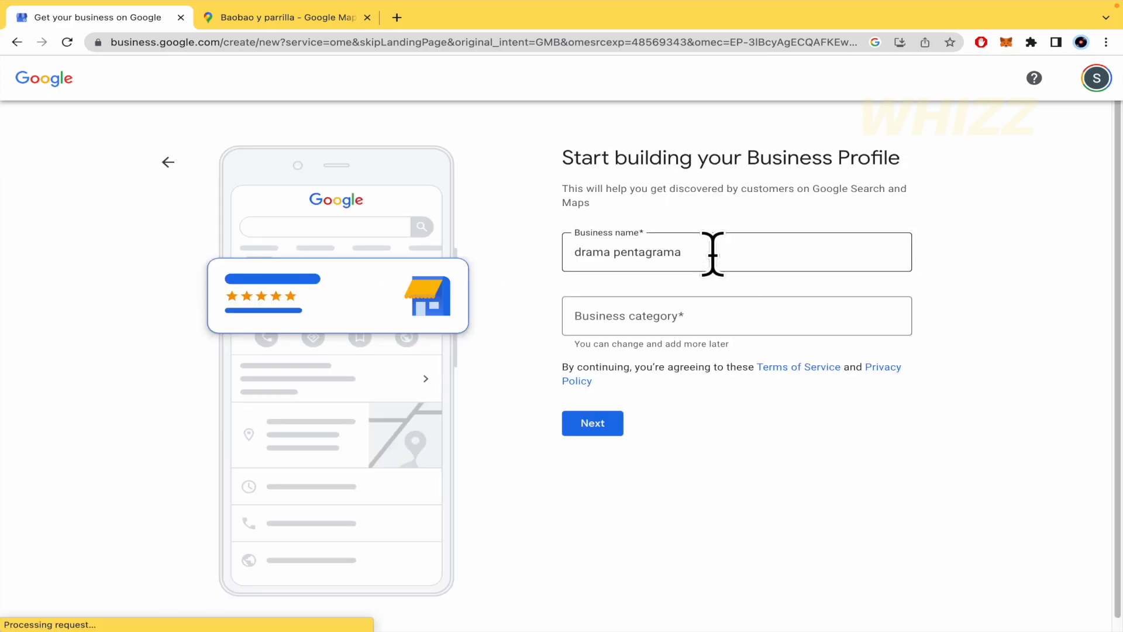
pyautogui.click(716, 251)
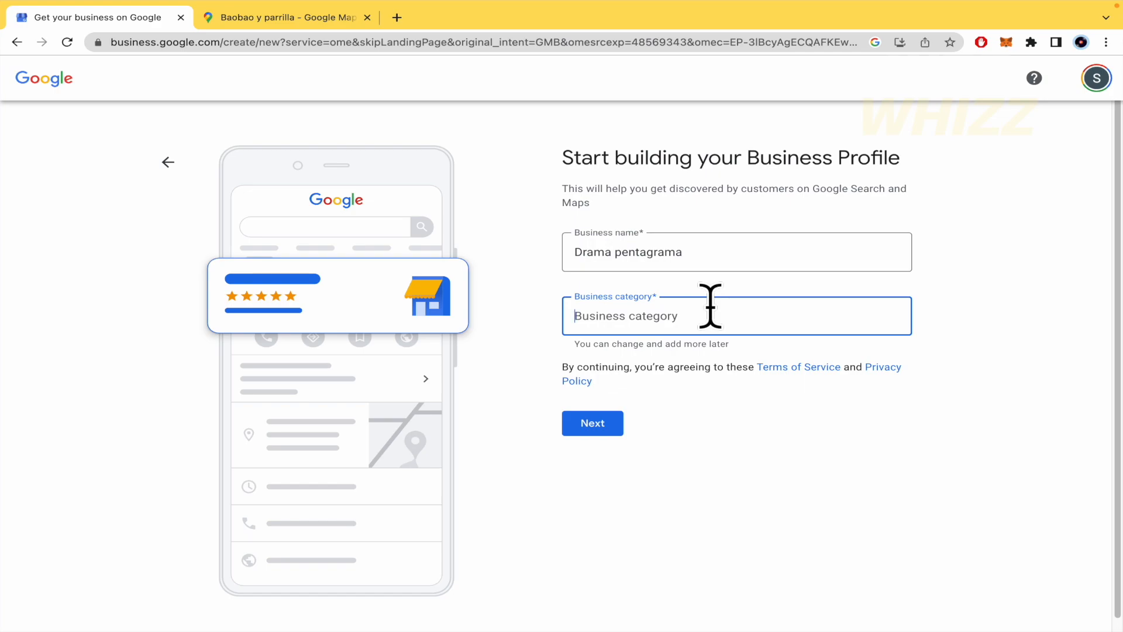
# Step: Choose Music school as the business category and submit the form
pyautogui.write('servi')
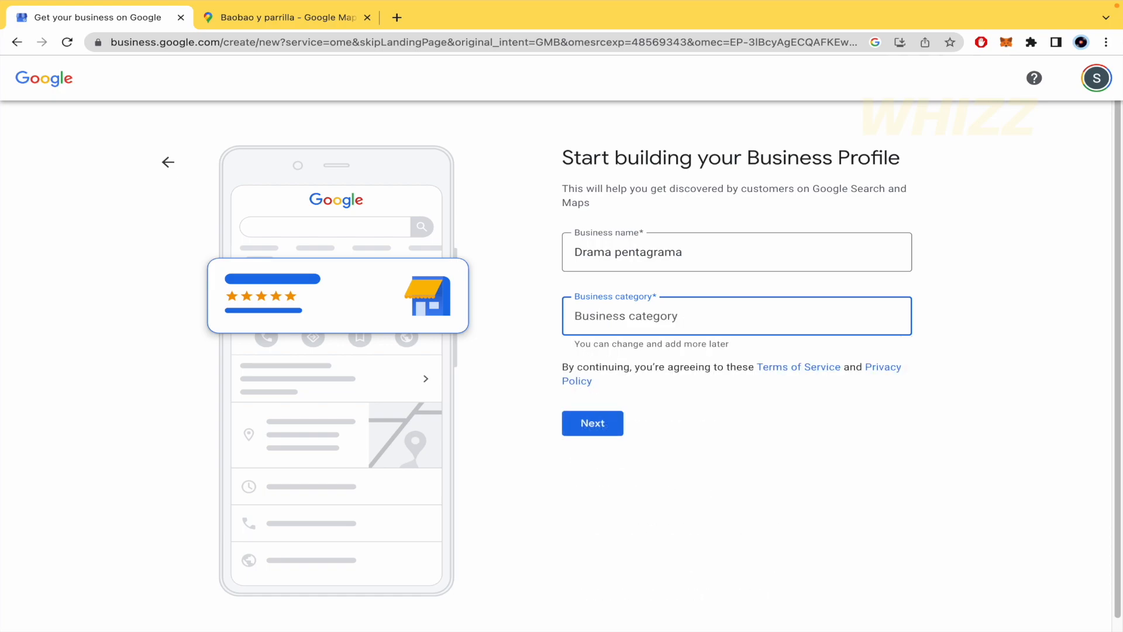
pyautogui.write('music')
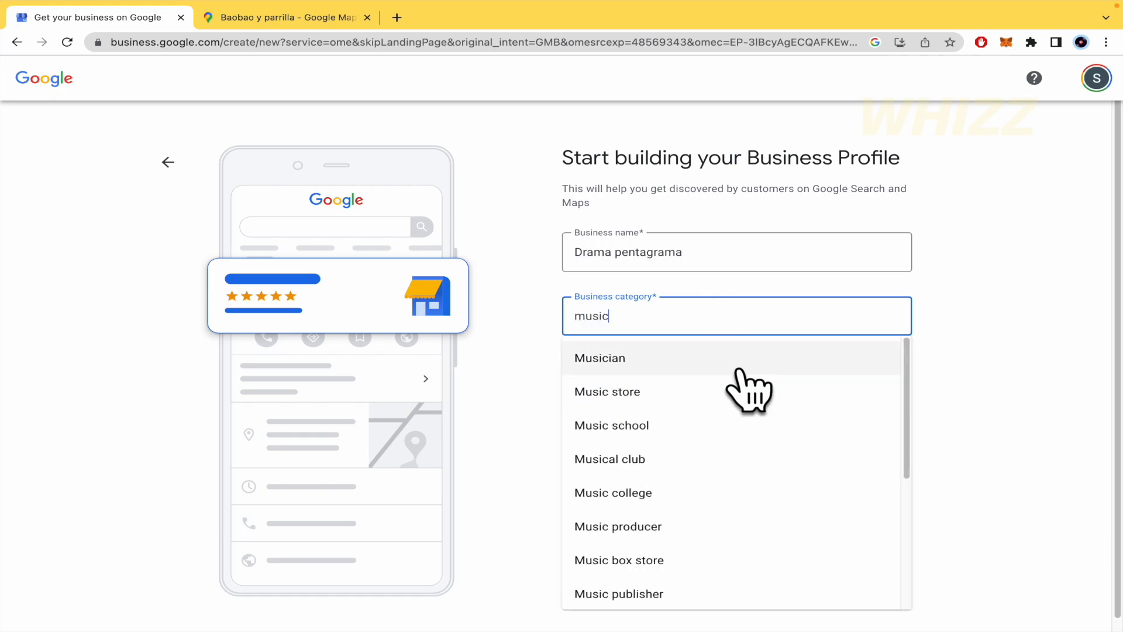
pyautogui.click(612, 425)
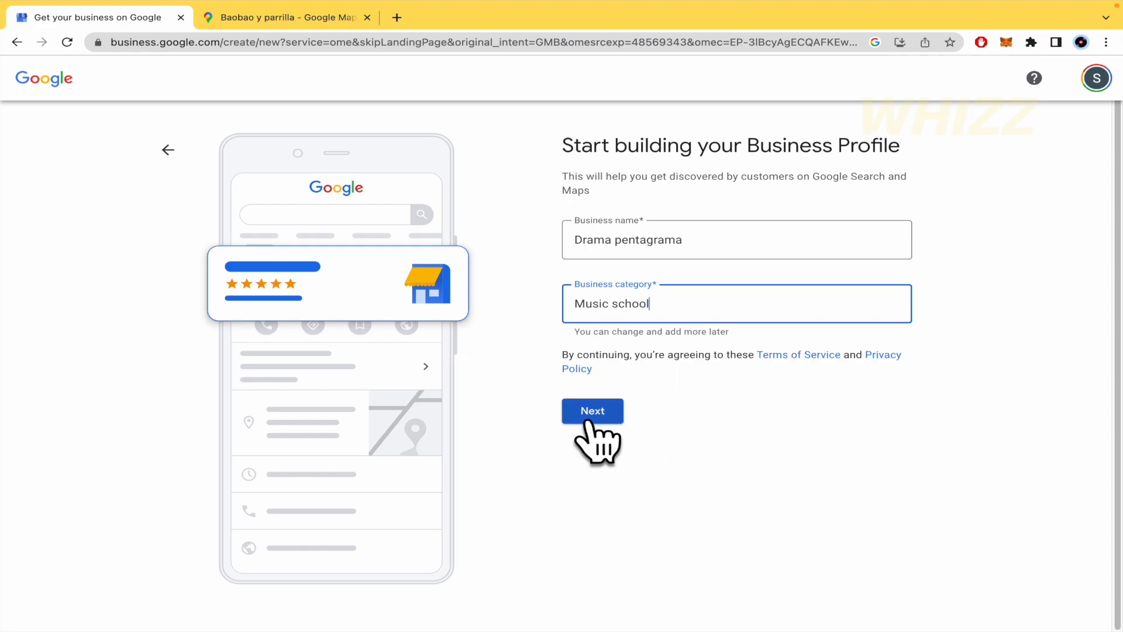
pyautogui.click(592, 410)
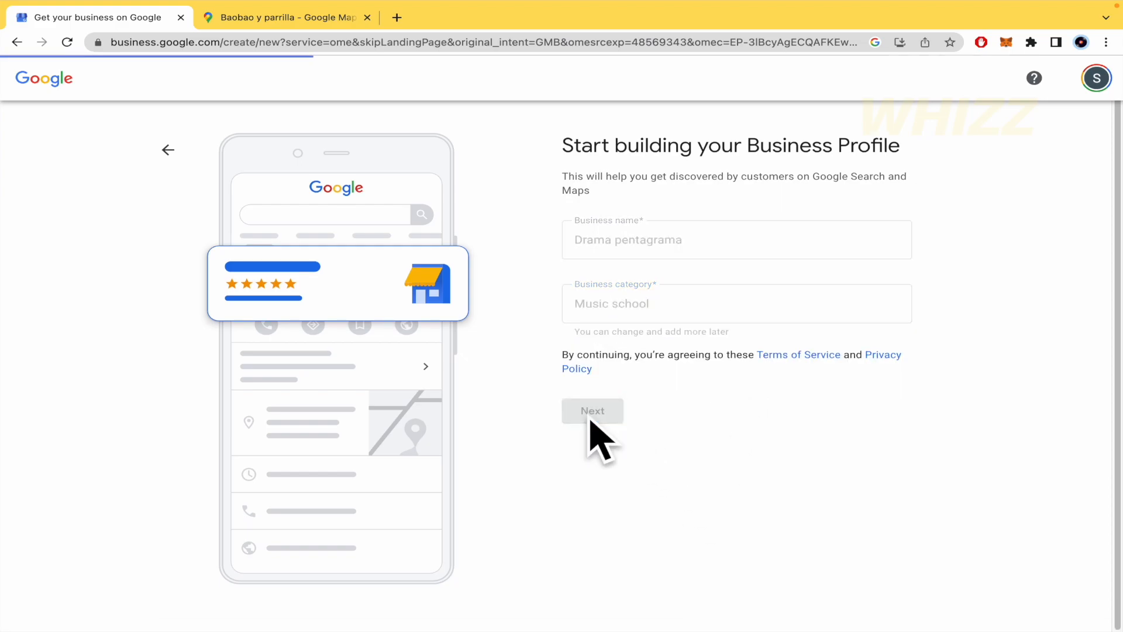
# Step: Answer Yes to having a location customers can visit and continue to the address form
pyautogui.click(592, 411)
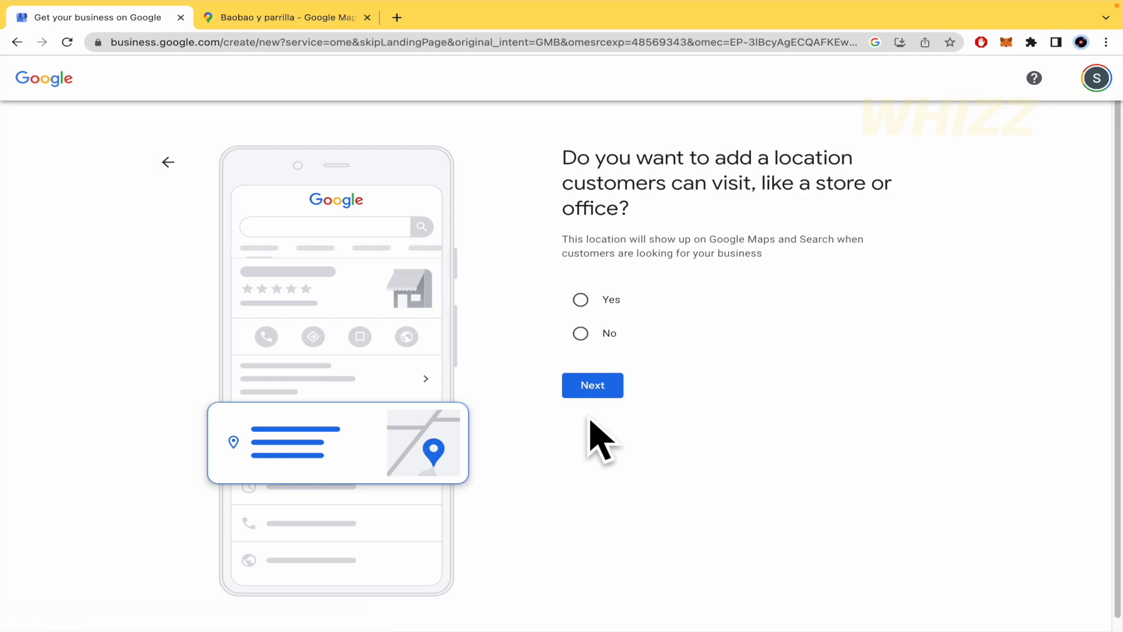
pyautogui.moveTo(781, 386)
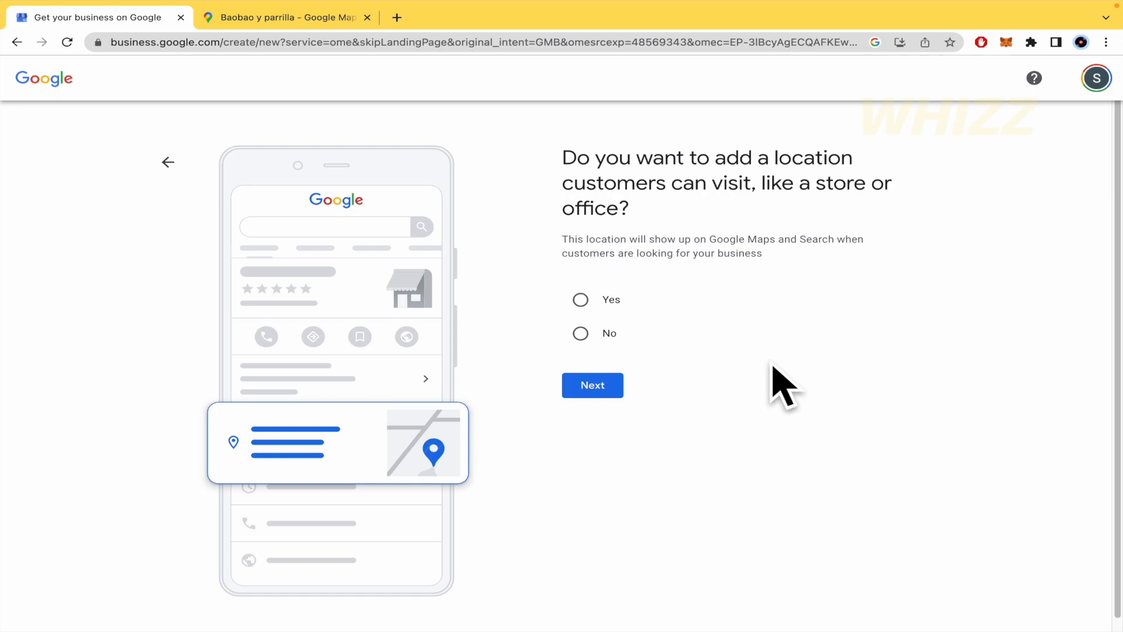
pyautogui.click(581, 333)
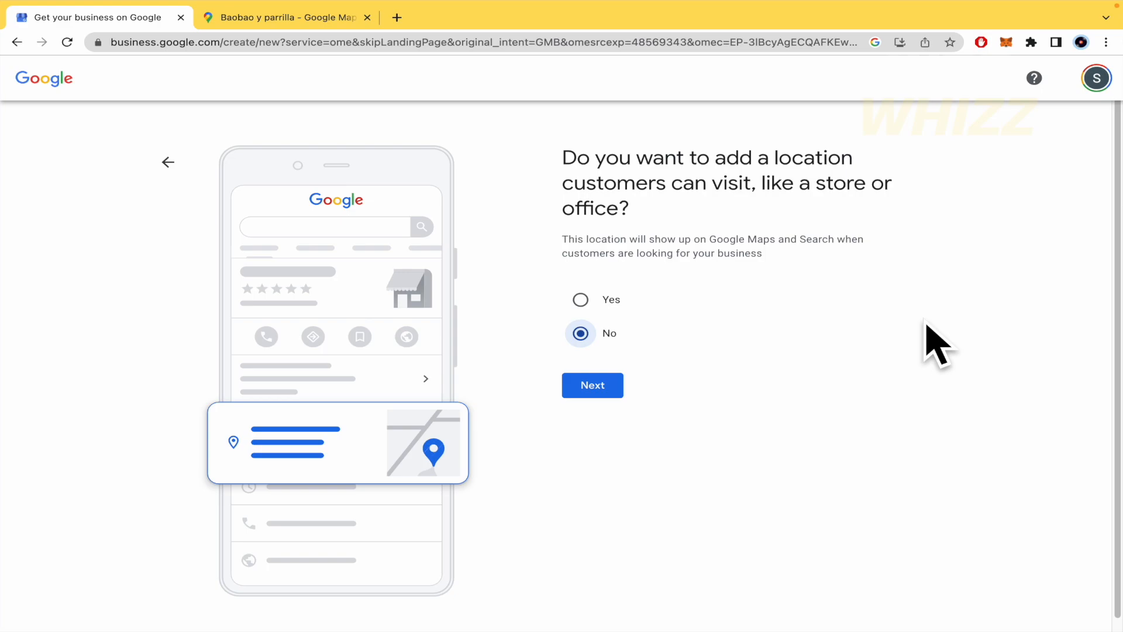
pyautogui.click(581, 300)
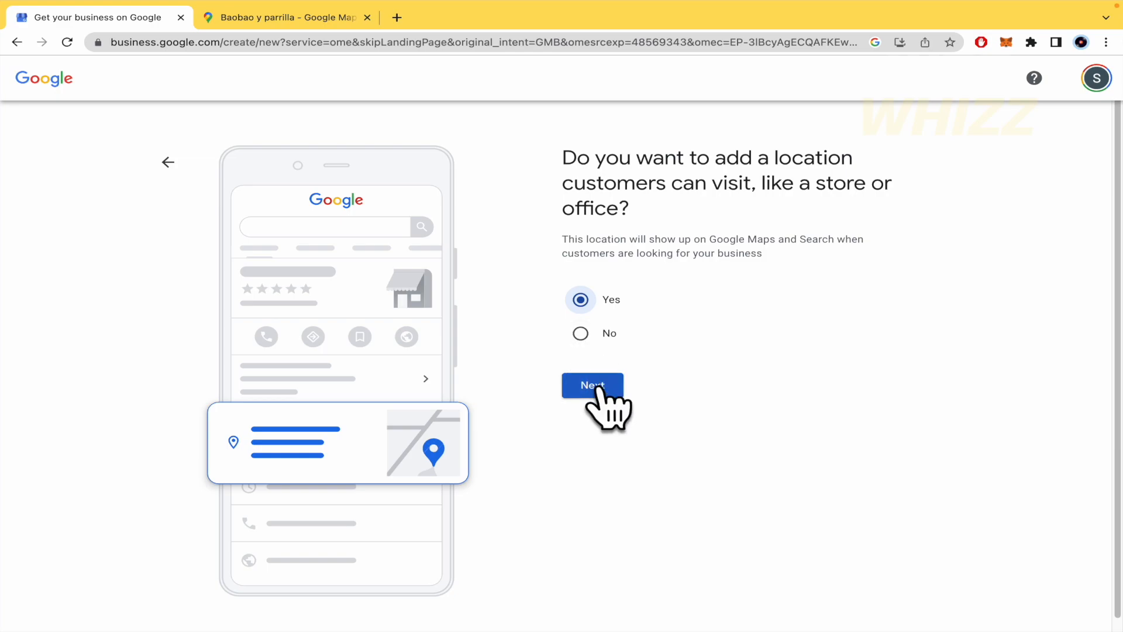
pyautogui.click(591, 385)
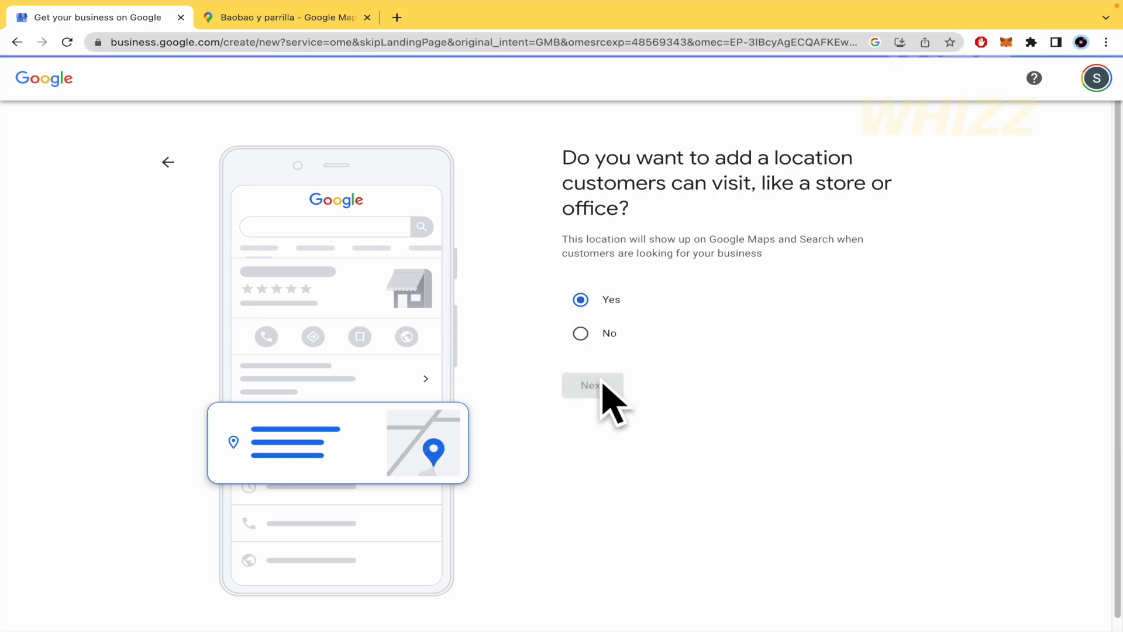
pyautogui.click(592, 385)
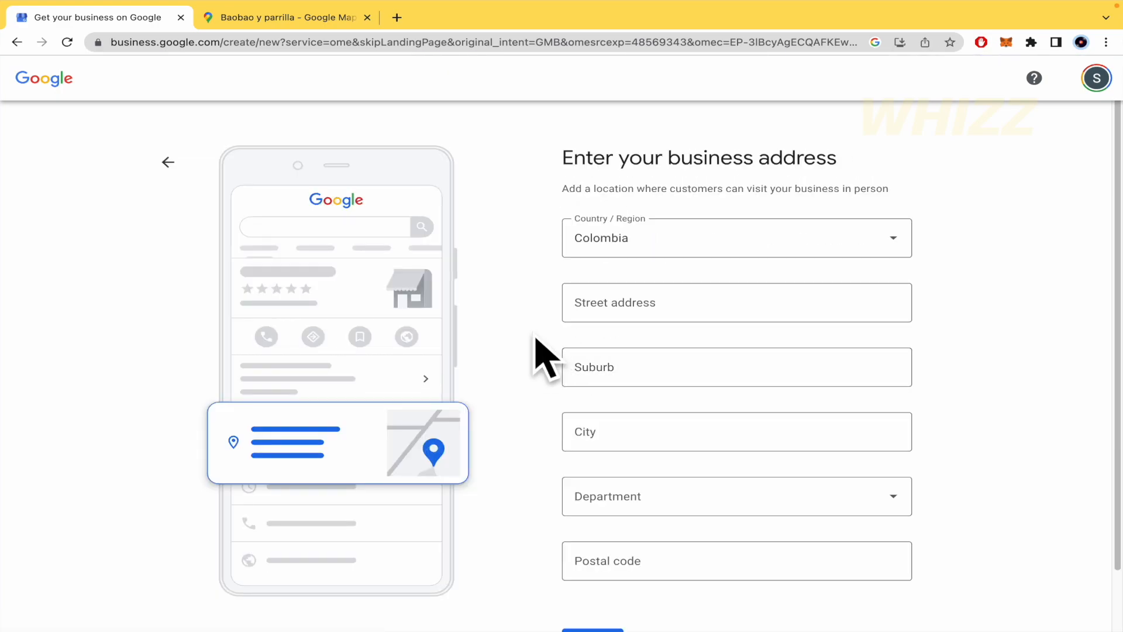
# Step: Add the address line '2nd fl small door' and submit the Bogotá address, postal code 110011
pyautogui.scroll(-3)
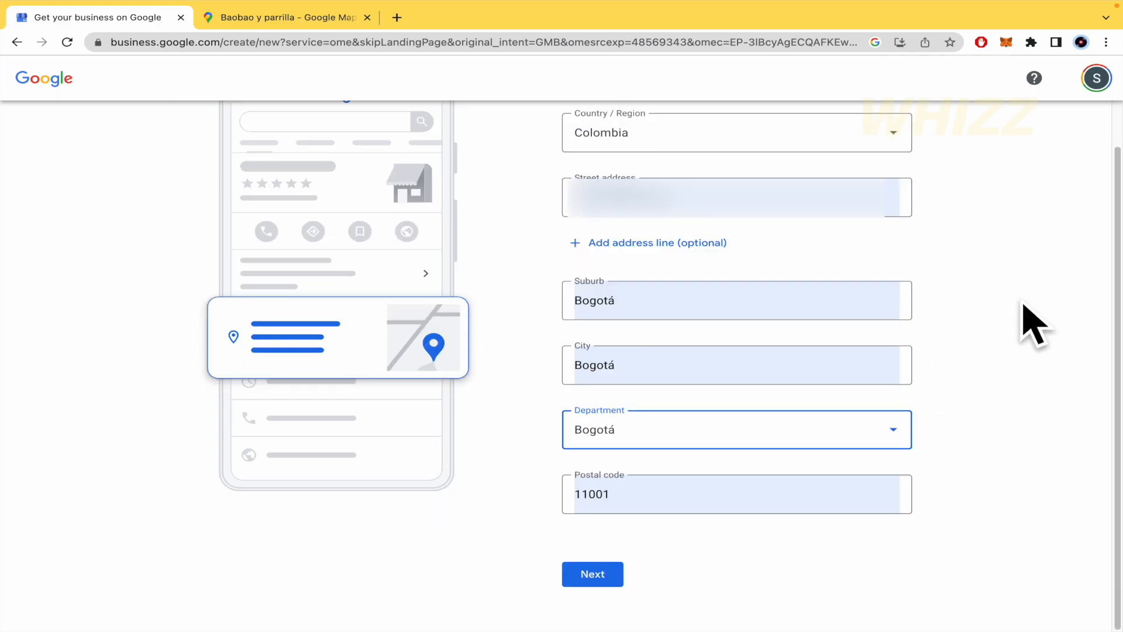
pyautogui.moveTo(628, 571)
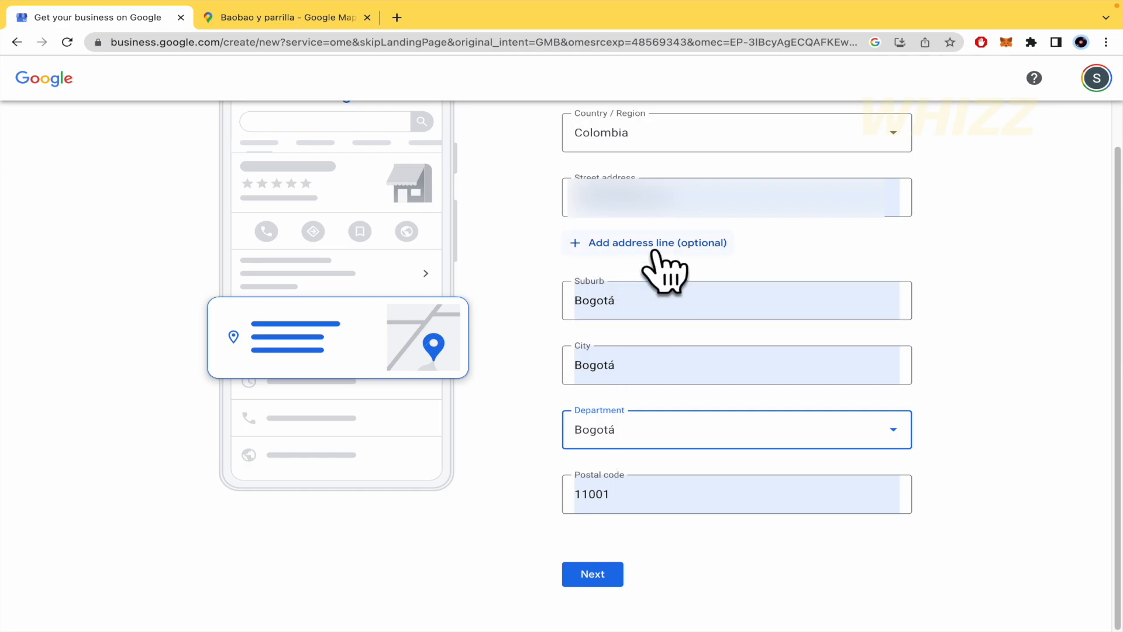
pyautogui.click(649, 242)
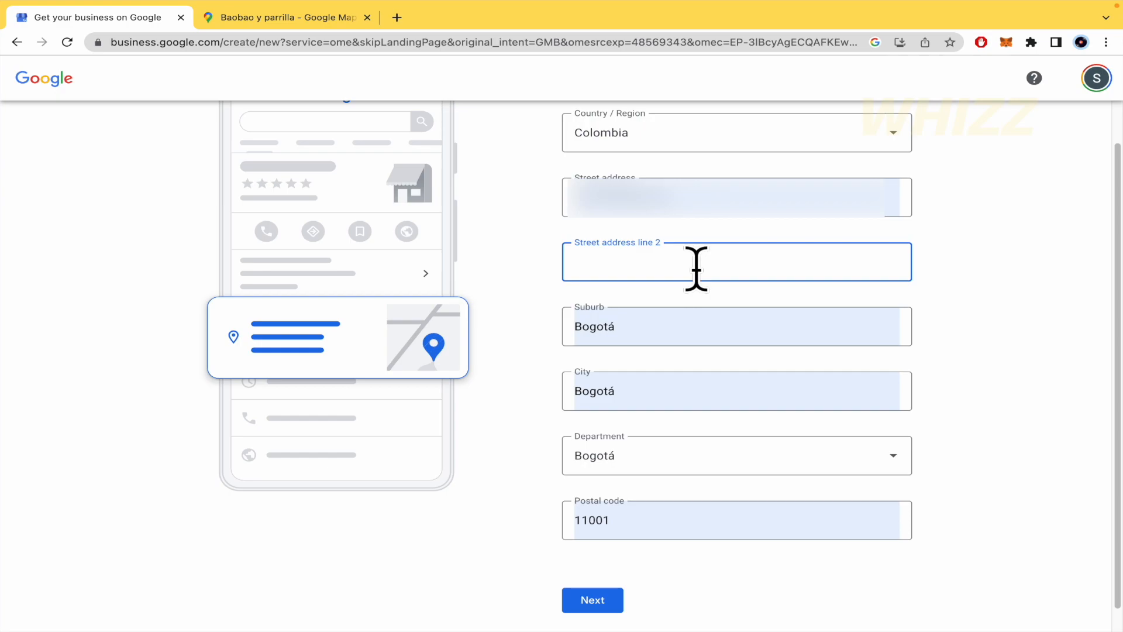
pyautogui.write('a')
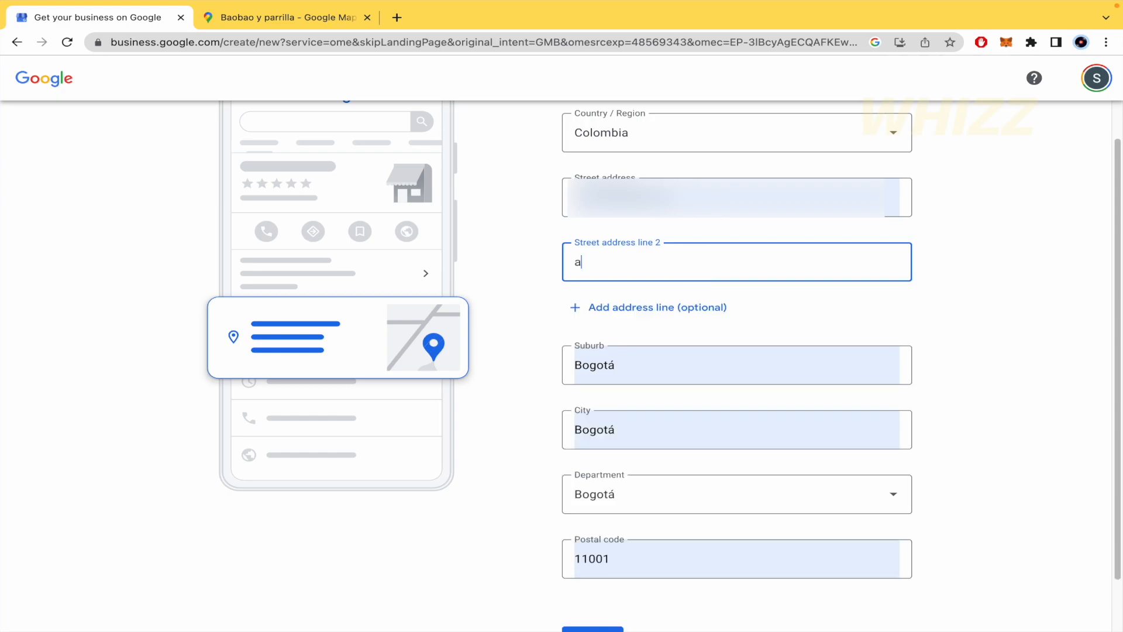
pyautogui.write('2nd fl')
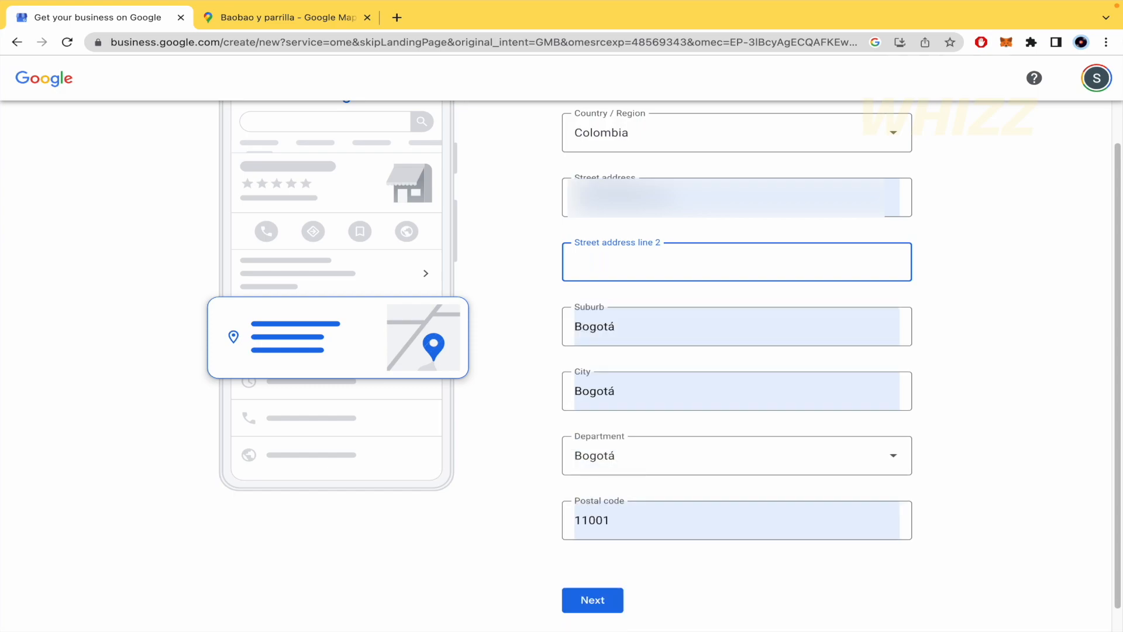
pyautogui.write('small door')
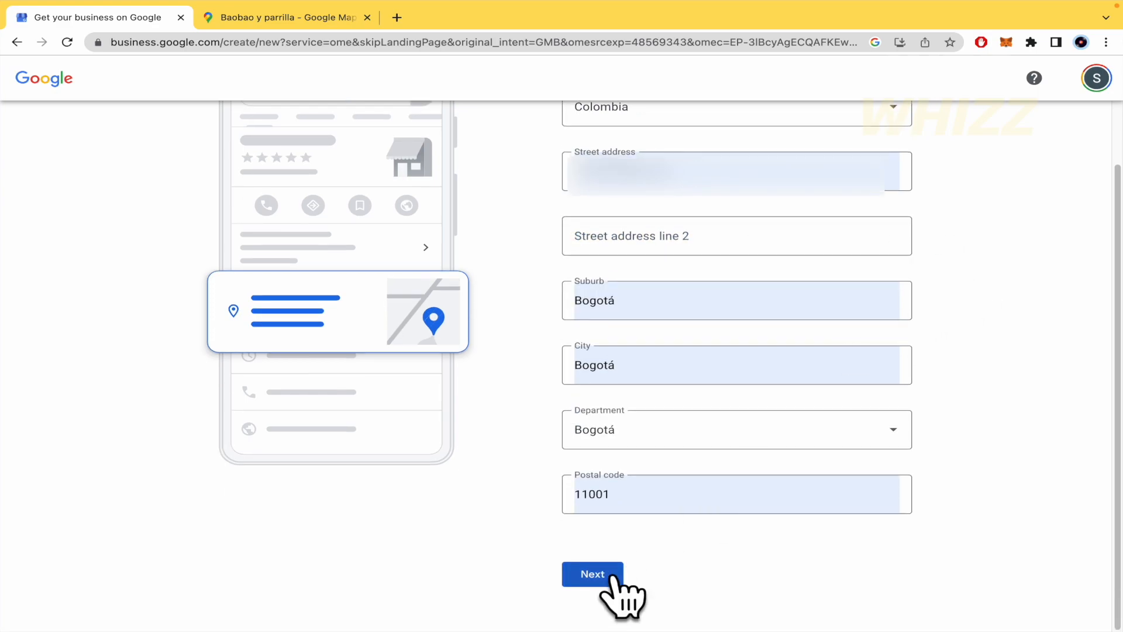
pyautogui.click(592, 574)
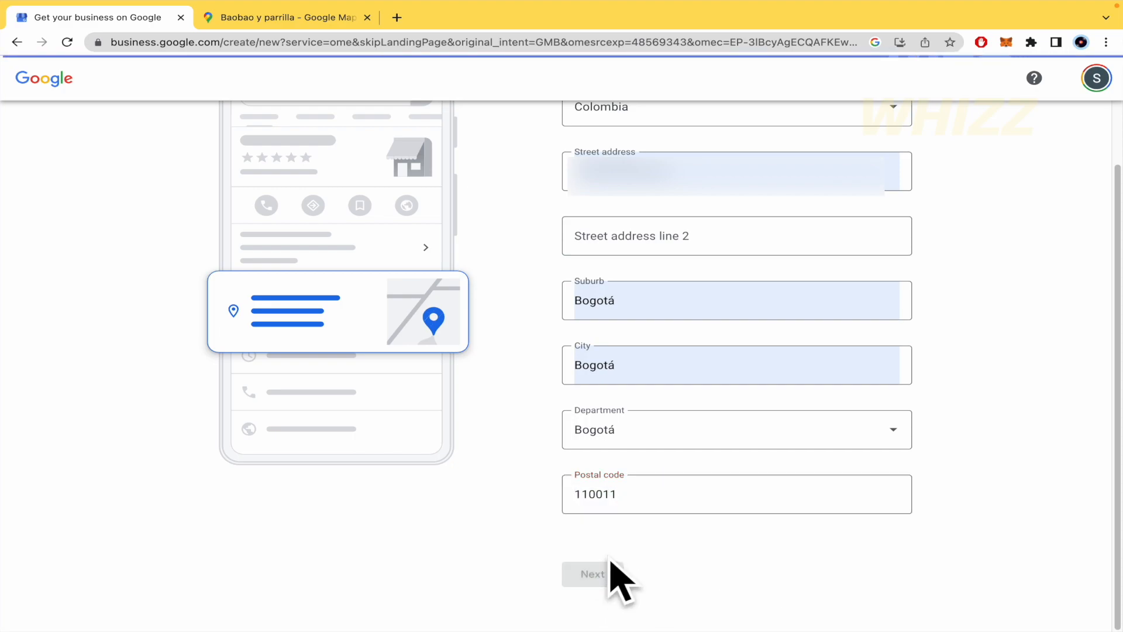
pyautogui.click(589, 574)
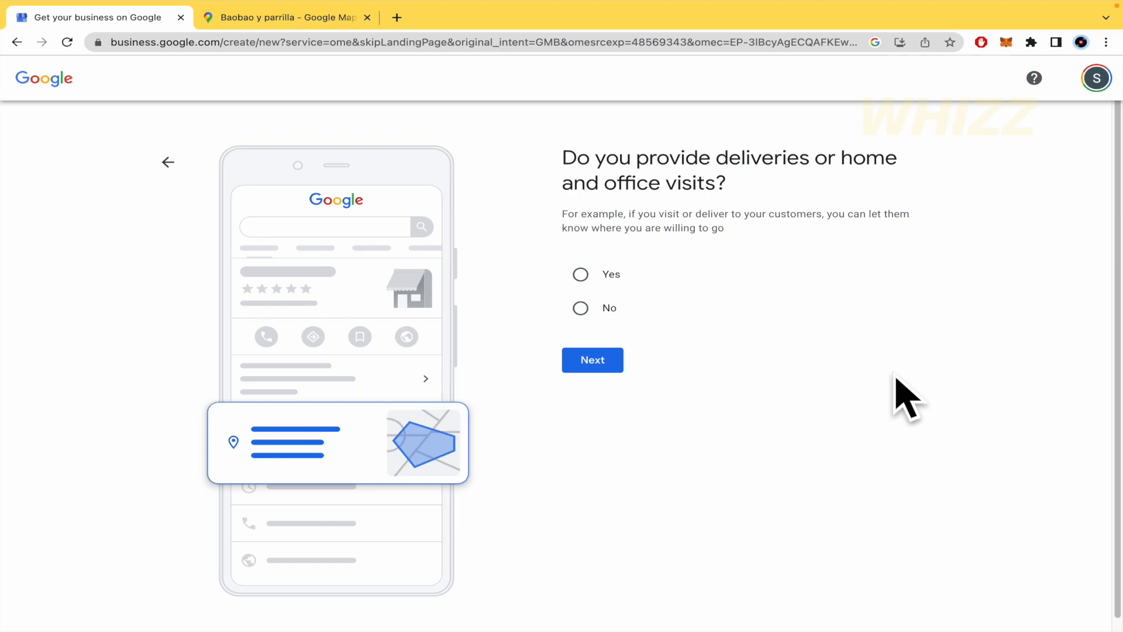
# Step: Answer Yes to offering deliveries or home and office visits and continue
pyautogui.click(580, 275)
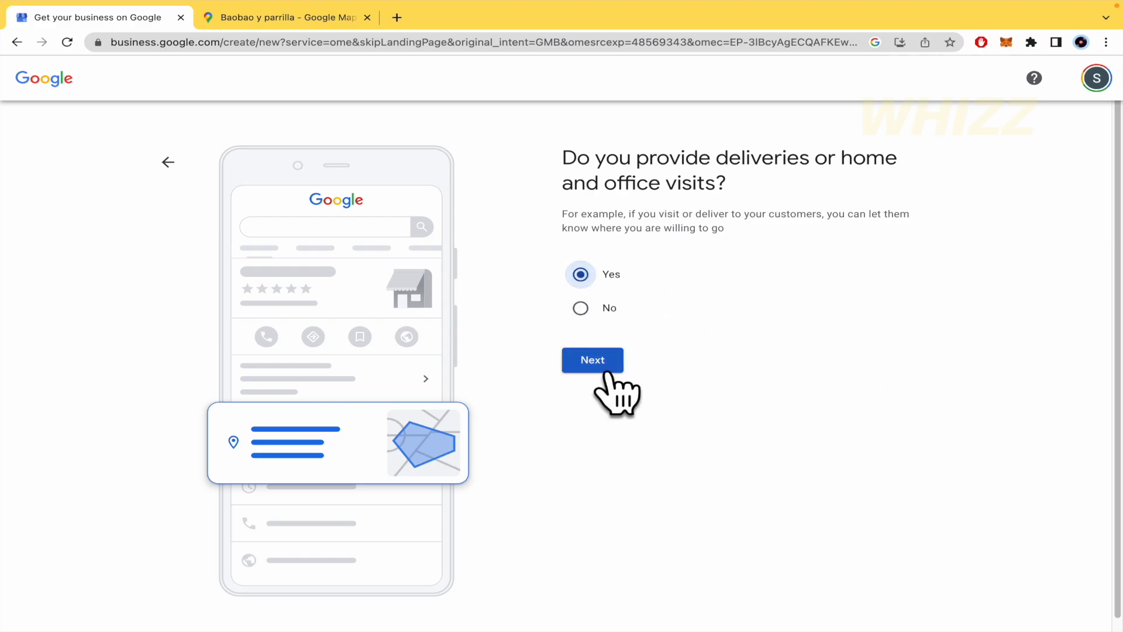
pyautogui.click(591, 360)
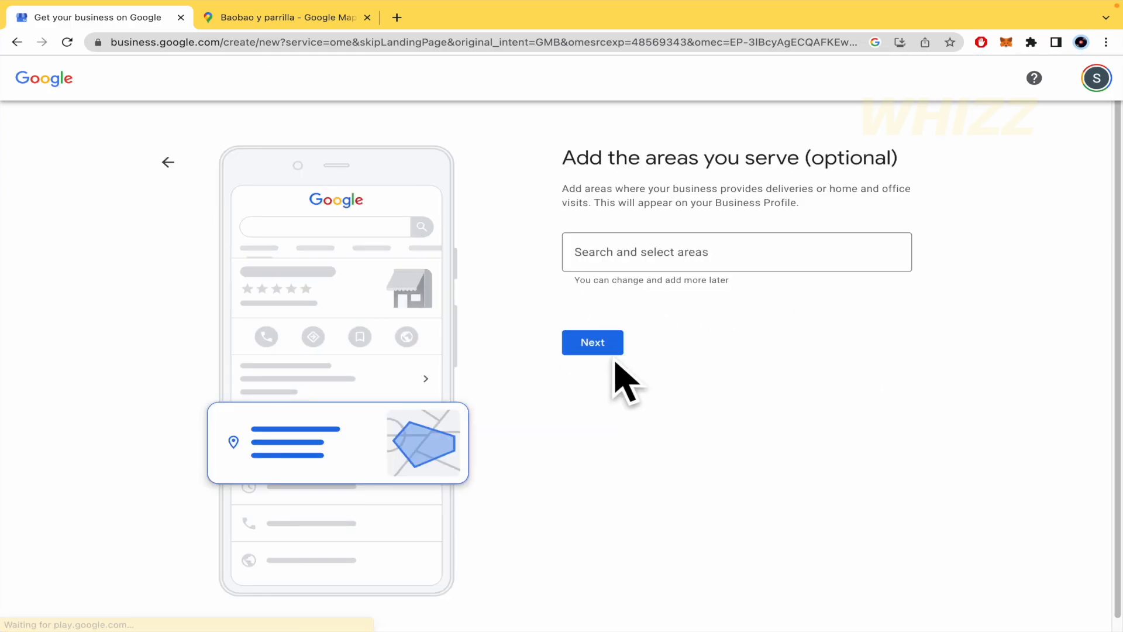
# Step: Add Bogotá, Chía and Cota as served areas and continue
pyautogui.write('Manhattan, New York')
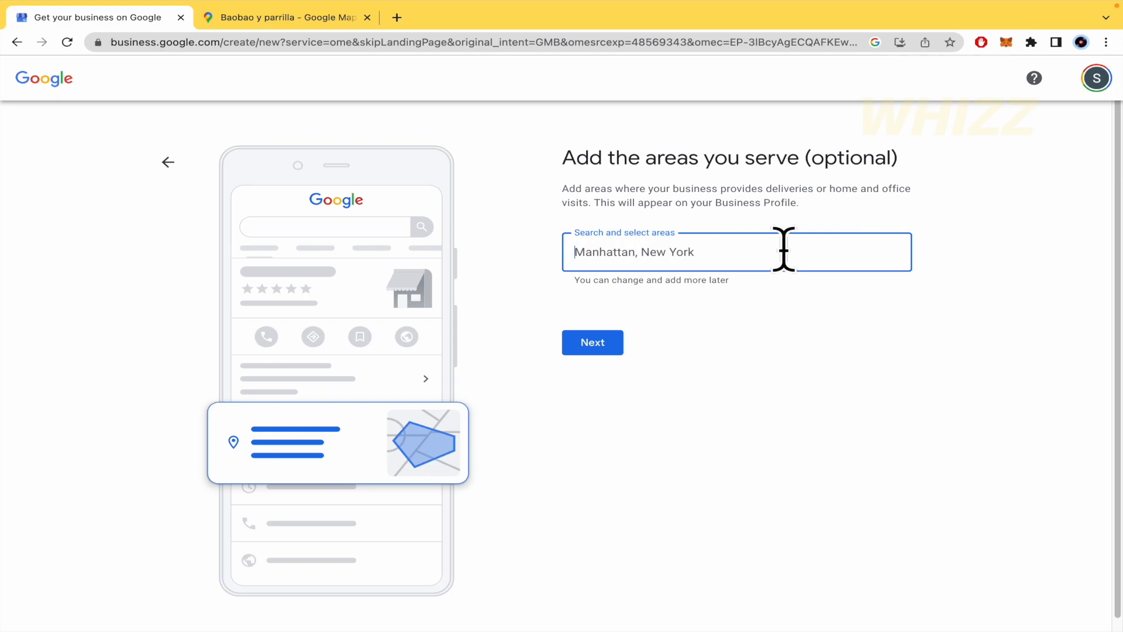
pyautogui.write('bogota')
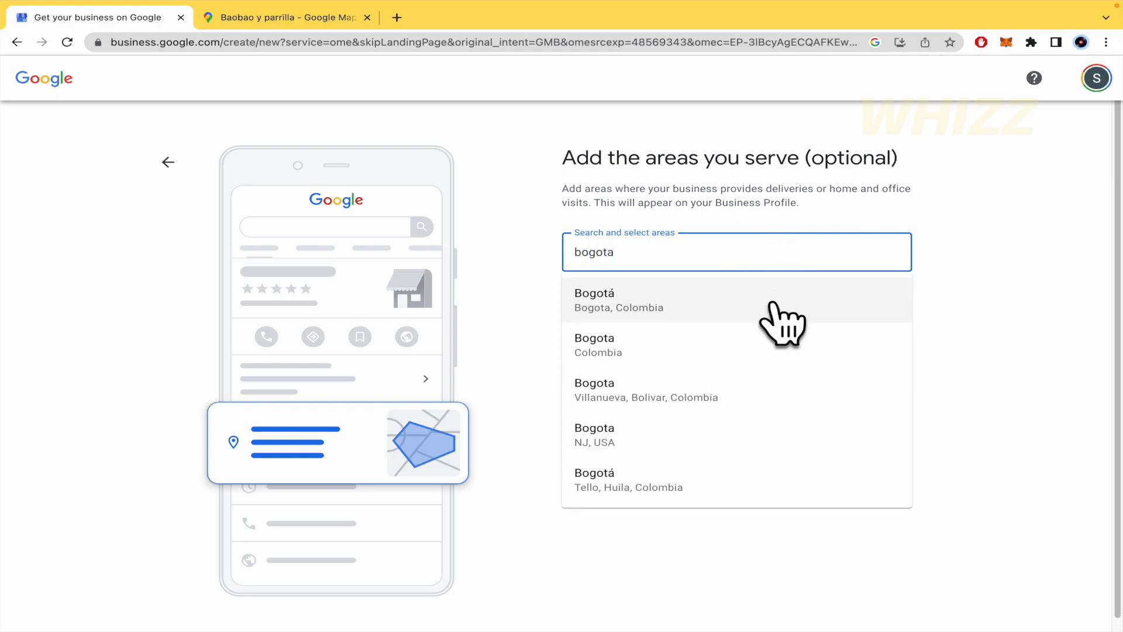
pyautogui.click(595, 300)
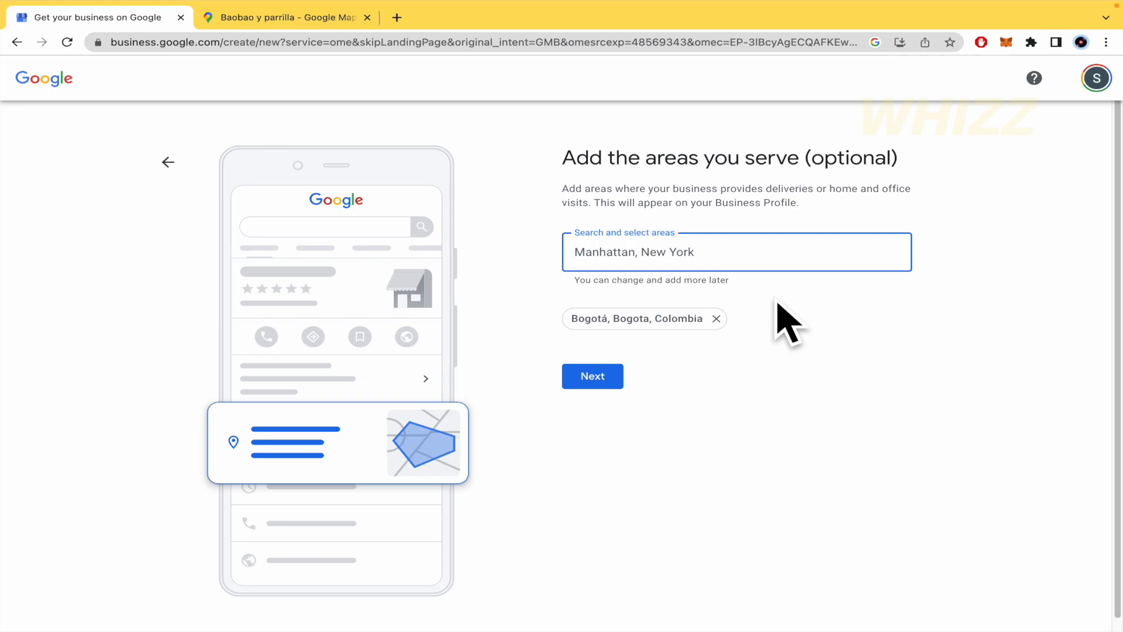
pyautogui.click(717, 252)
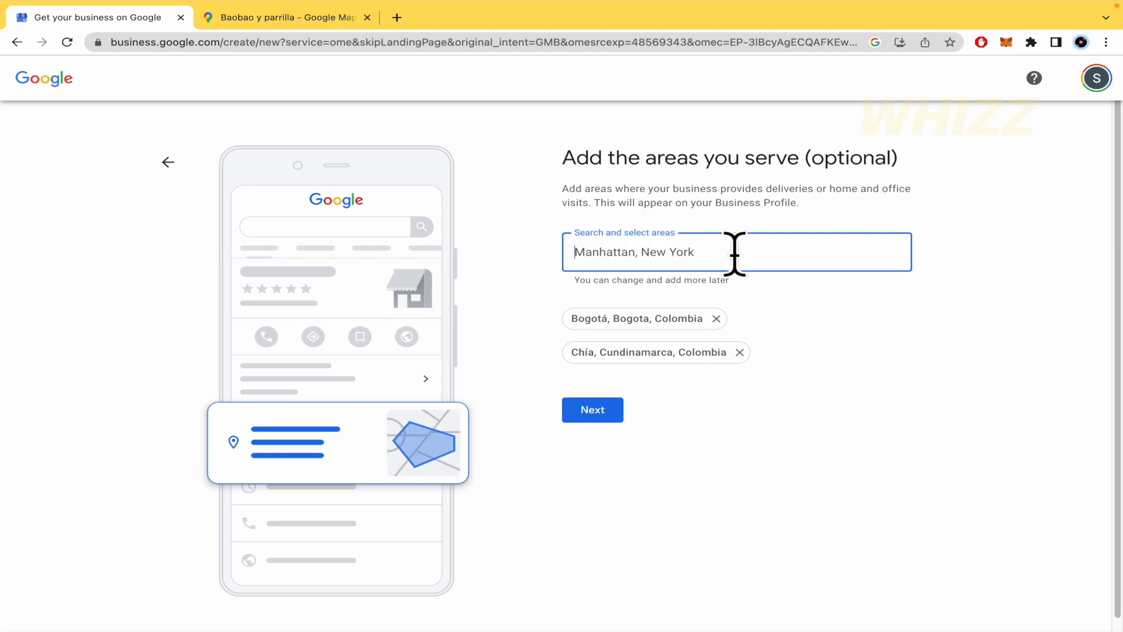
pyautogui.write('cot')
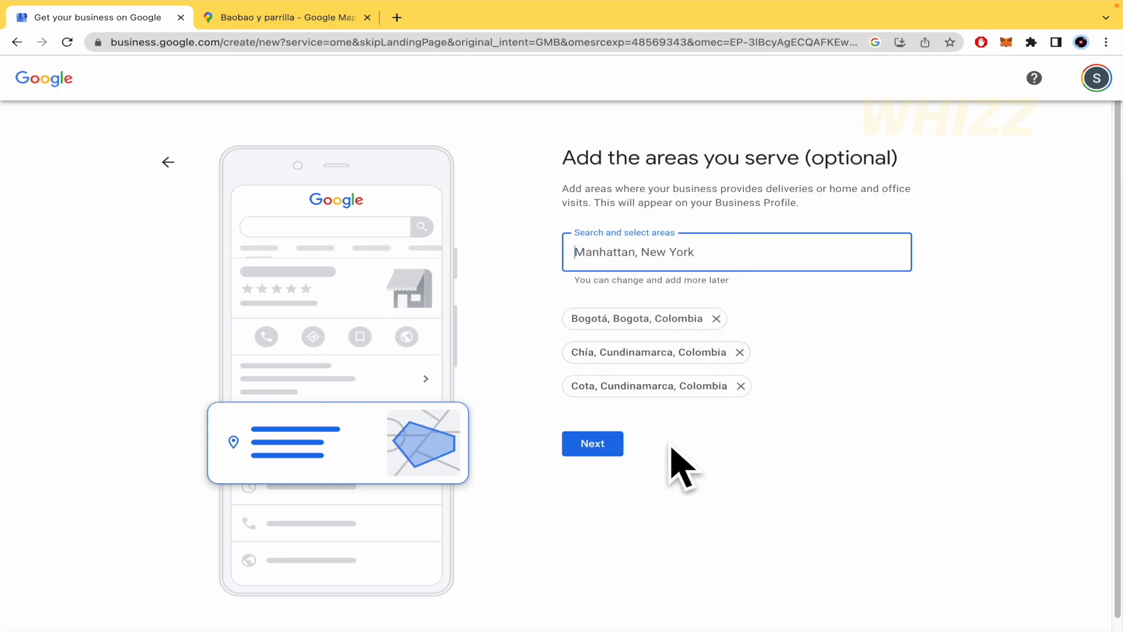
pyautogui.moveTo(786, 351)
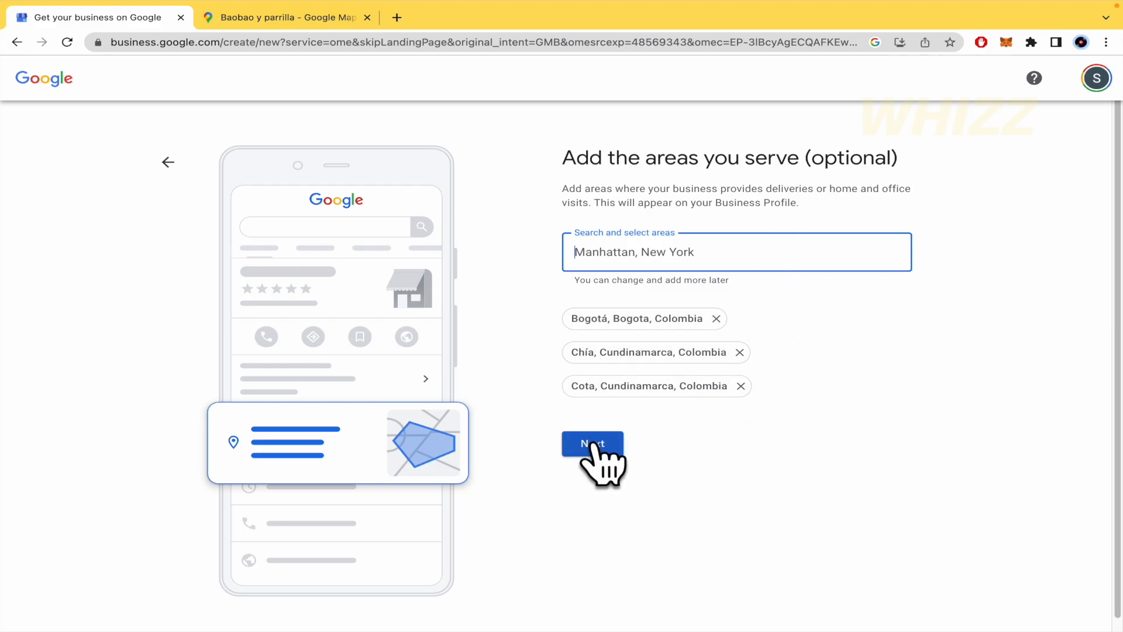
pyautogui.click(591, 443)
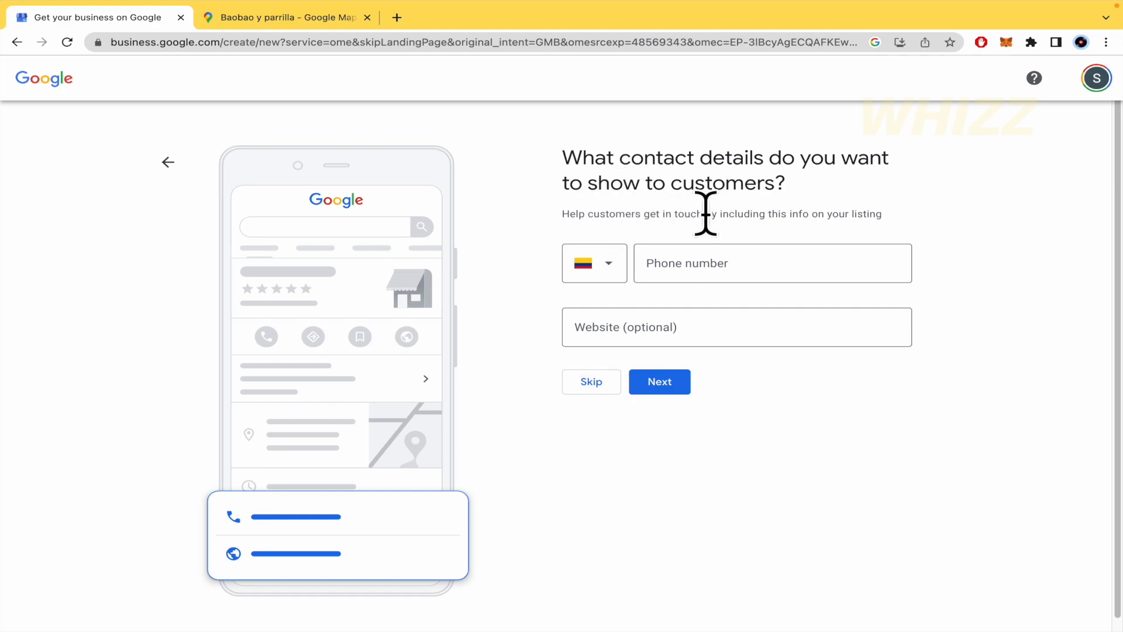
pyautogui.moveTo(1002, 294)
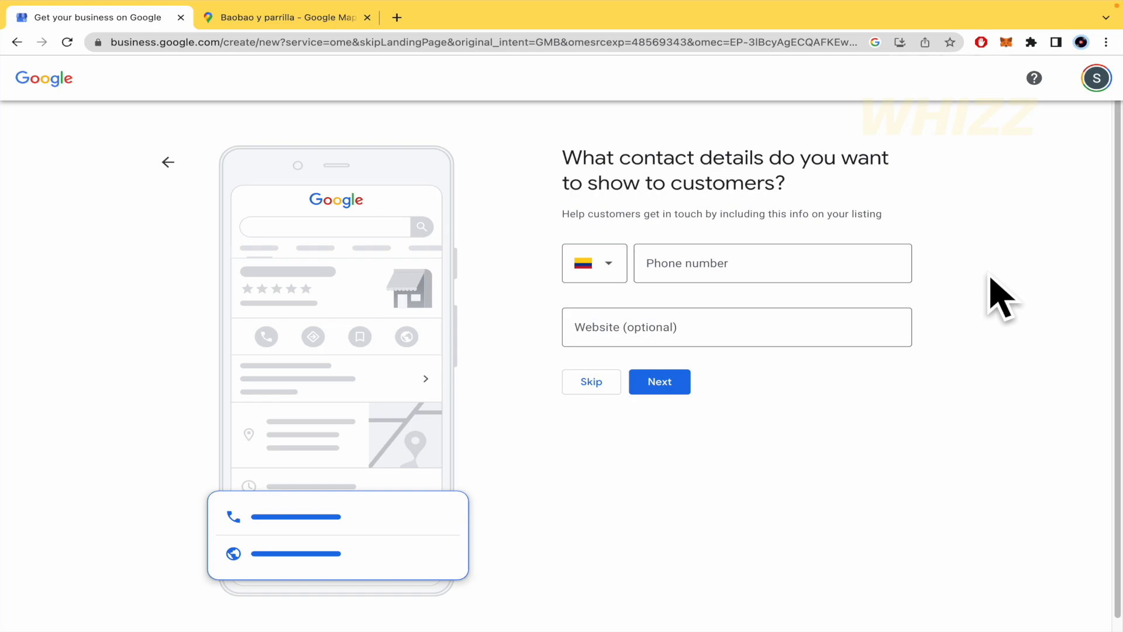
# Step: Skip the contact details step, leaving phone number and website empty
pyautogui.click(594, 262)
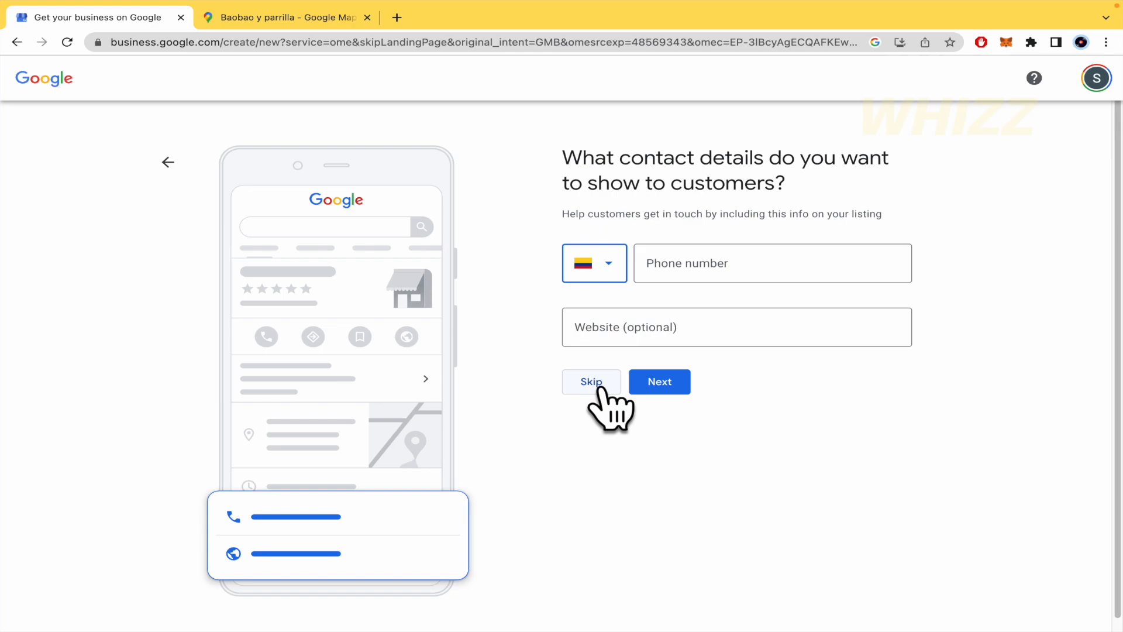
pyautogui.click(591, 381)
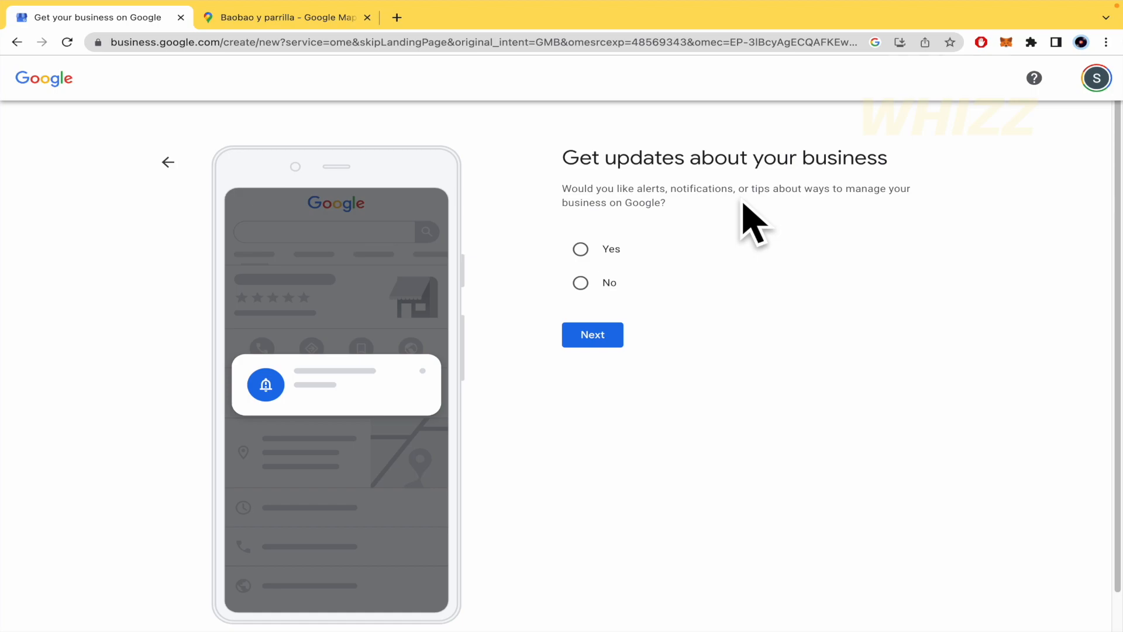
# Step: Choose 'Yes' to receive business updates and tips, then submit to reach verification
pyautogui.click(580, 248)
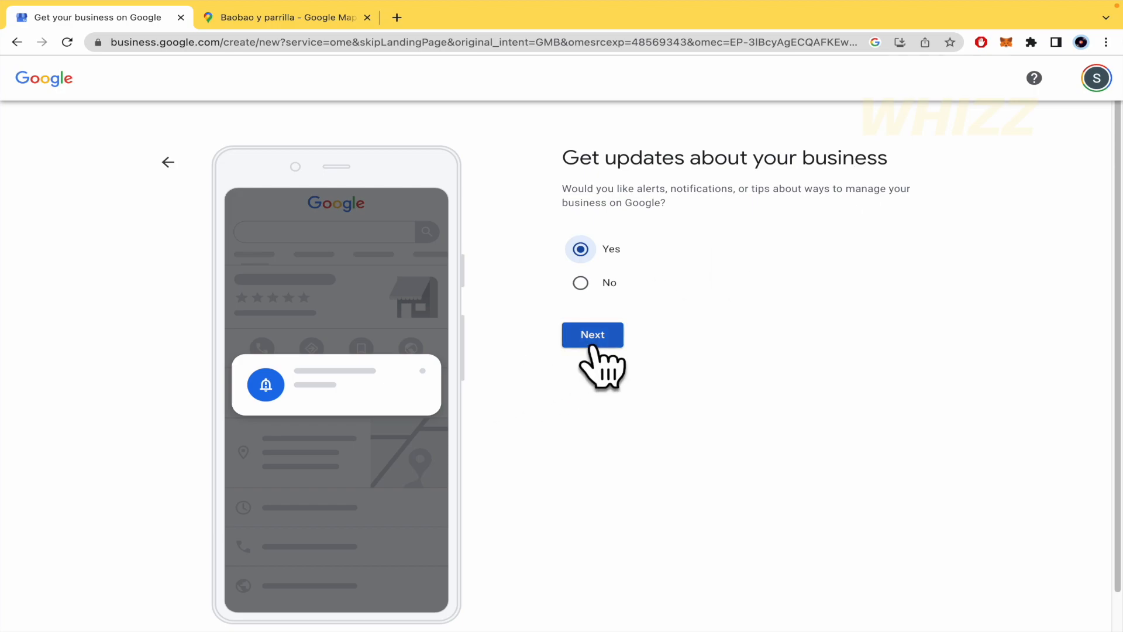
pyautogui.click(591, 334)
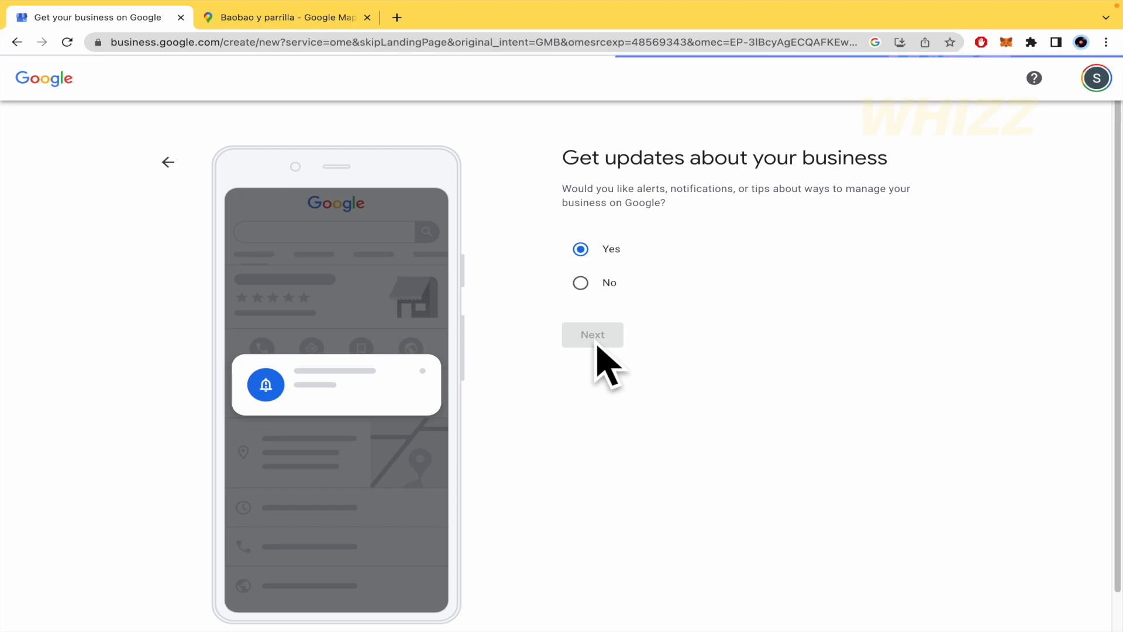
pyautogui.click(591, 335)
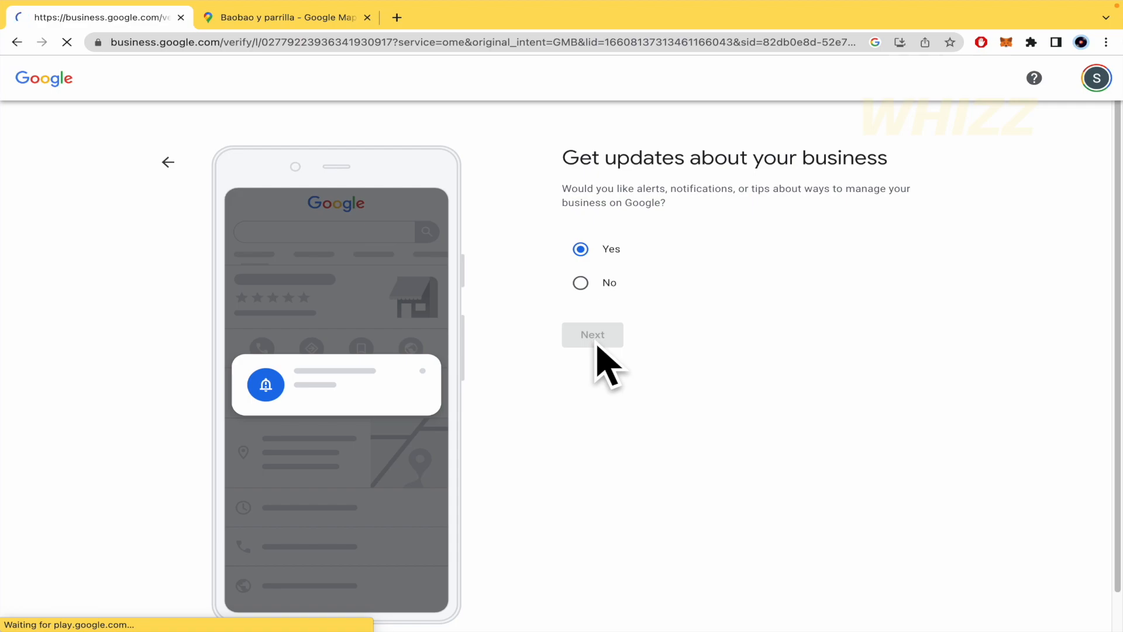
pyautogui.click(592, 335)
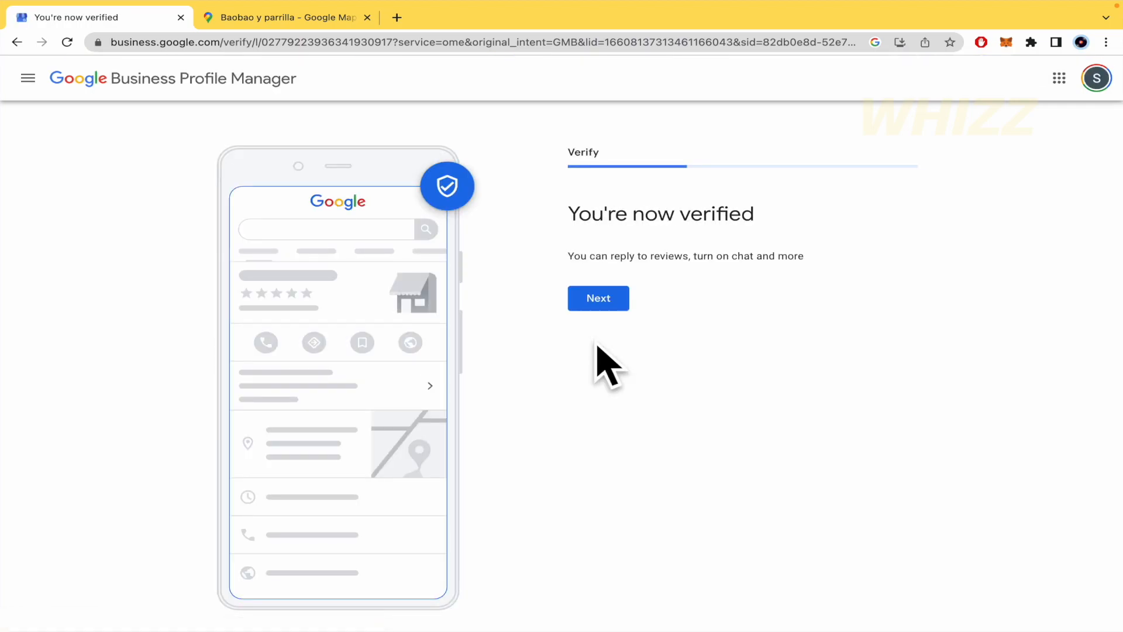
pyautogui.moveTo(724, 254)
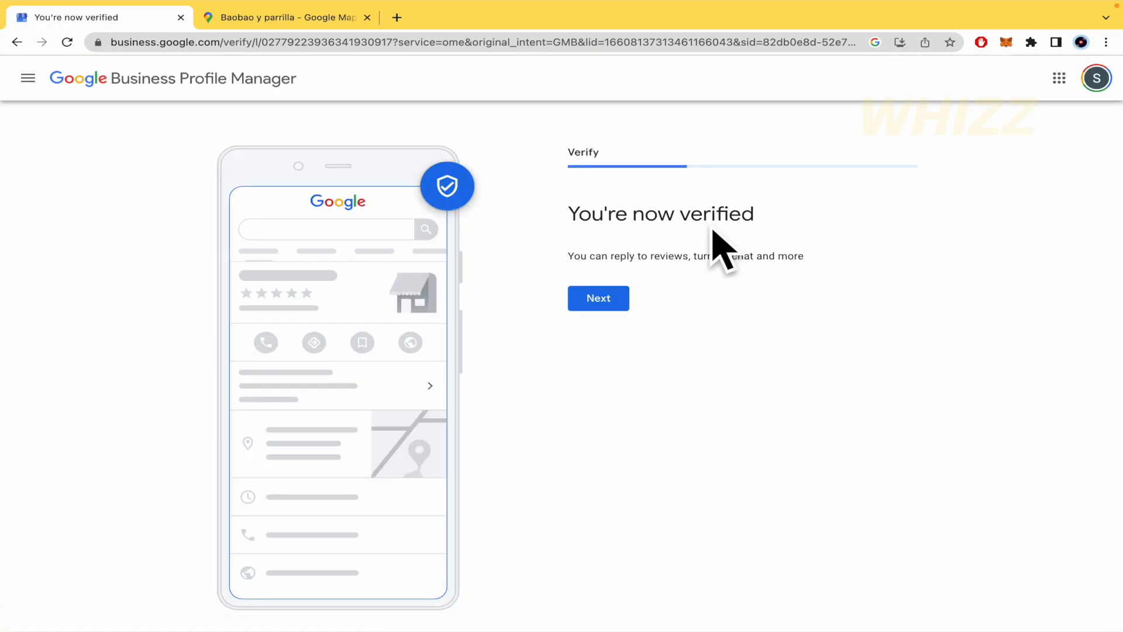
pyautogui.moveTo(759, 287)
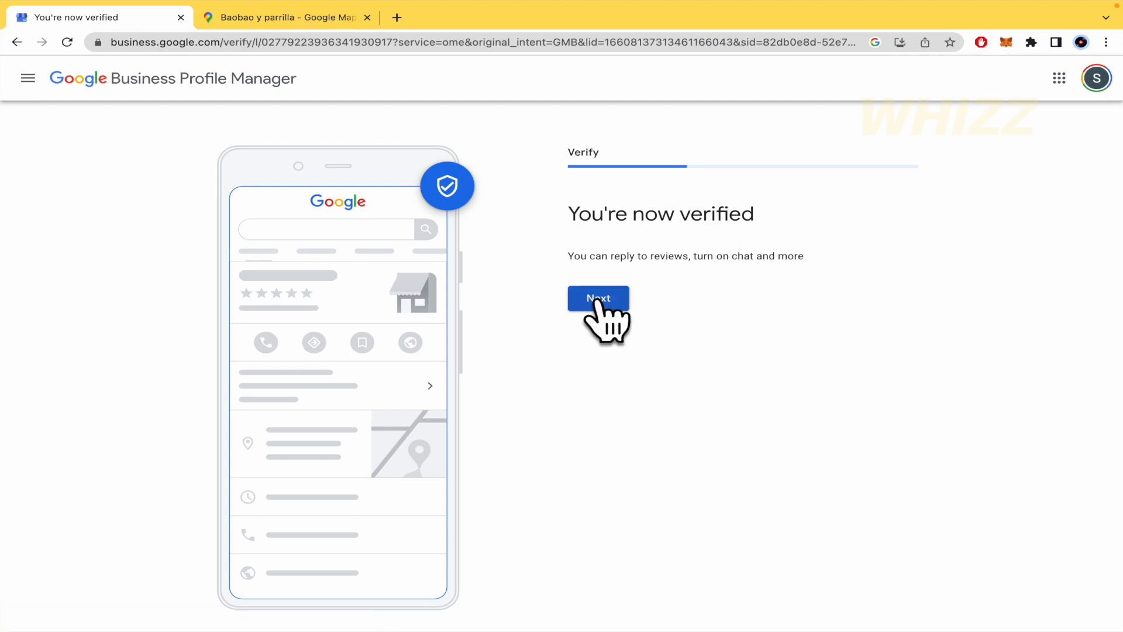
# Step: Continue past the 'You're now verified' confirmation page
pyautogui.click(598, 299)
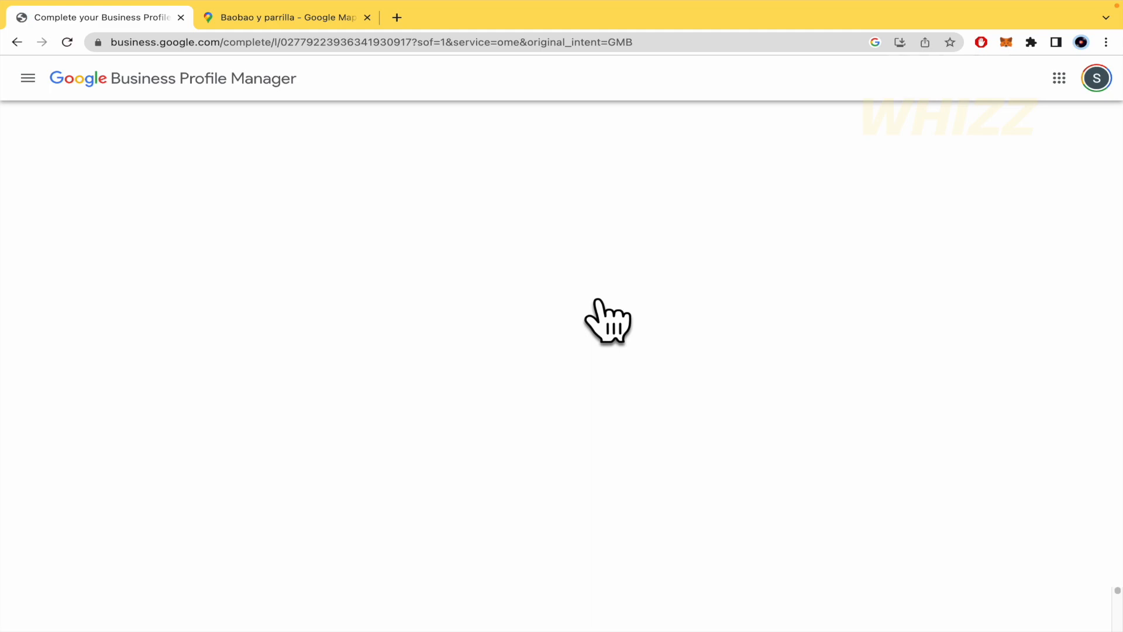
pyautogui.moveTo(373, 376)
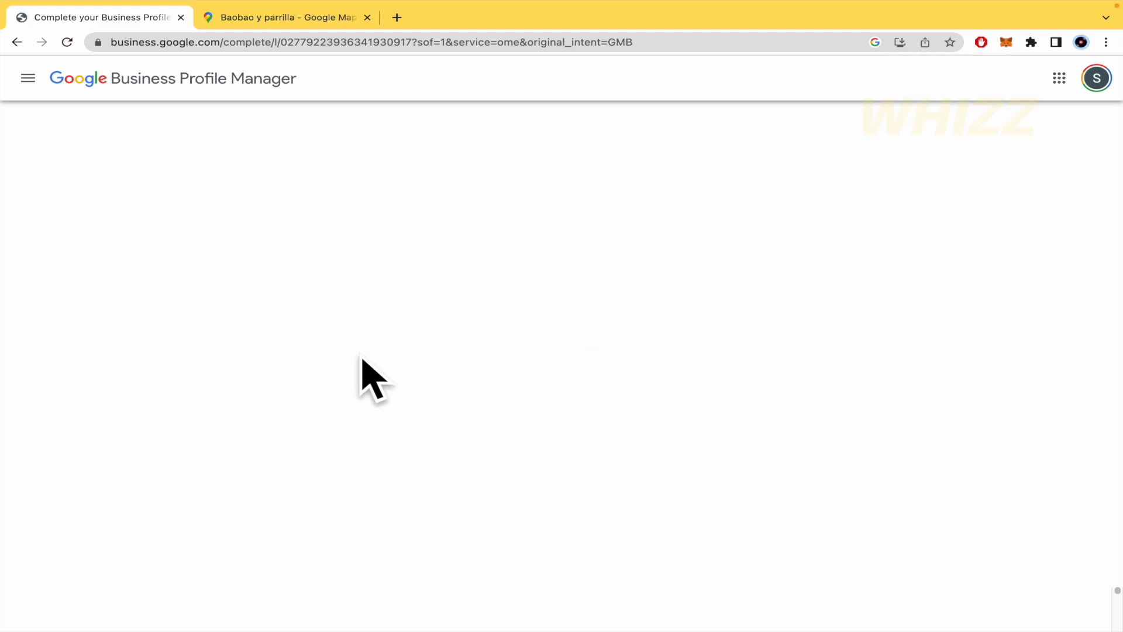
pyautogui.moveTo(537, 309)
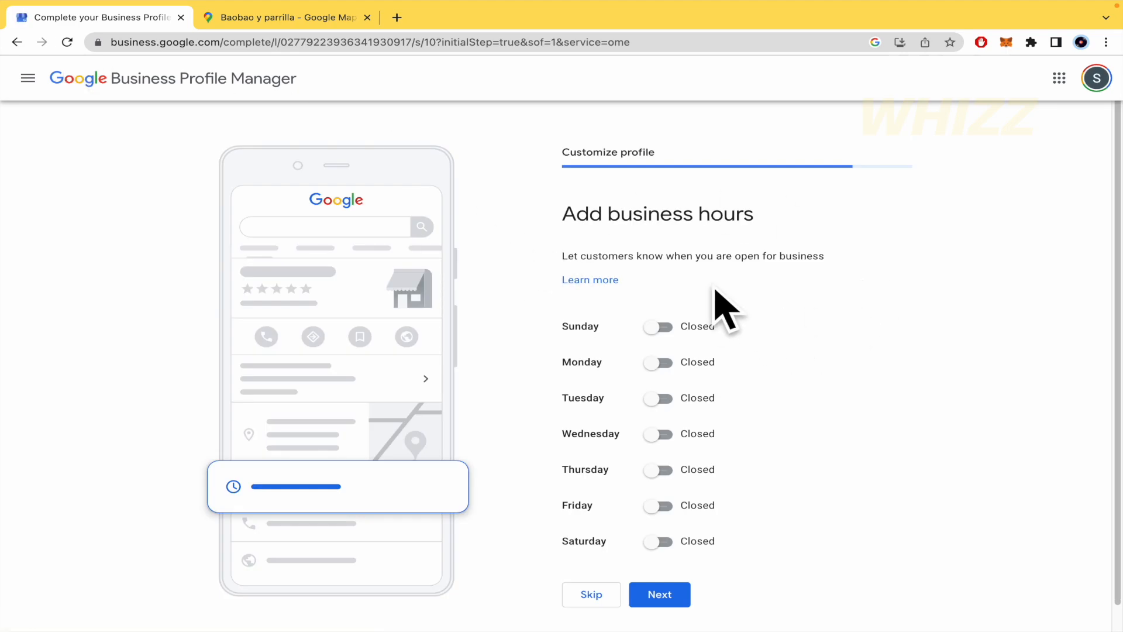
pyautogui.moveTo(837, 294)
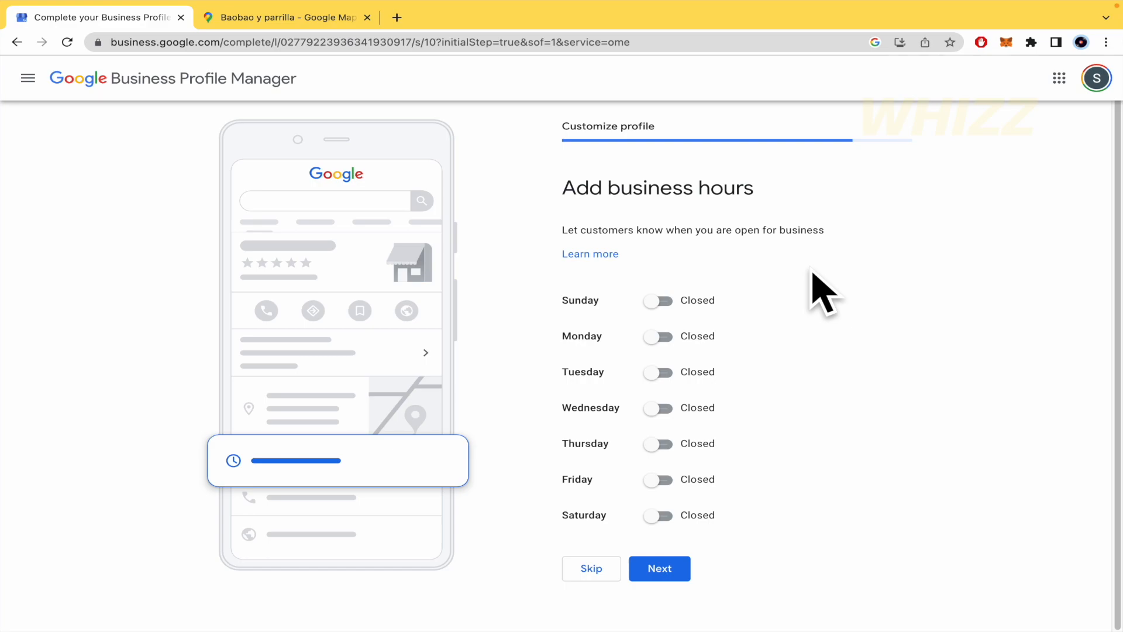
# Step: Open Monday and Wednesday, and set Monday to 10:00 AM–1:00 PM and 2:00 PM–5:00 PM
pyautogui.click(658, 336)
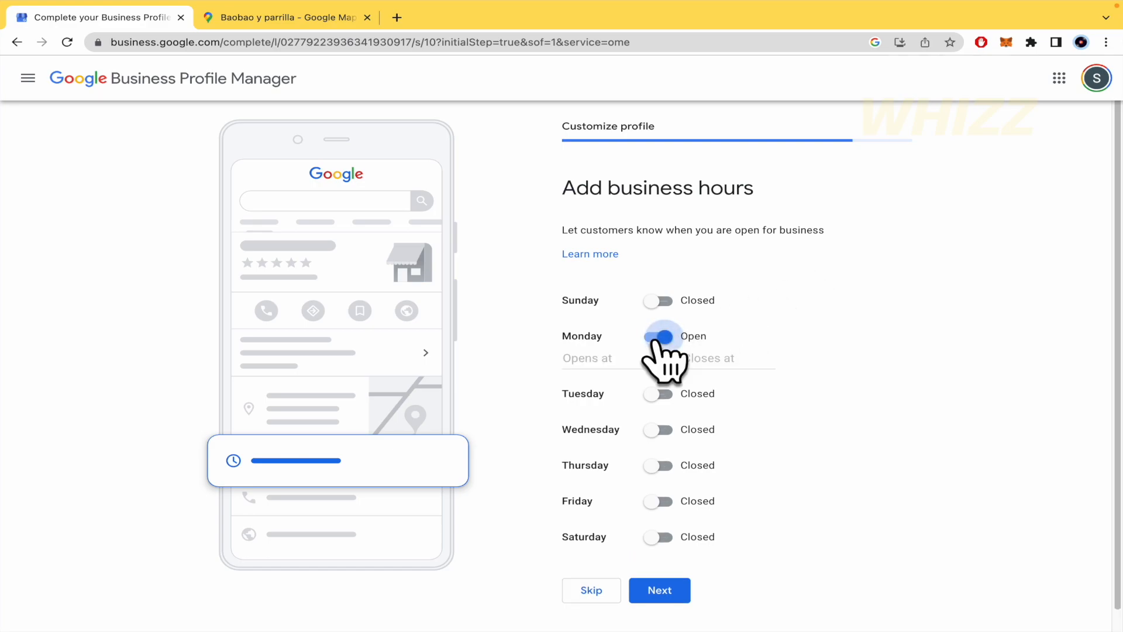
pyautogui.click(657, 429)
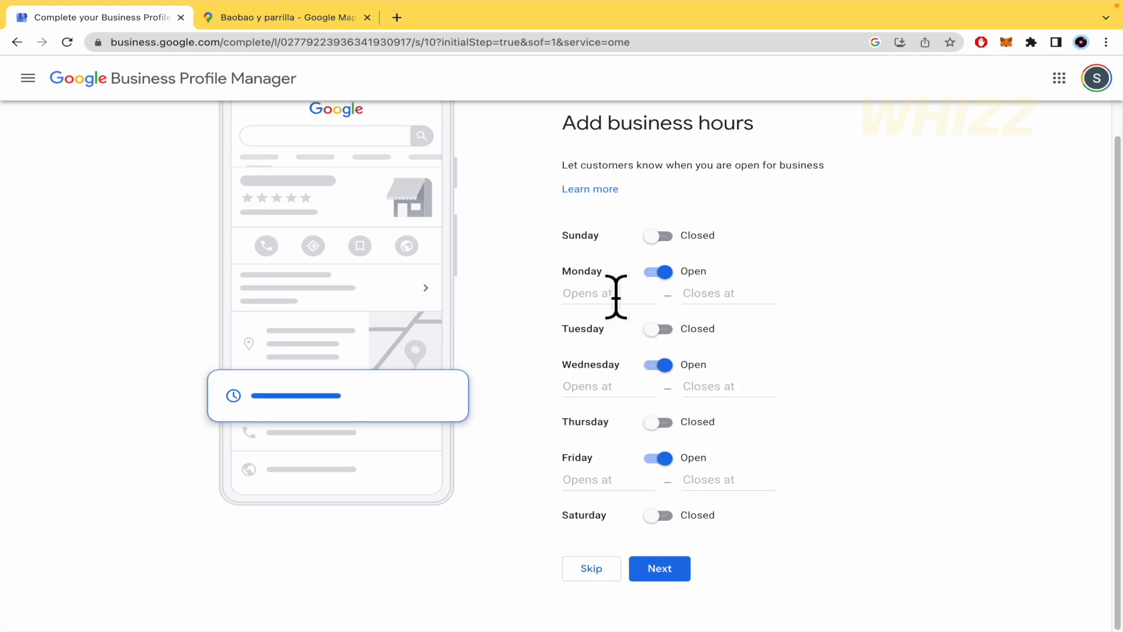
pyautogui.click(606, 293)
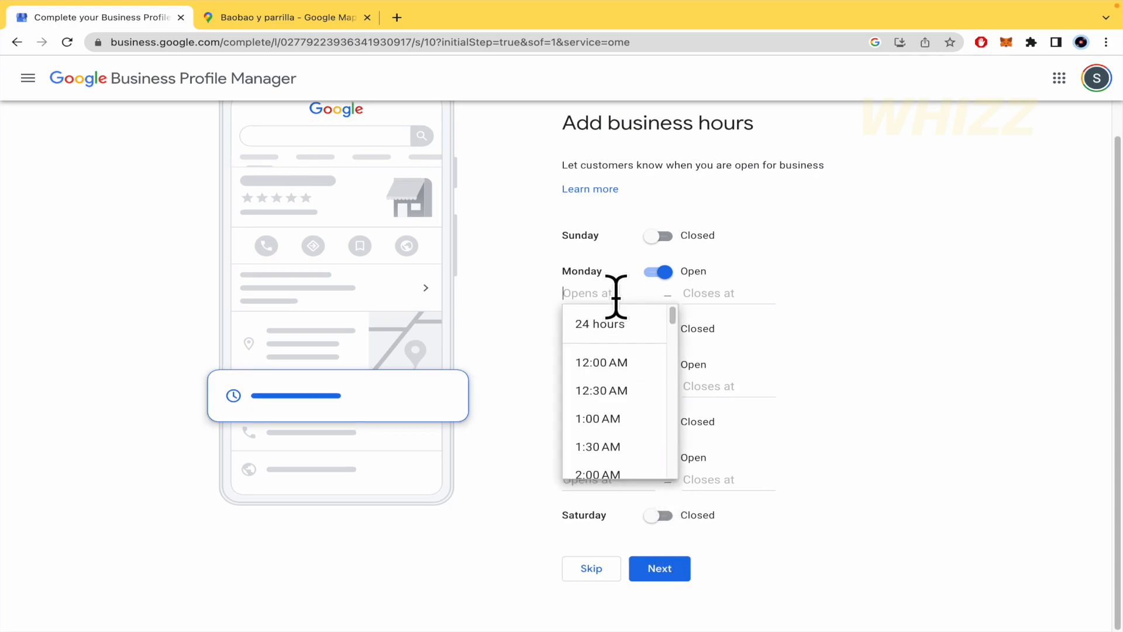
pyautogui.scroll(-3)
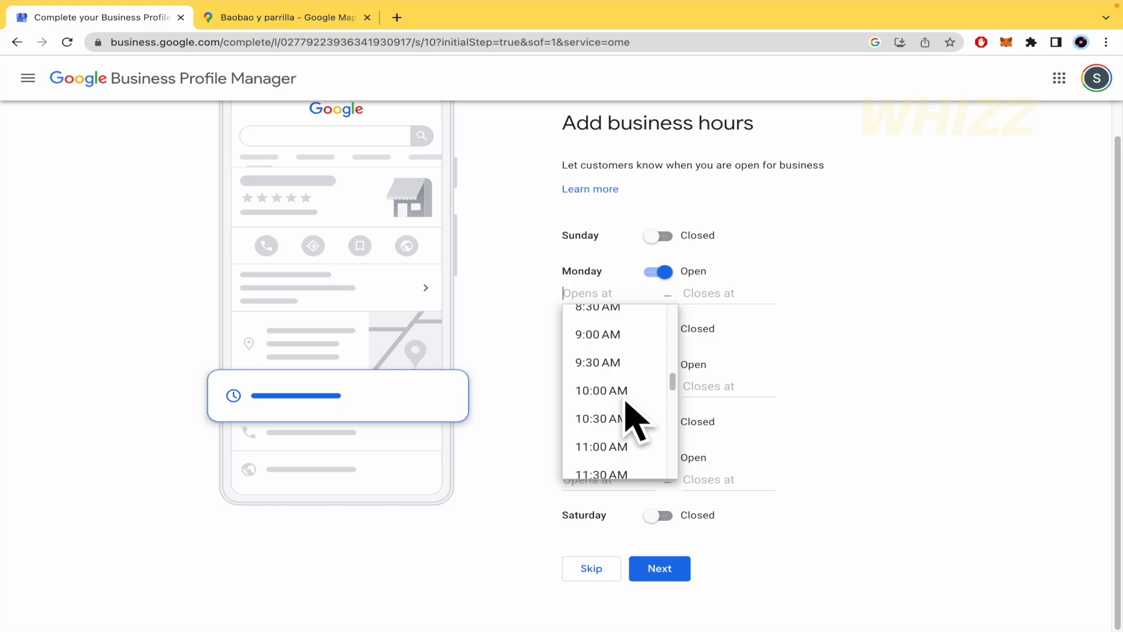
pyautogui.click(601, 390)
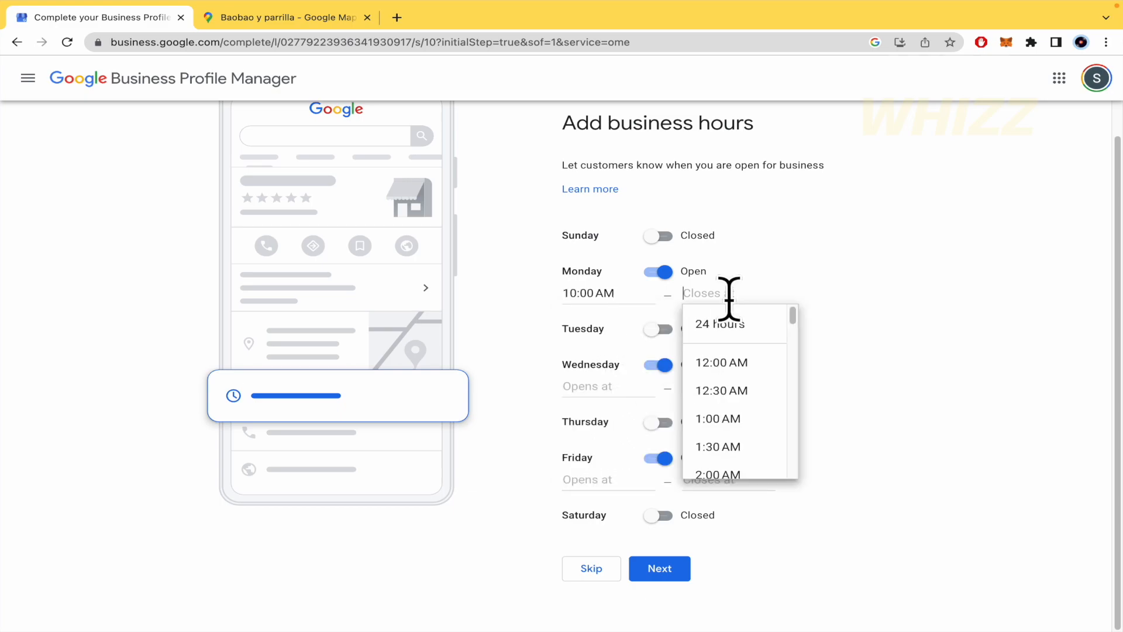
pyautogui.rightClick(716, 394)
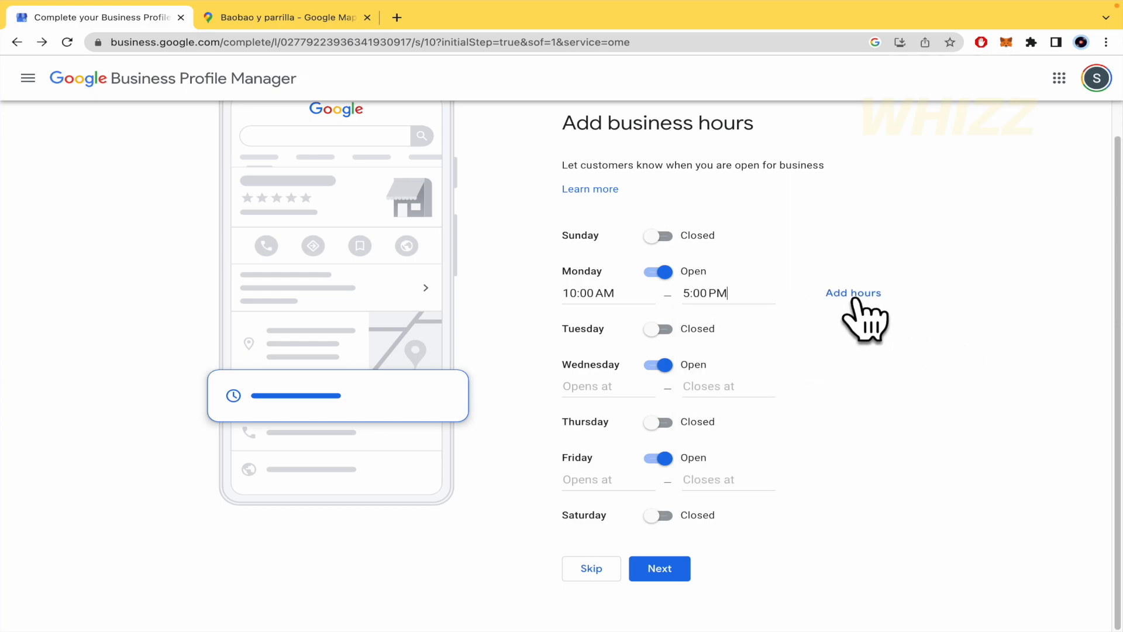
pyautogui.click(853, 292)
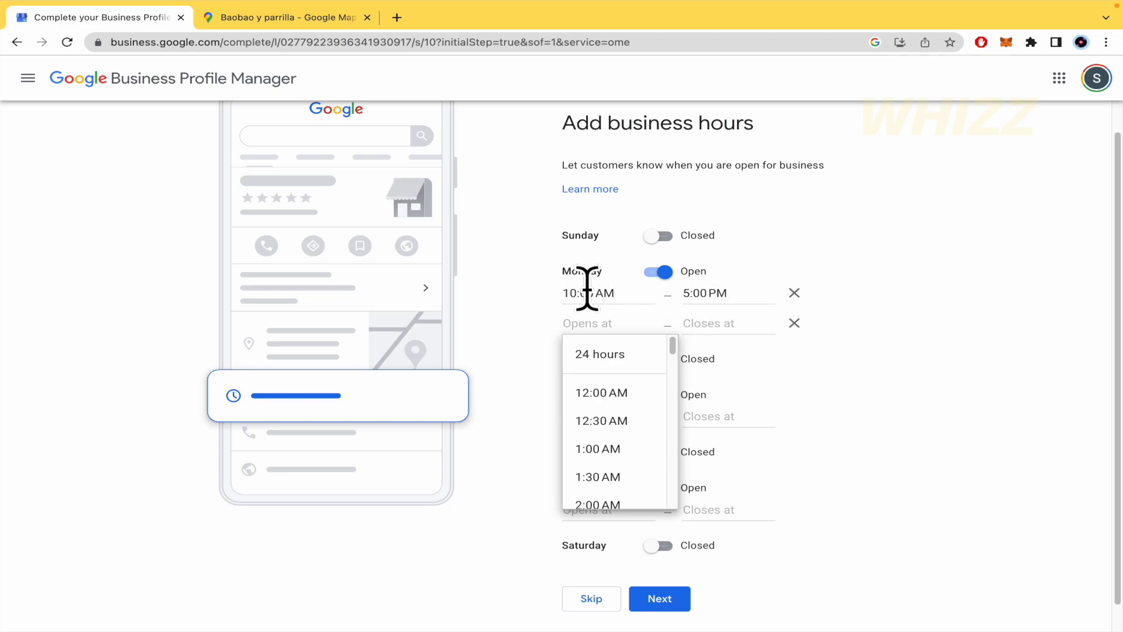
pyautogui.moveTo(591, 294)
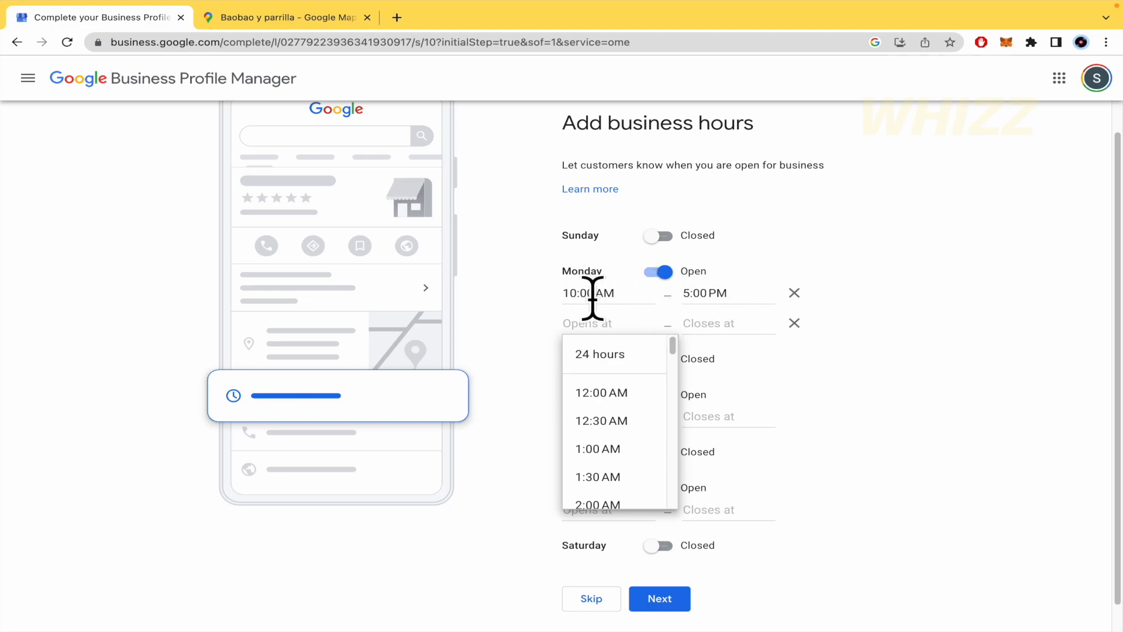
pyautogui.click(727, 292)
pyautogui.write('1')
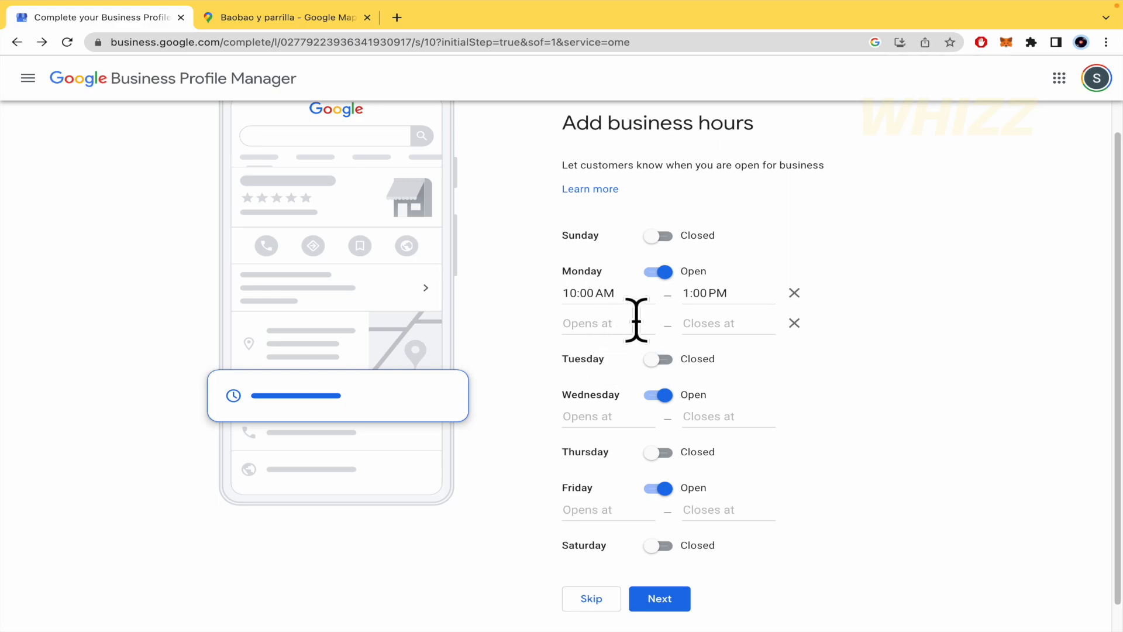
pyautogui.click(609, 323)
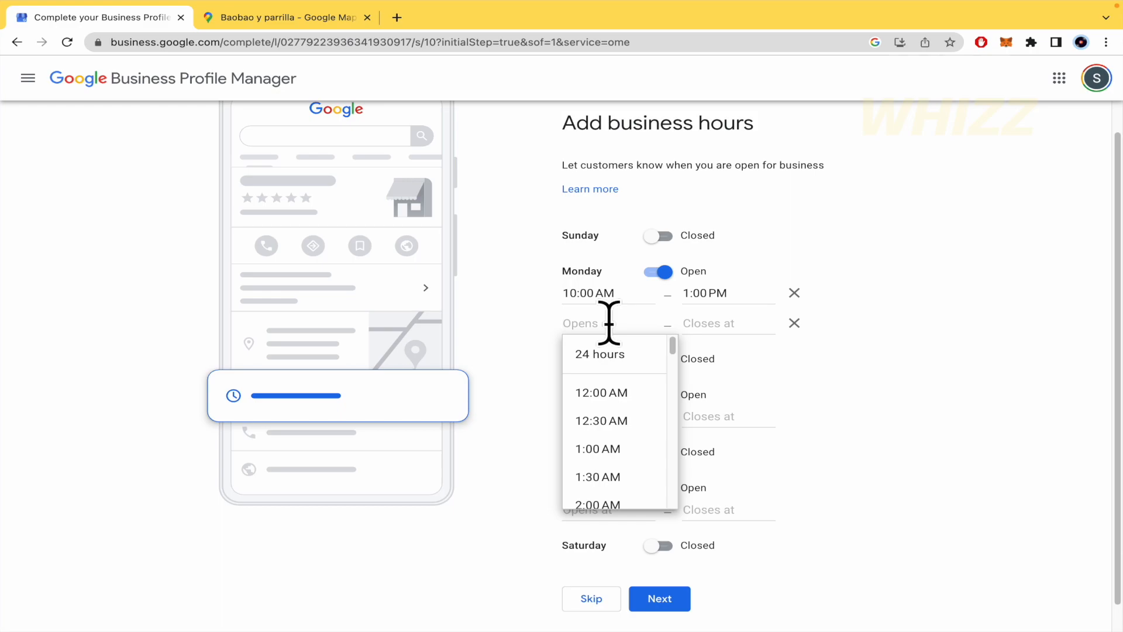
pyautogui.write('2:00 PM')
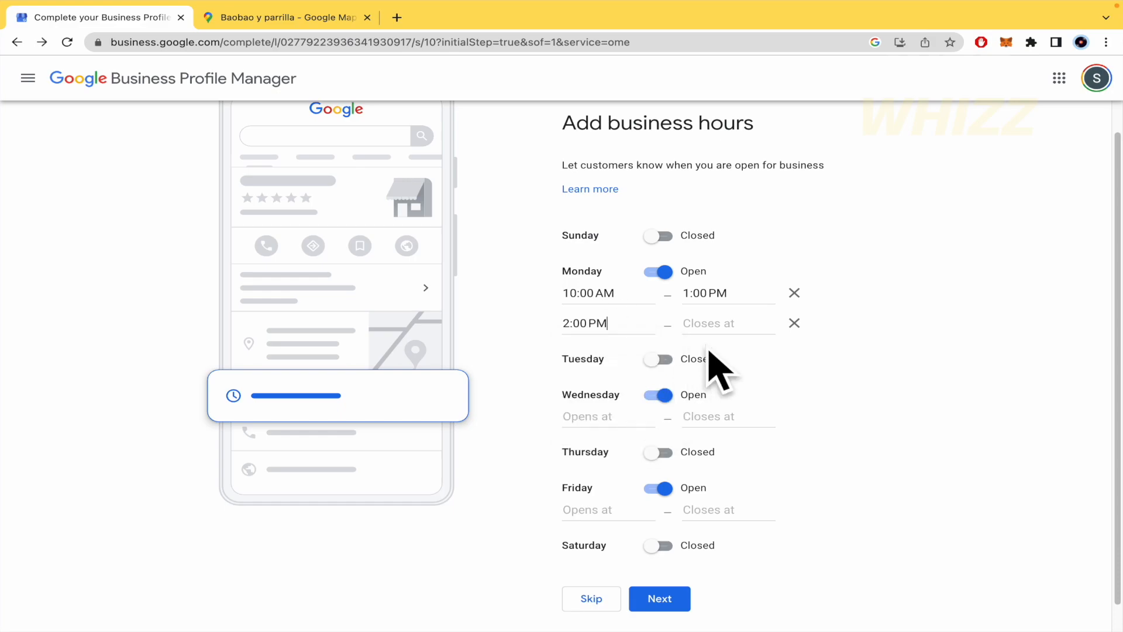
pyautogui.click(728, 322)
pyautogui.write('5:00 PM')
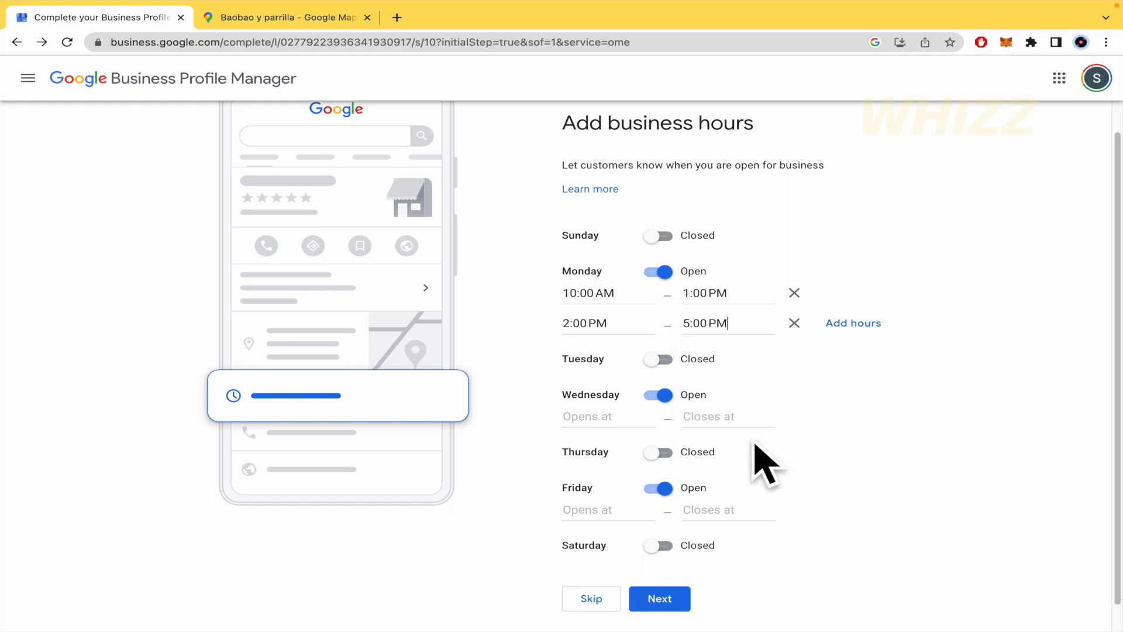
pyautogui.moveTo(1017, 387)
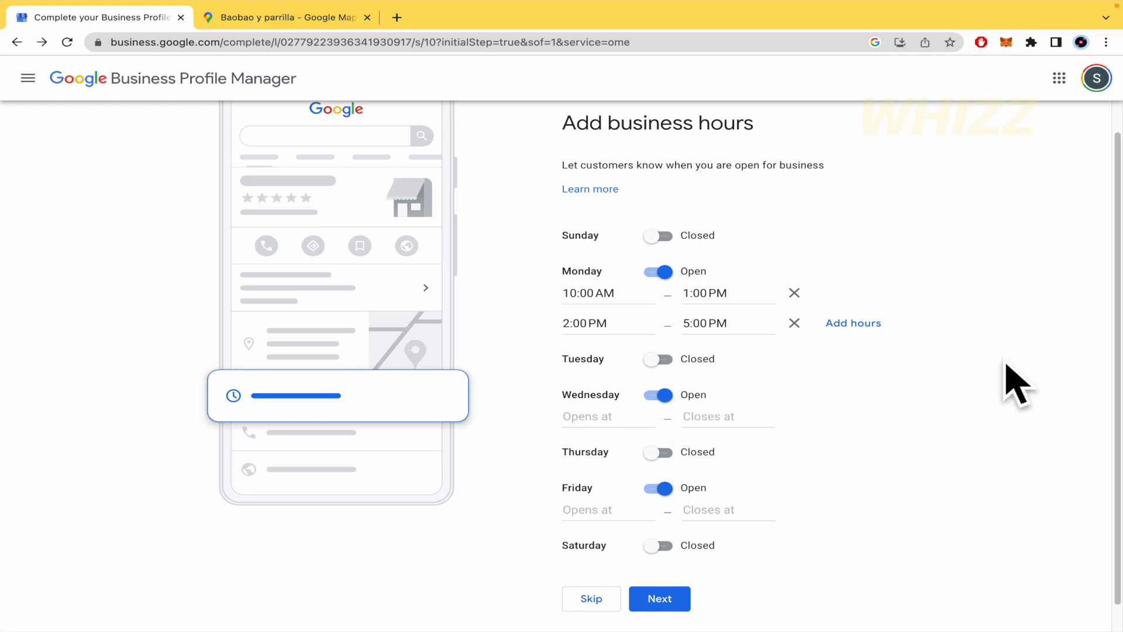
pyautogui.moveTo(853, 323)
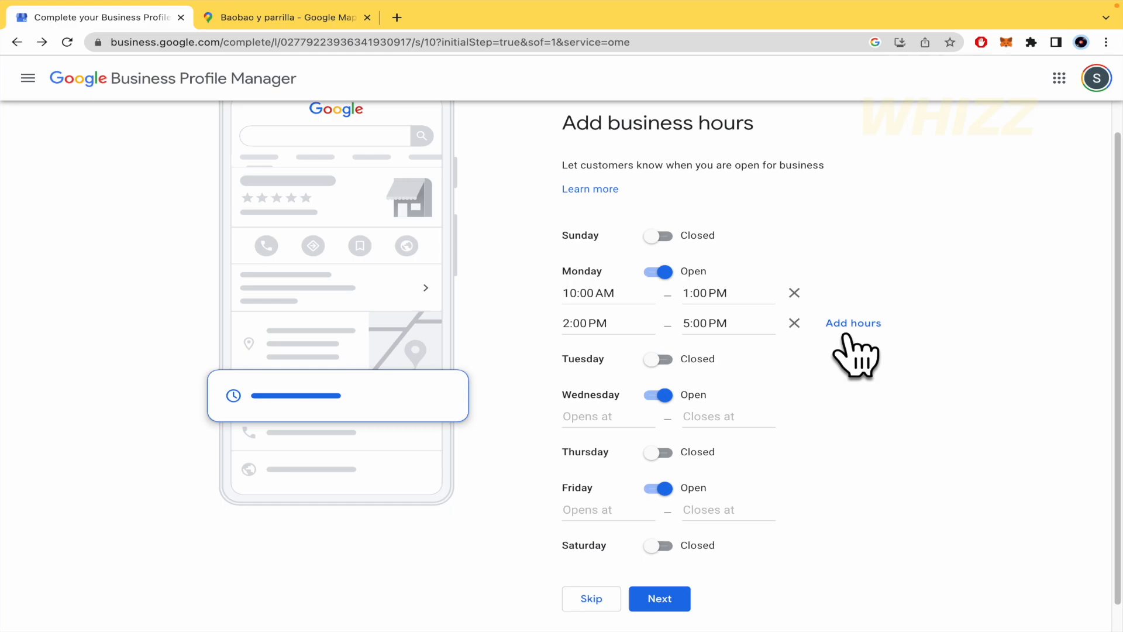
# Step: Set Wednesday to 11:00 AM–4:00 PM, mark Friday closed, and submit the hours
pyautogui.scroll(-3)
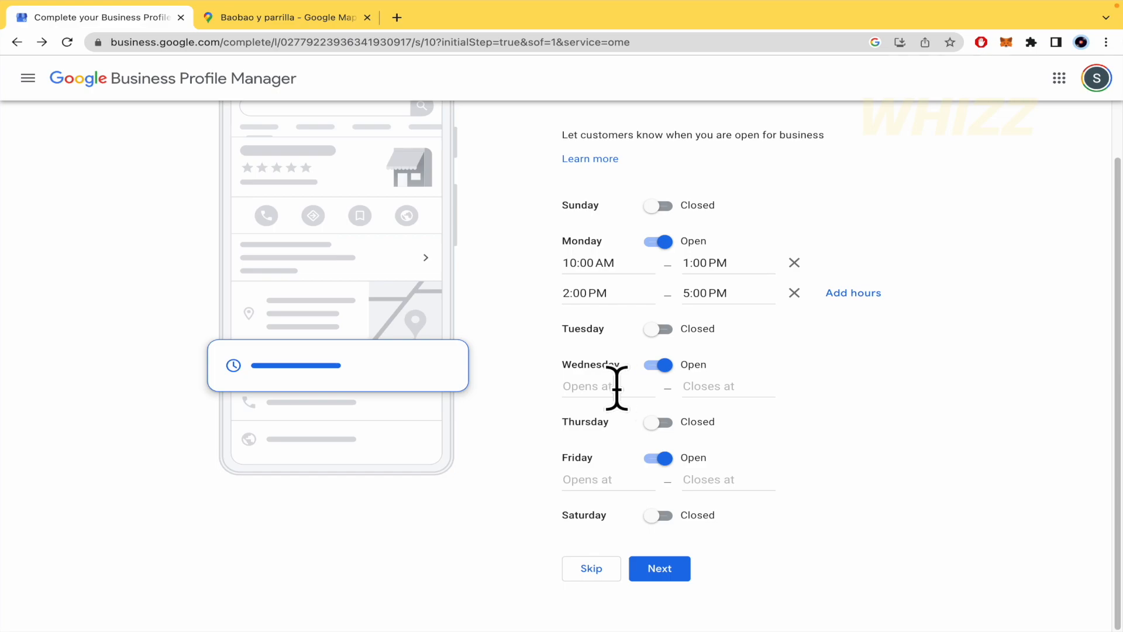
pyautogui.click(606, 386)
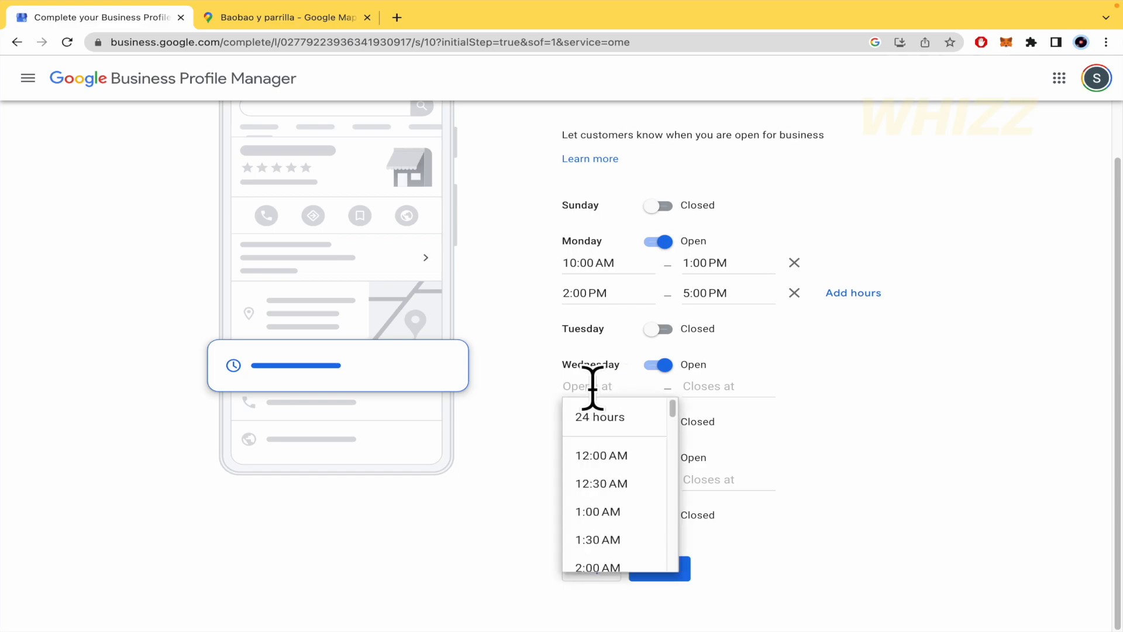
pyautogui.scroll(-3)
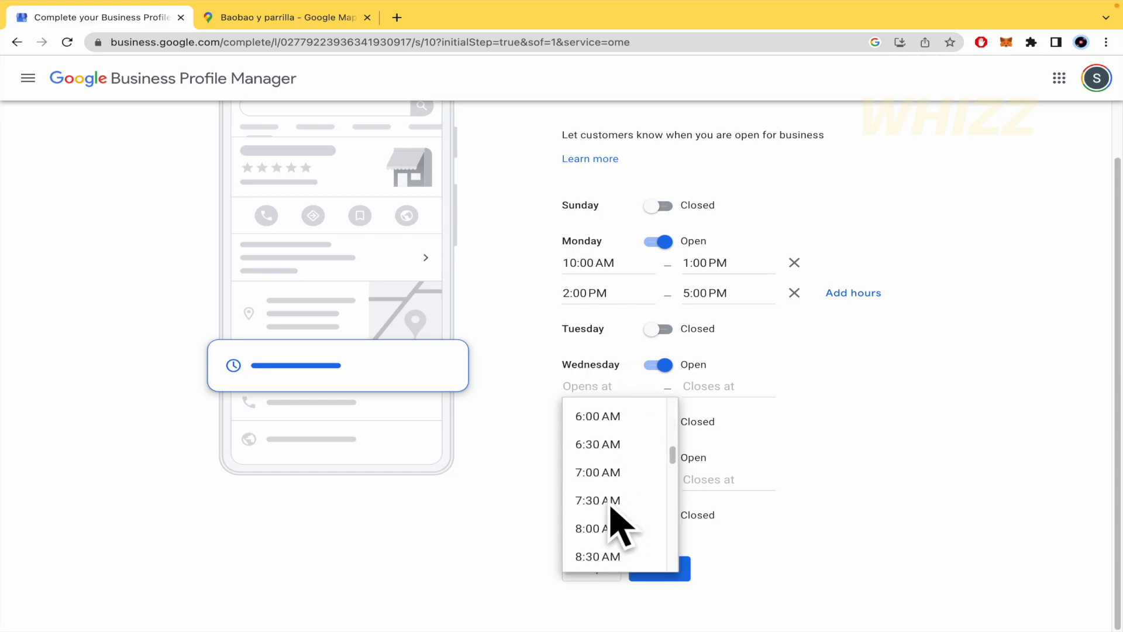
pyautogui.scroll(-3)
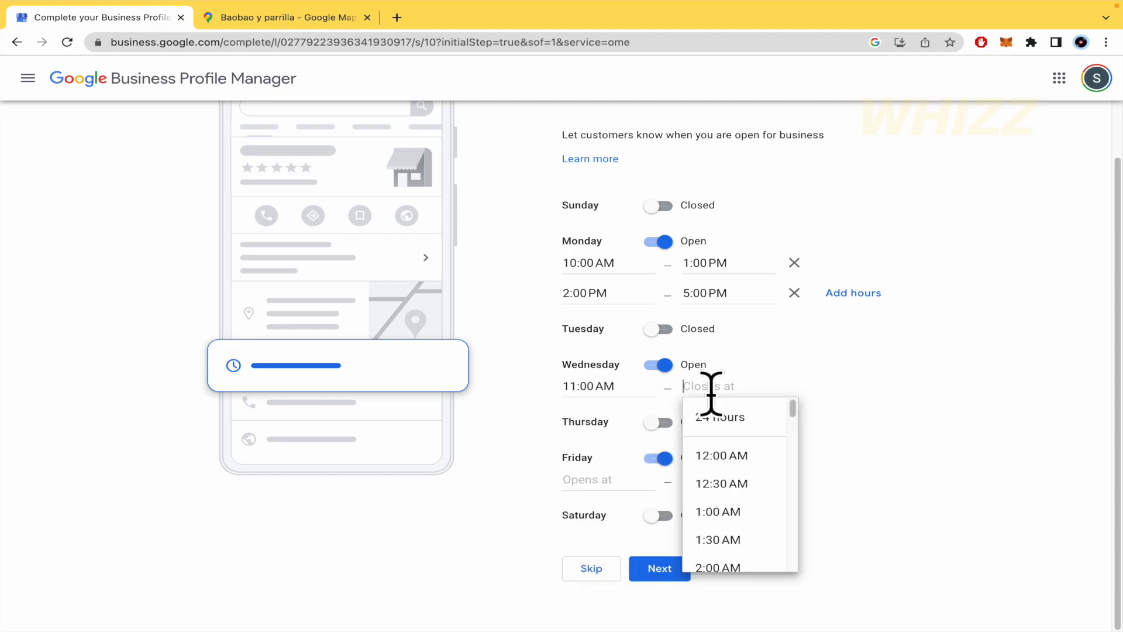
pyautogui.scroll(-3)
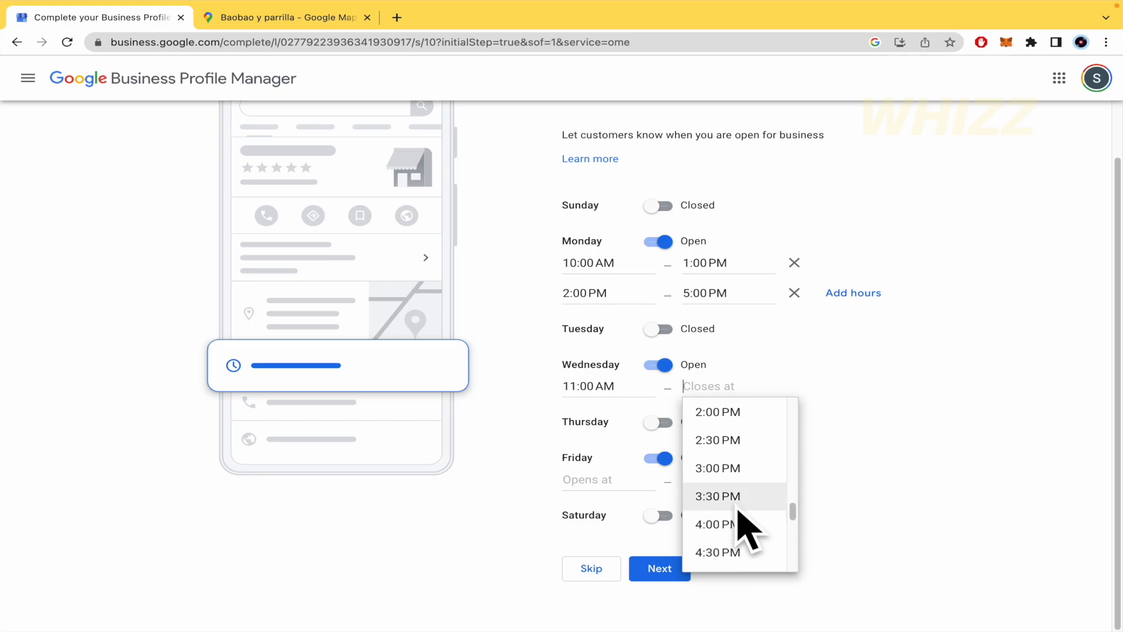
pyautogui.click(718, 524)
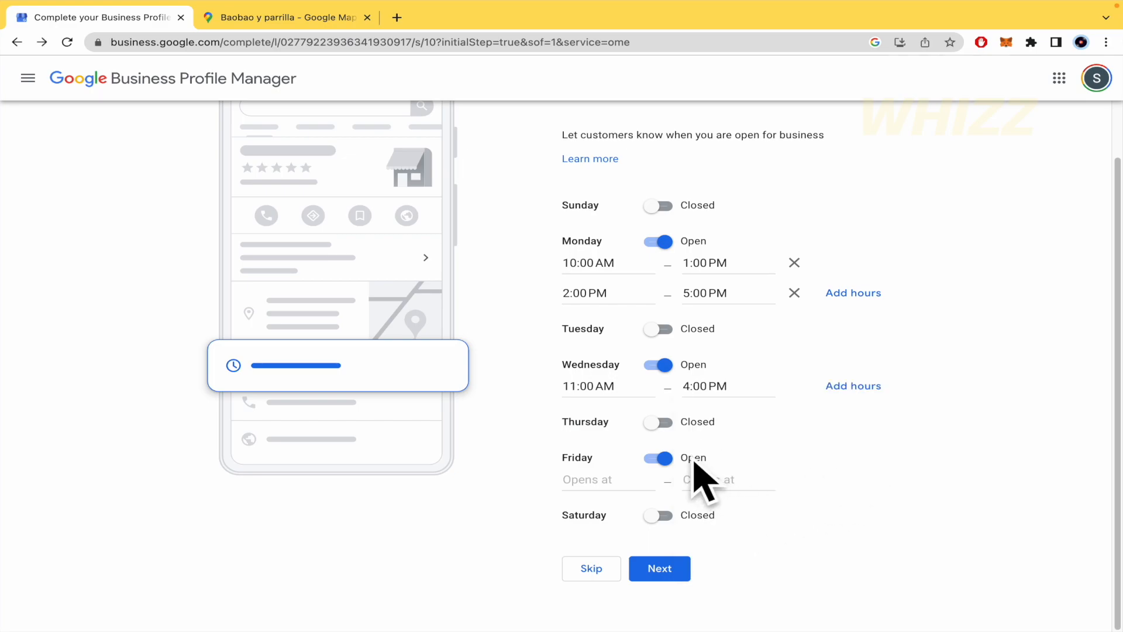
pyautogui.click(657, 458)
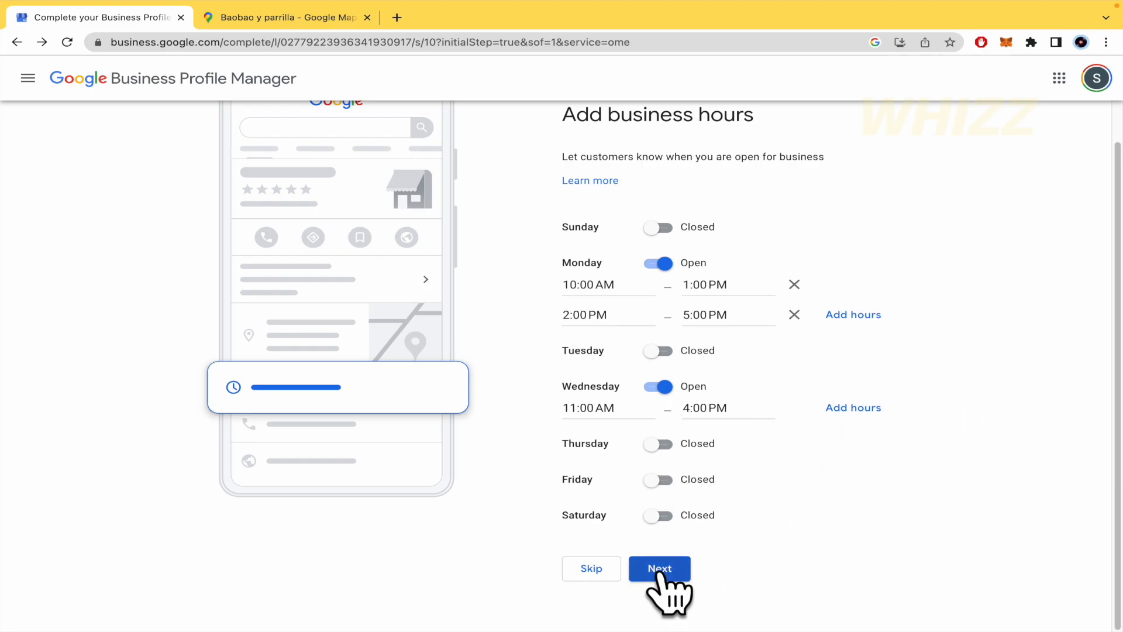
pyautogui.click(658, 569)
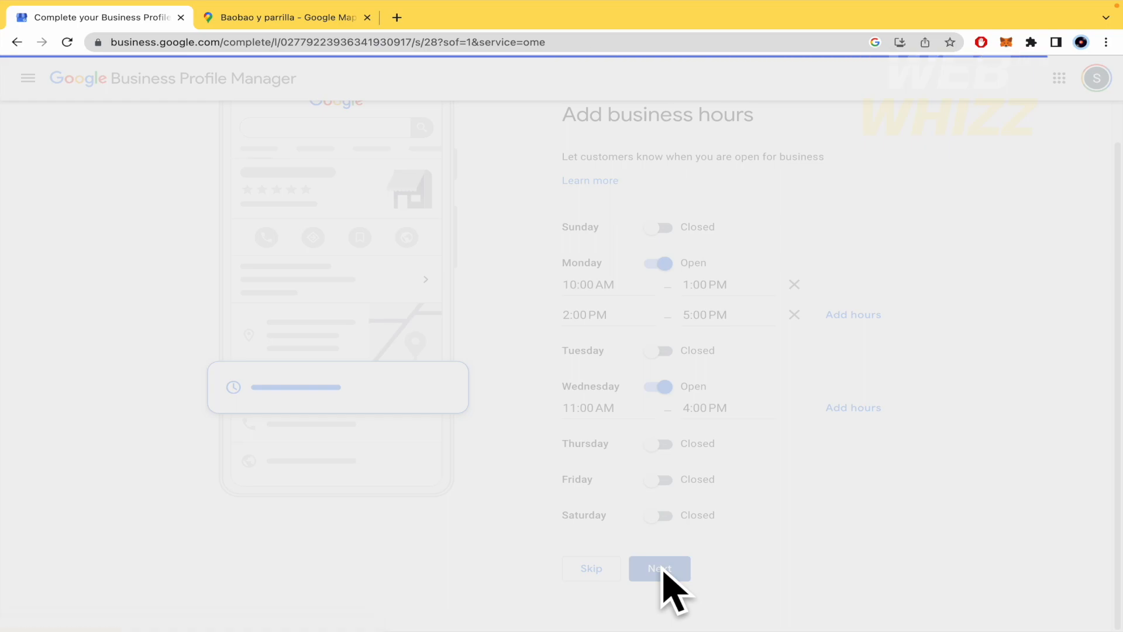
# Step: Keep Accept Messages switched on and continue to the description step
pyautogui.click(658, 568)
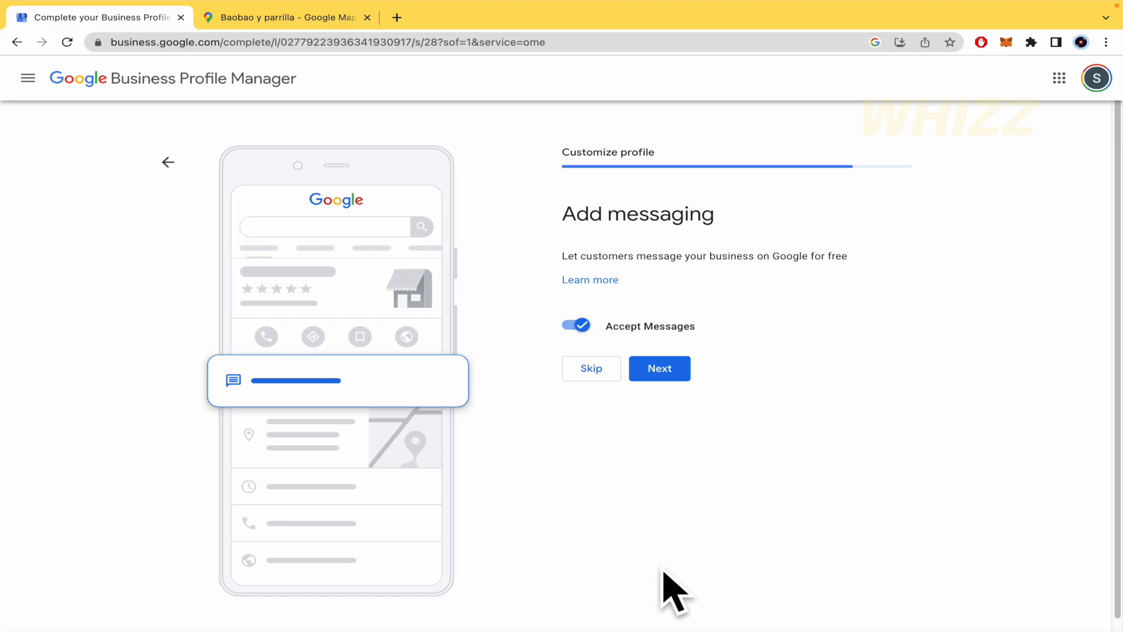
pyautogui.moveTo(678, 421)
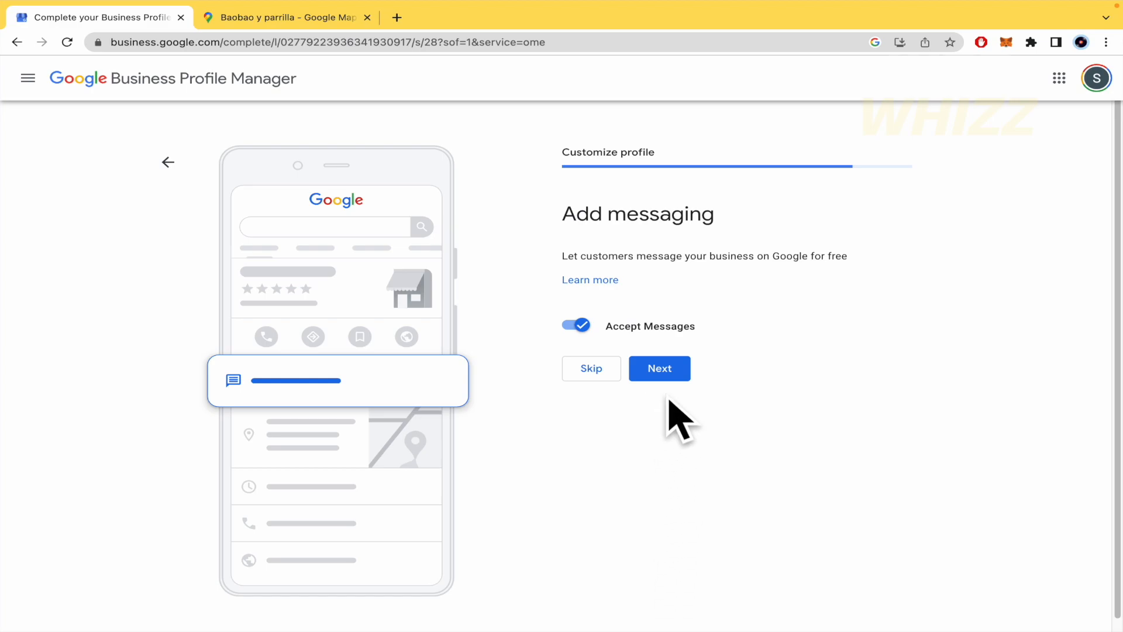
pyautogui.click(658, 368)
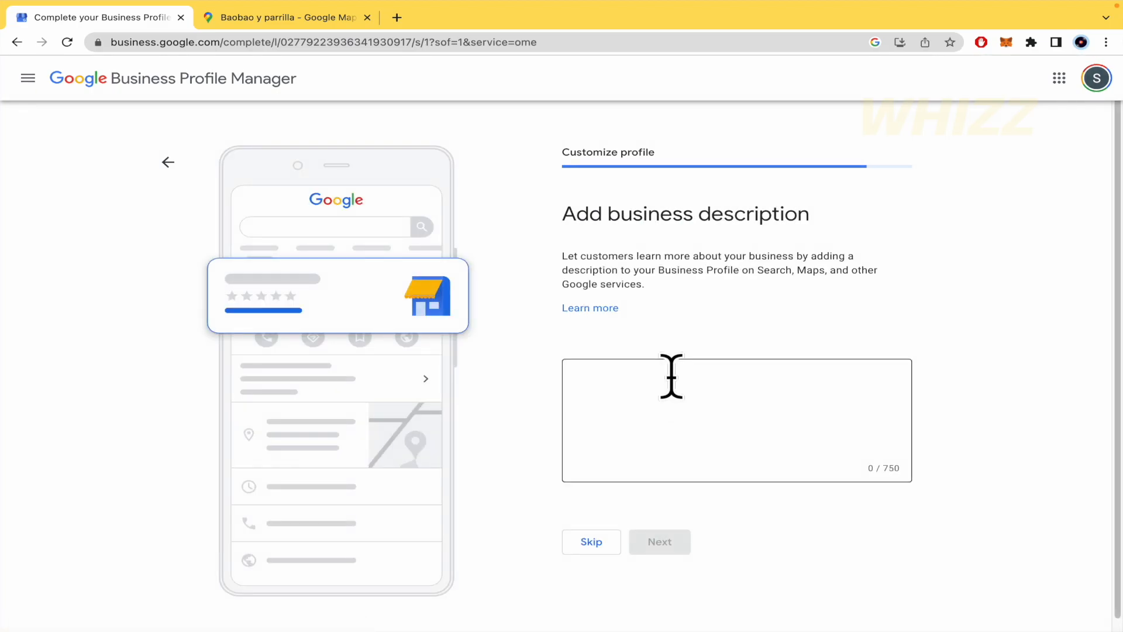
# Step: Skip the business description, leaving it blank
pyautogui.click(716, 423)
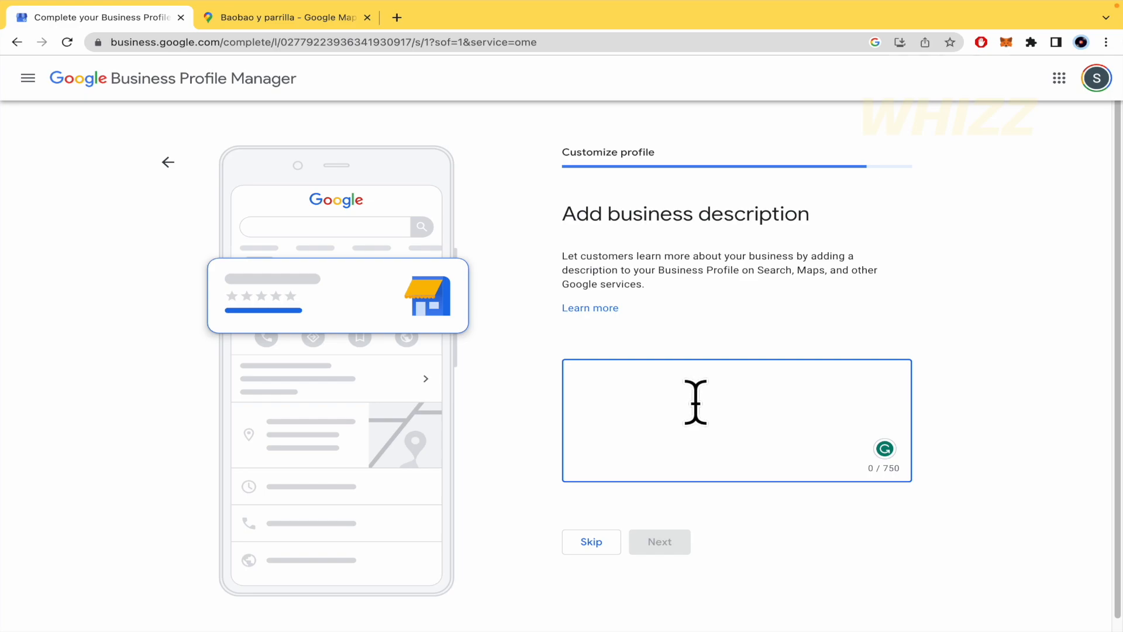
pyautogui.click(591, 541)
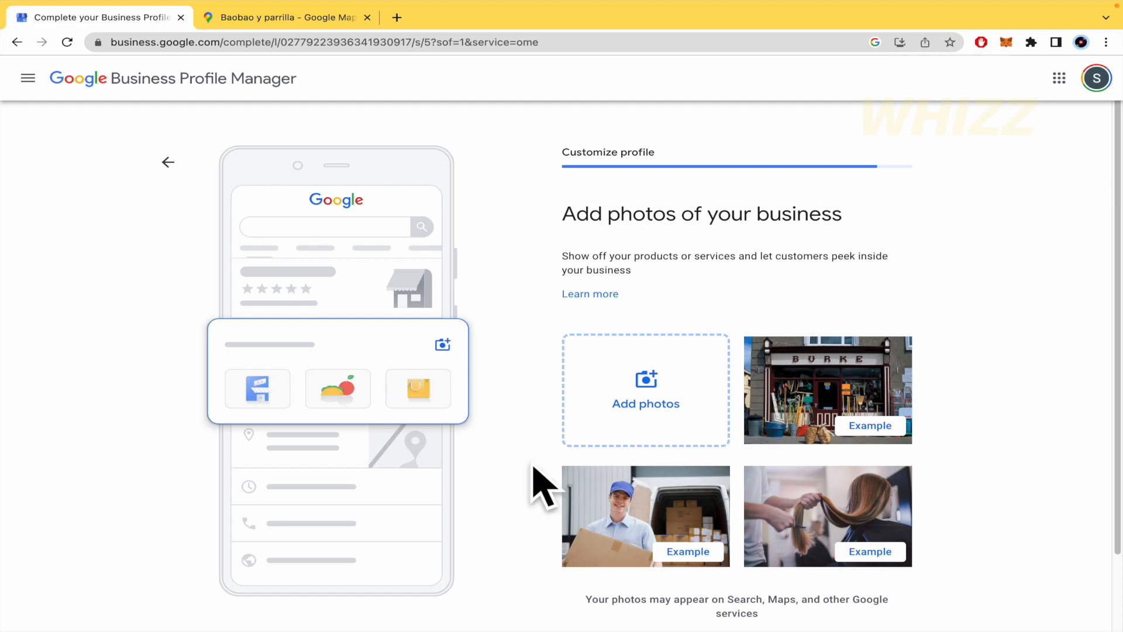
# Step: Skip the Add photos page without uploading any photos
pyautogui.scroll(-3)
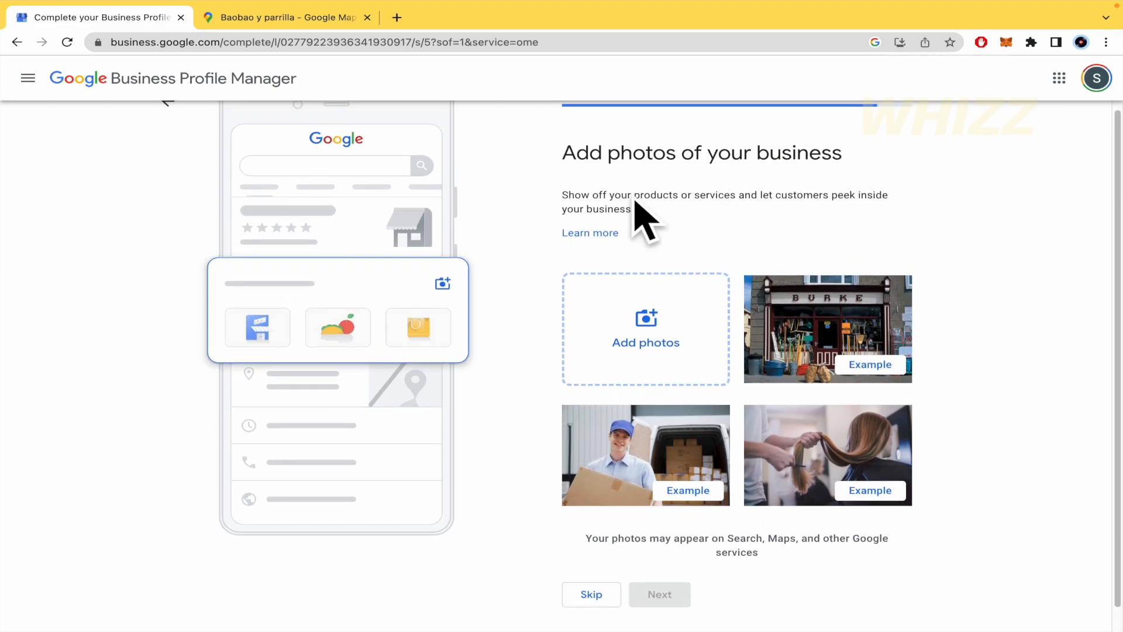
pyautogui.moveTo(631, 333)
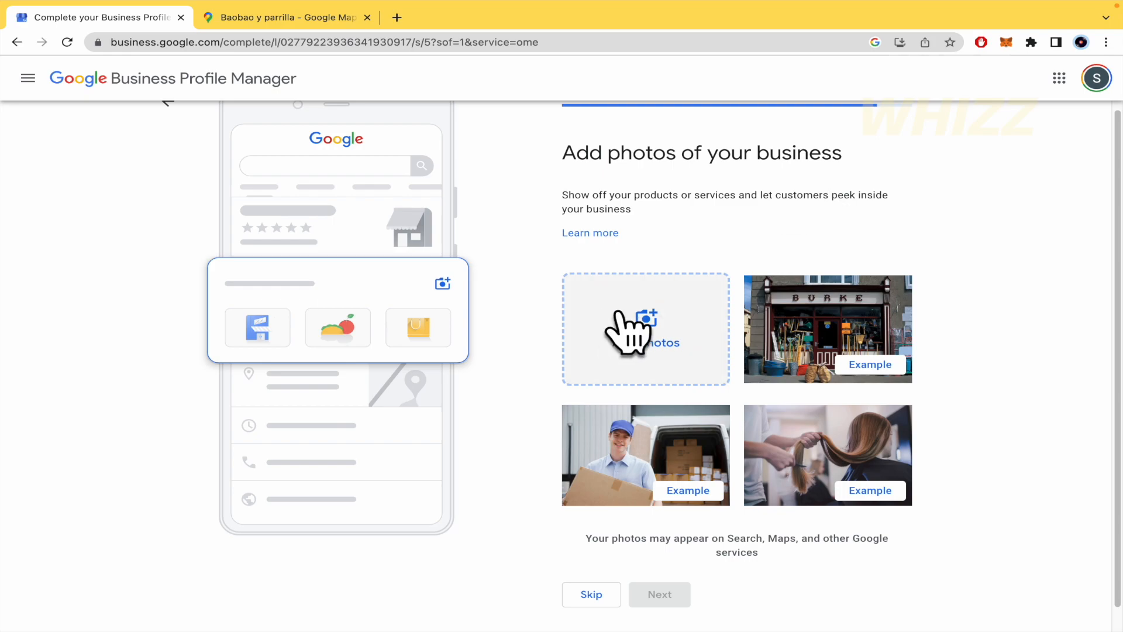
pyautogui.moveTo(690, 380)
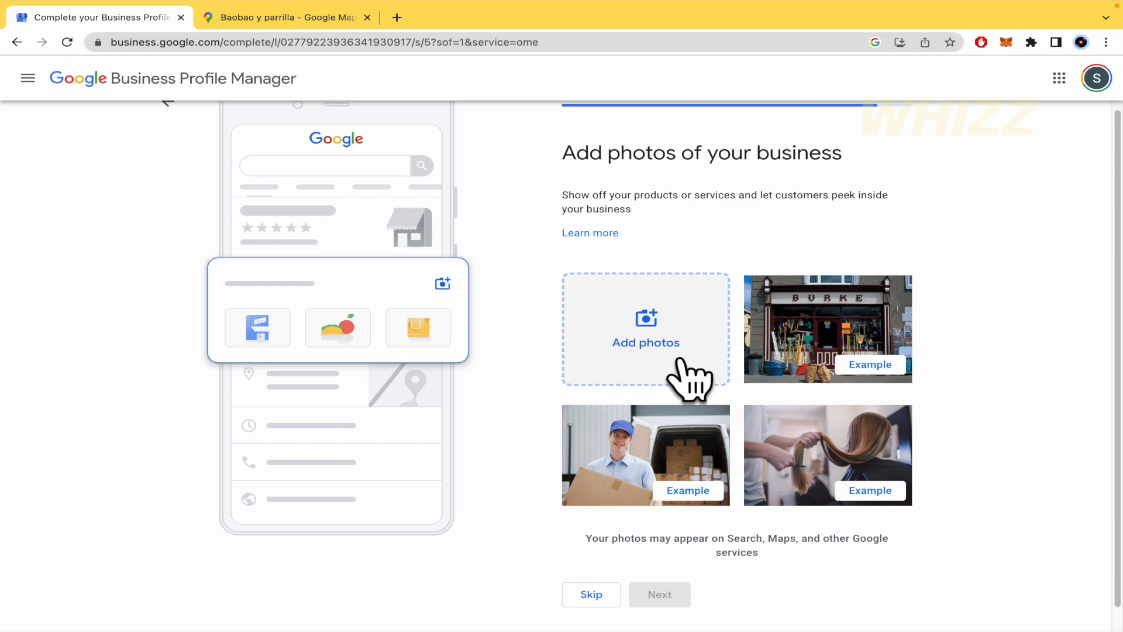
pyautogui.moveTo(659, 455)
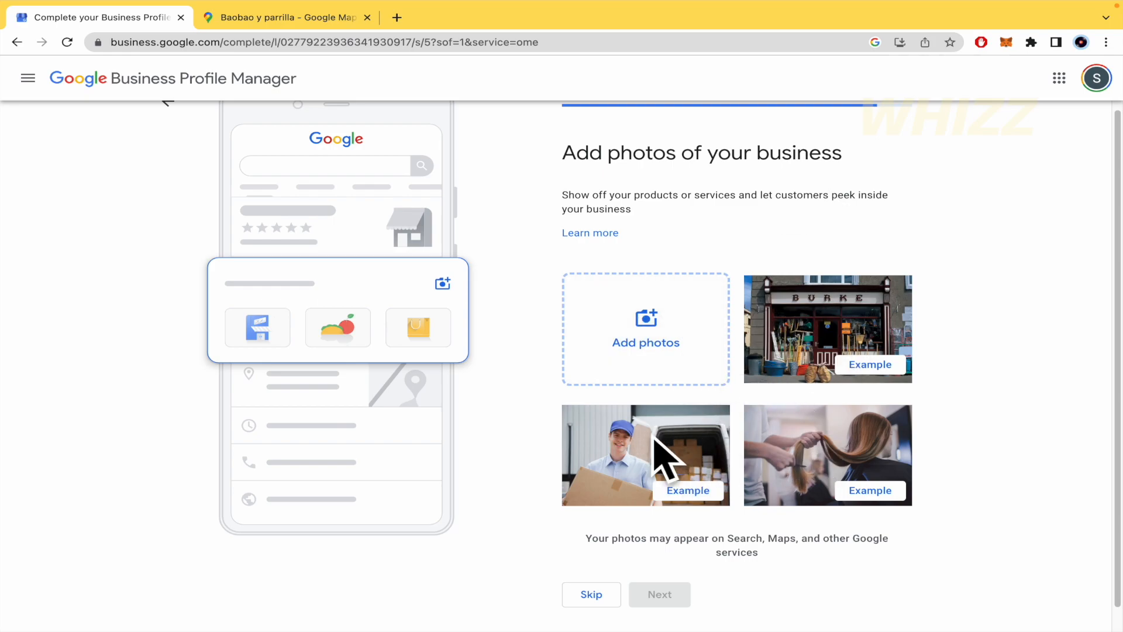
pyautogui.moveTo(807, 365)
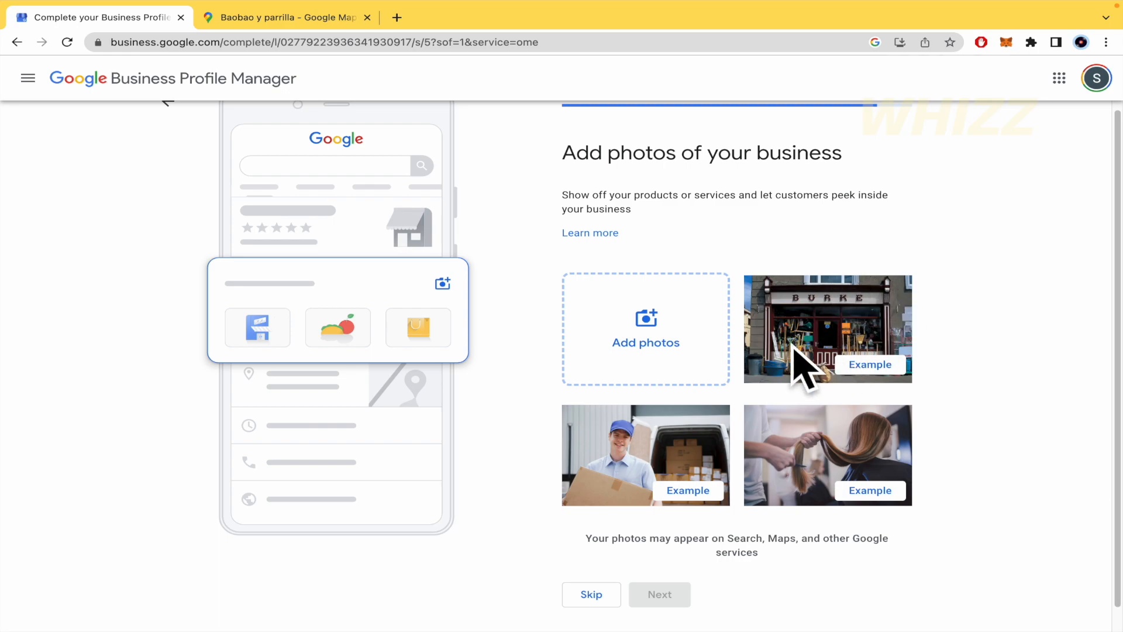
pyautogui.moveTo(894, 322)
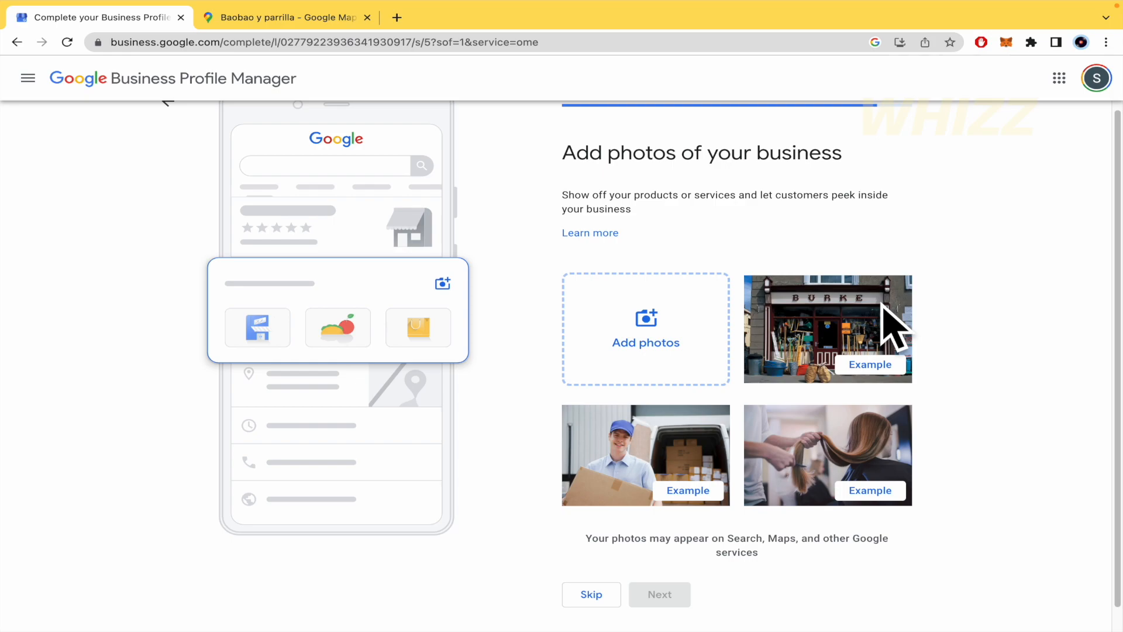
pyautogui.moveTo(833, 513)
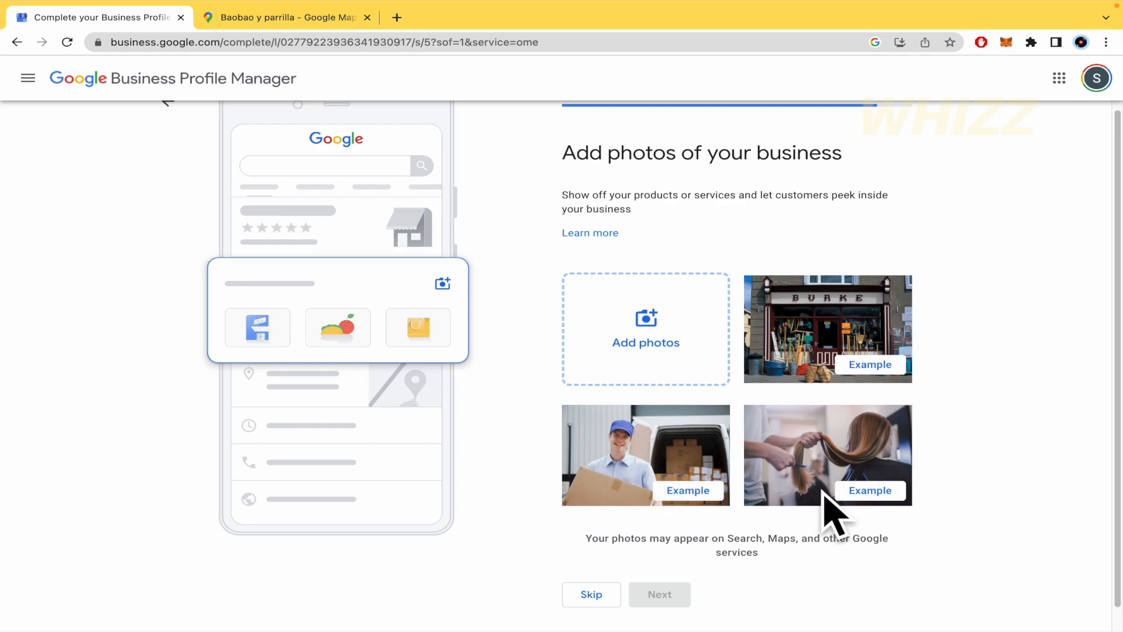
pyautogui.moveTo(843, 498)
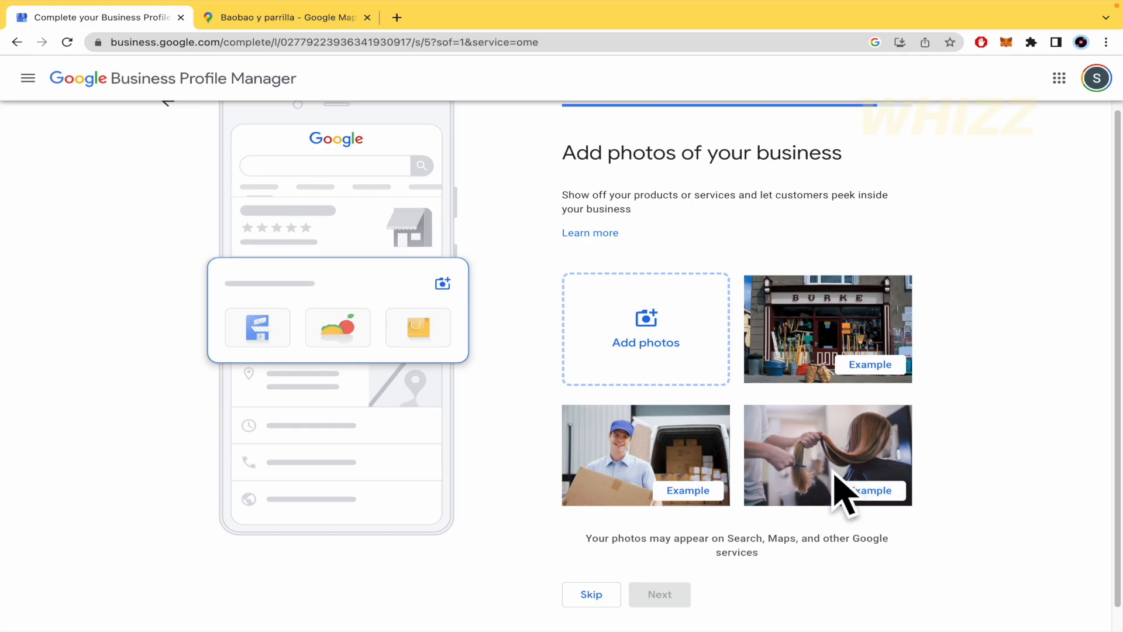
pyautogui.moveTo(632, 491)
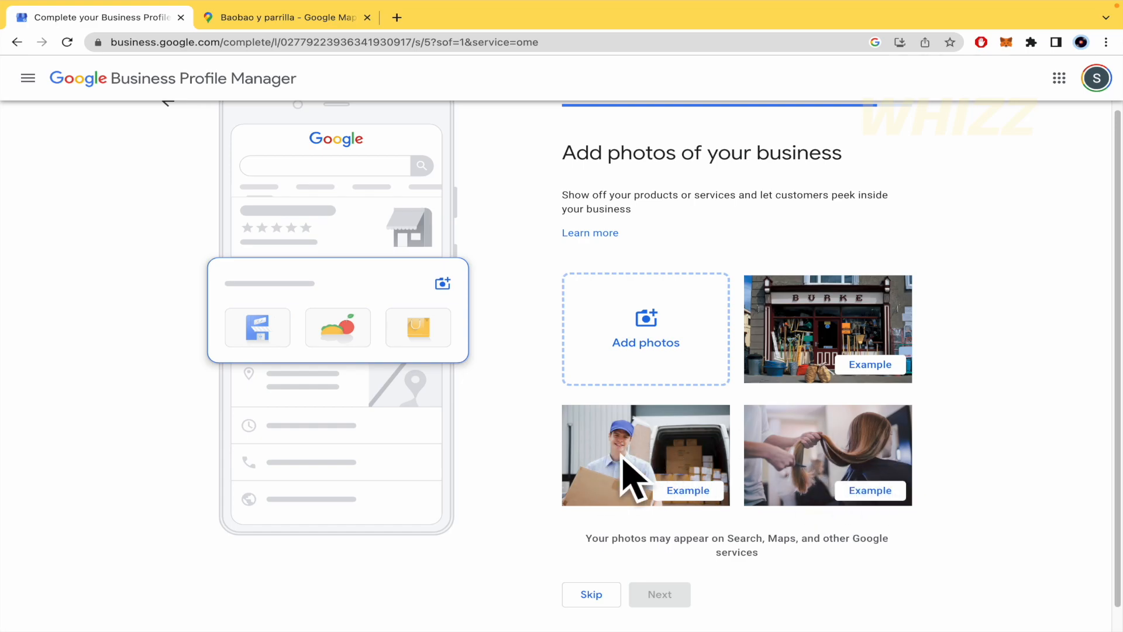
pyautogui.click(591, 594)
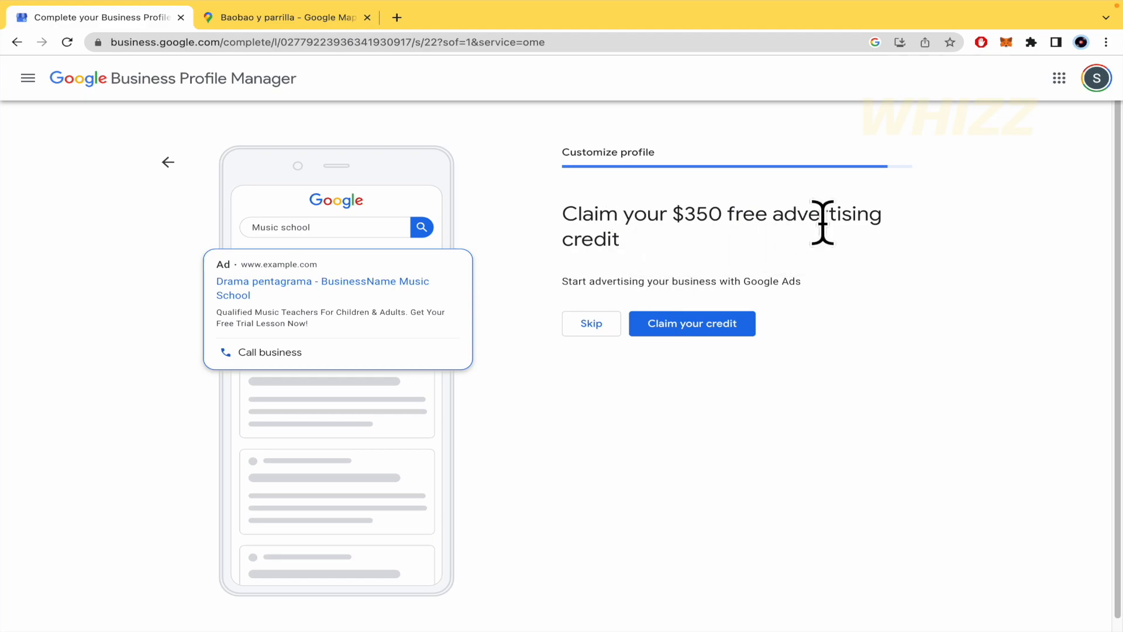
pyautogui.moveTo(642, 254)
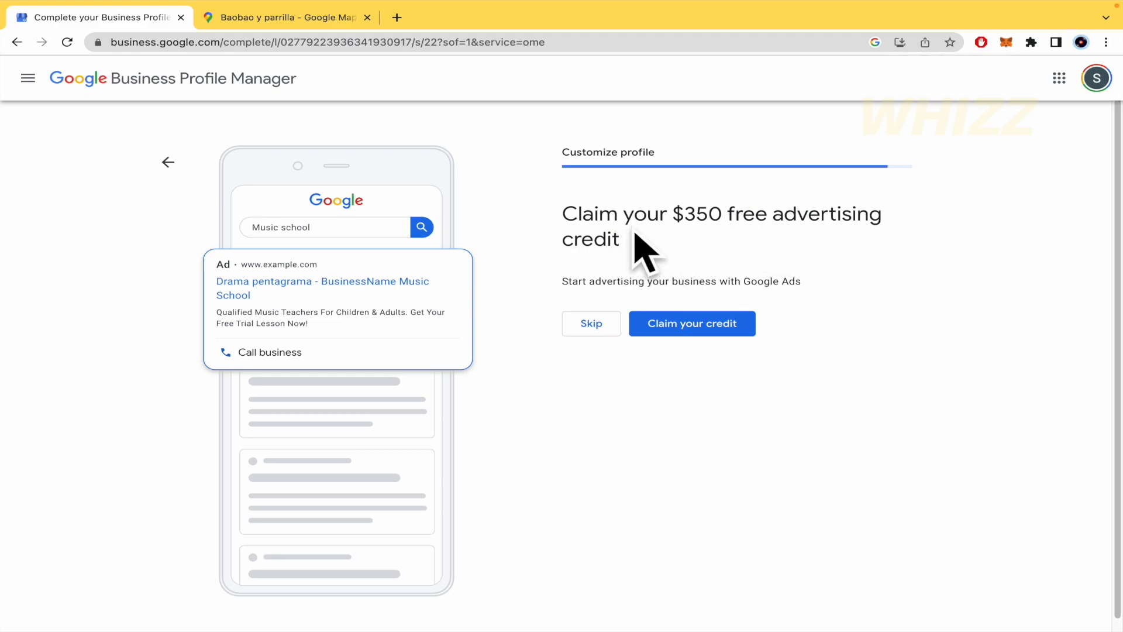
pyautogui.moveTo(728, 220)
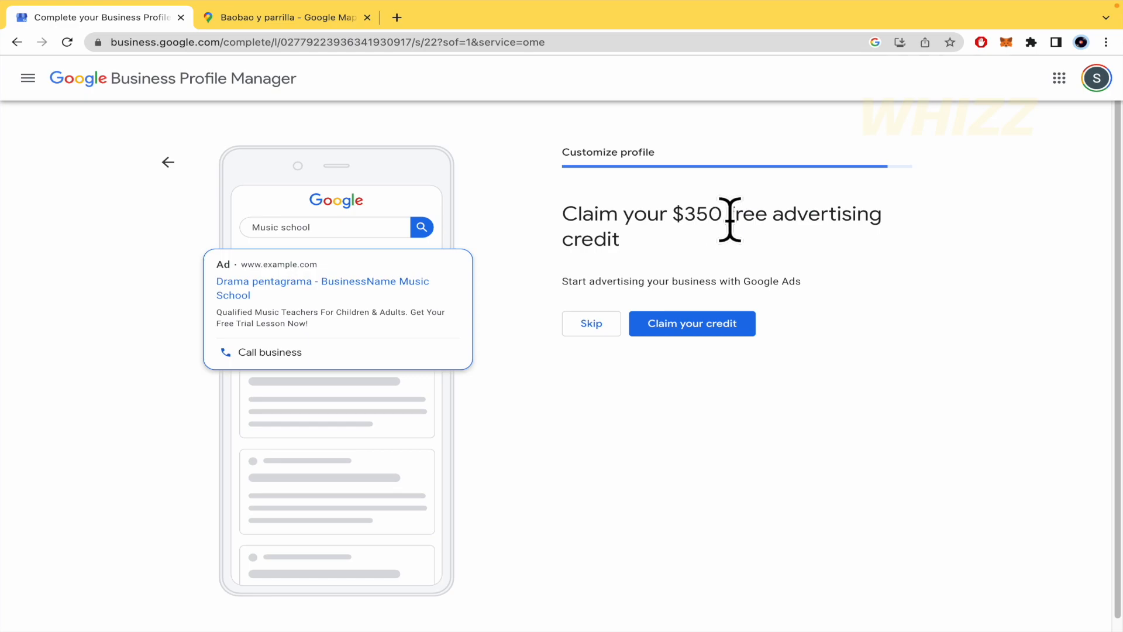
pyautogui.moveTo(653, 329)
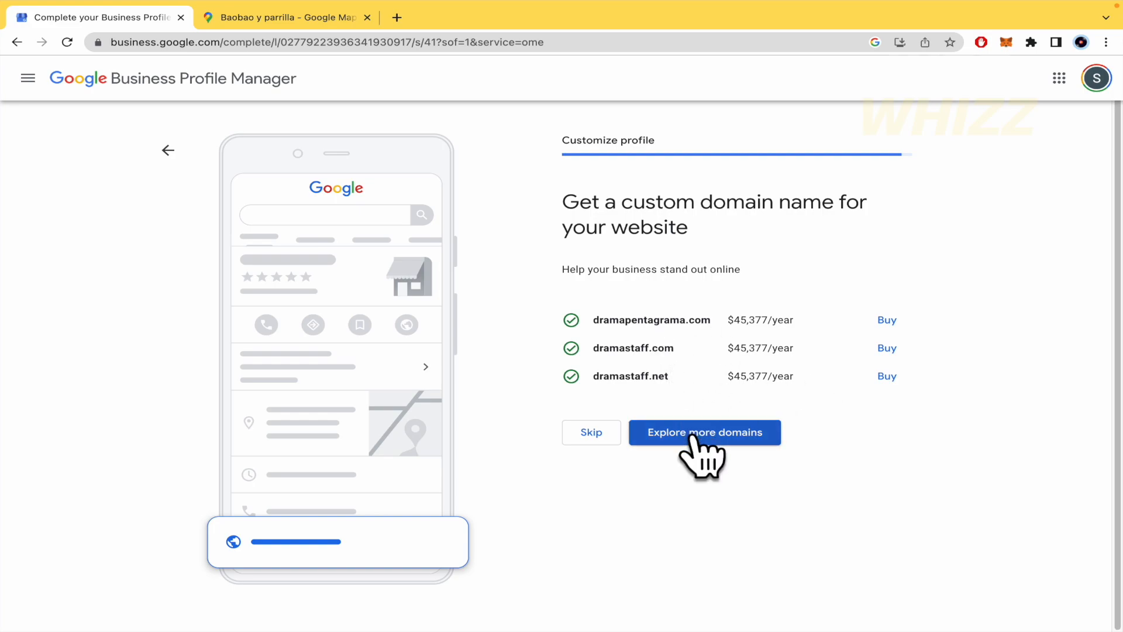
pyautogui.moveTo(592, 432)
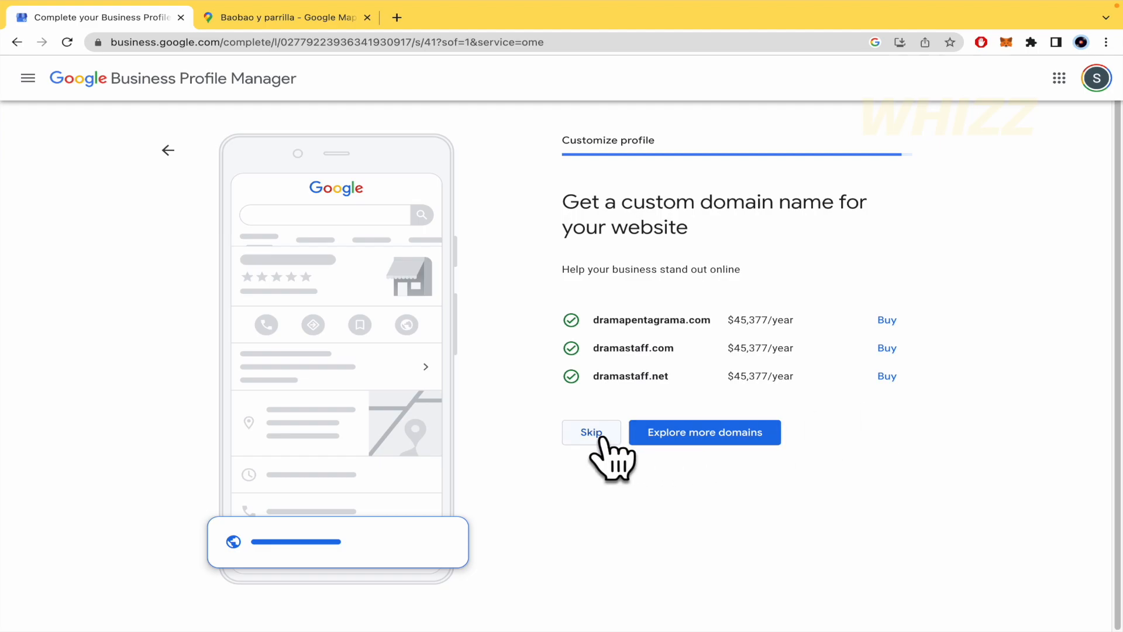
# Step: Skip the custom domain offer and continue to the Drama pentagrama business panel
pyautogui.click(590, 431)
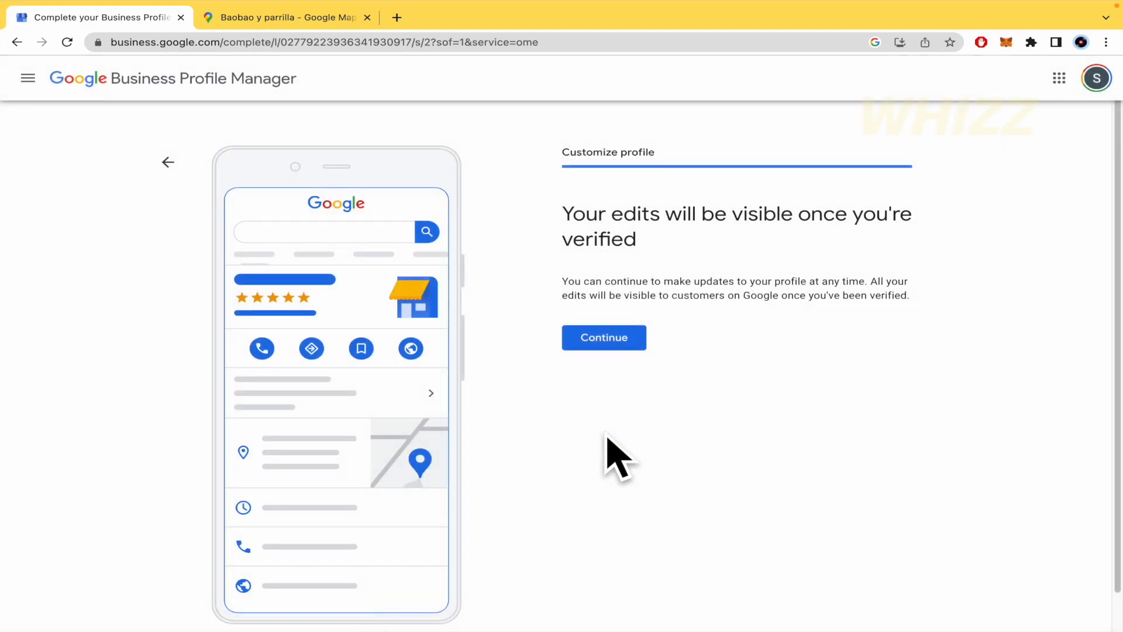
pyautogui.moveTo(625, 299)
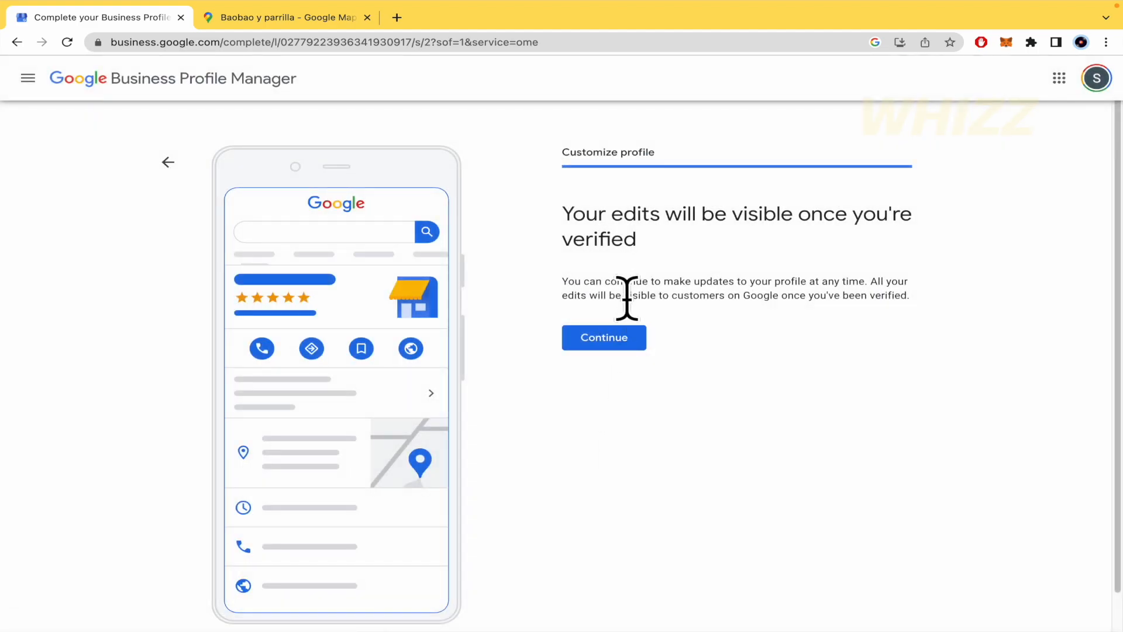
pyautogui.click(603, 338)
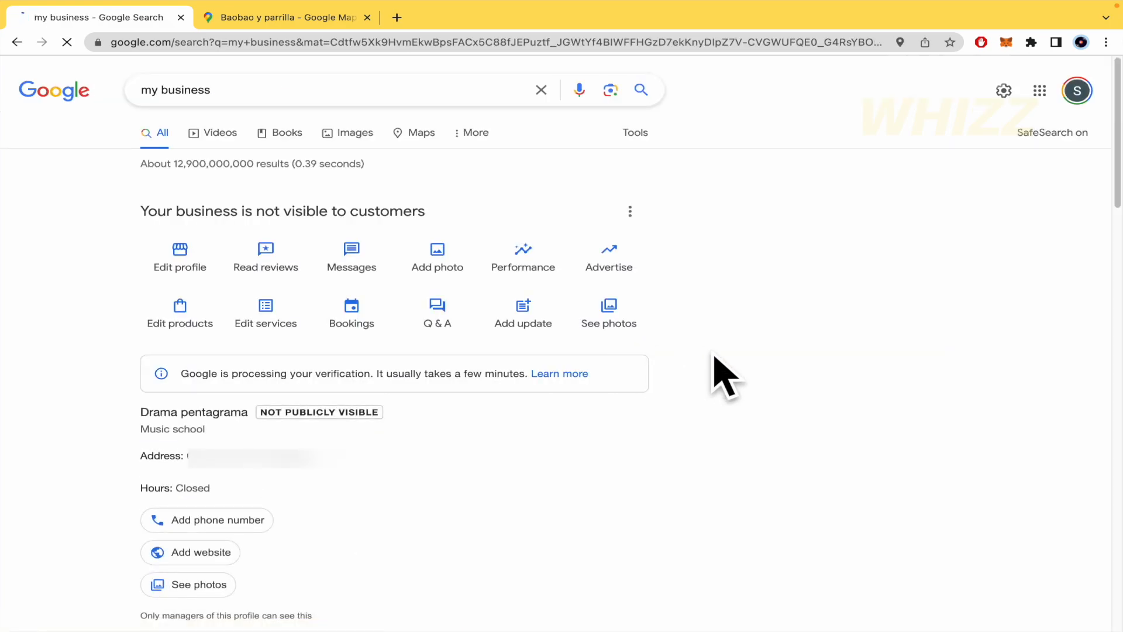
pyautogui.click(179, 313)
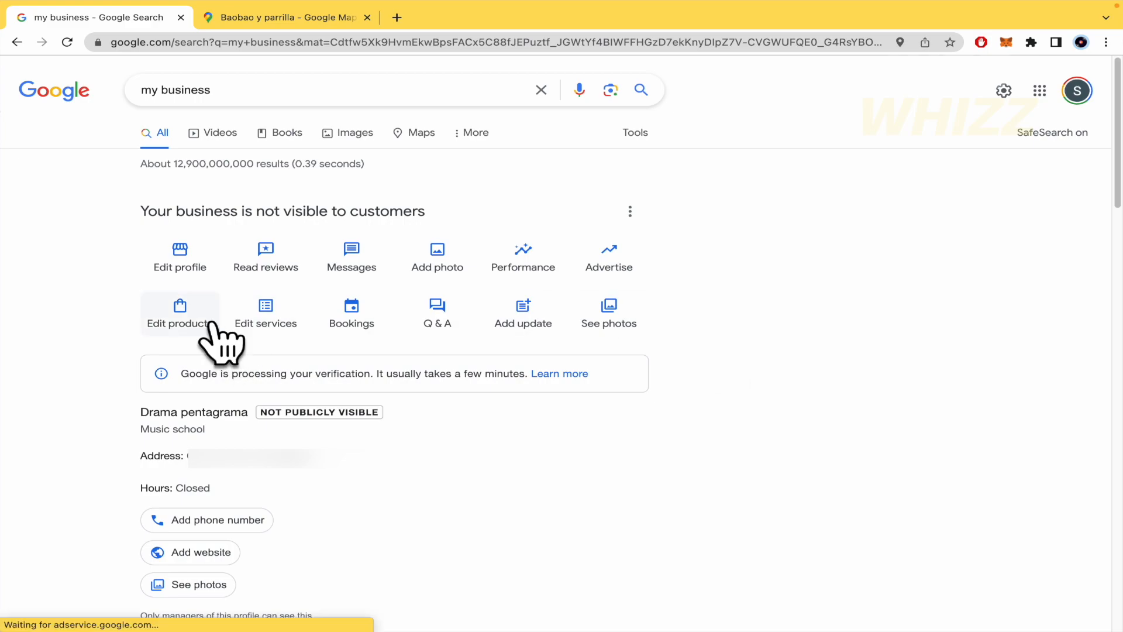
pyautogui.moveTo(205, 219)
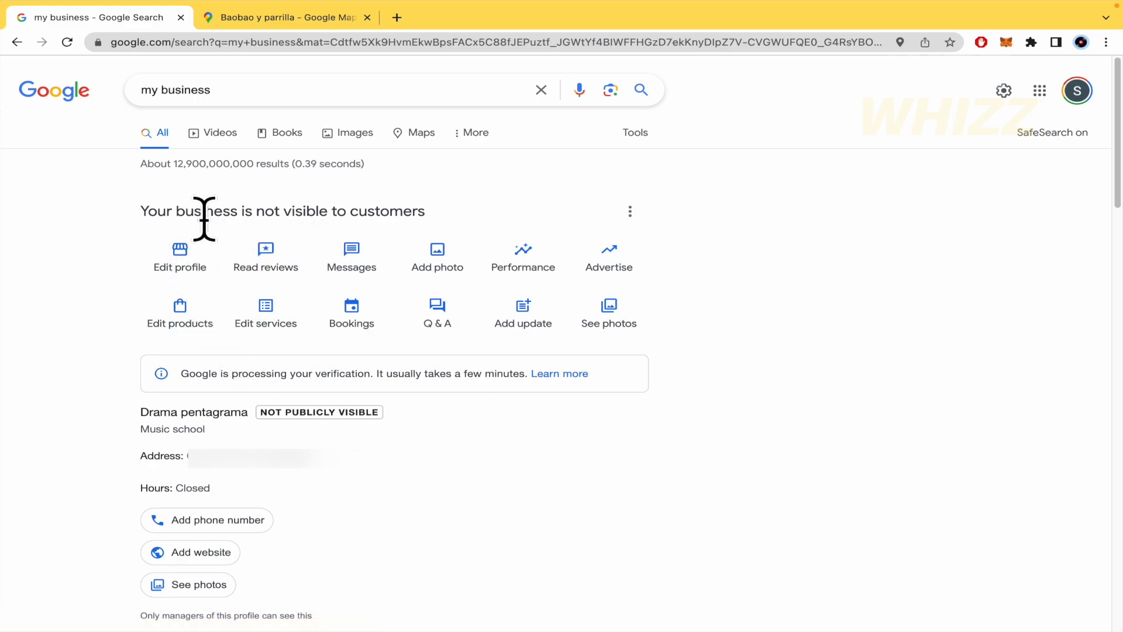
pyautogui.moveTo(484, 233)
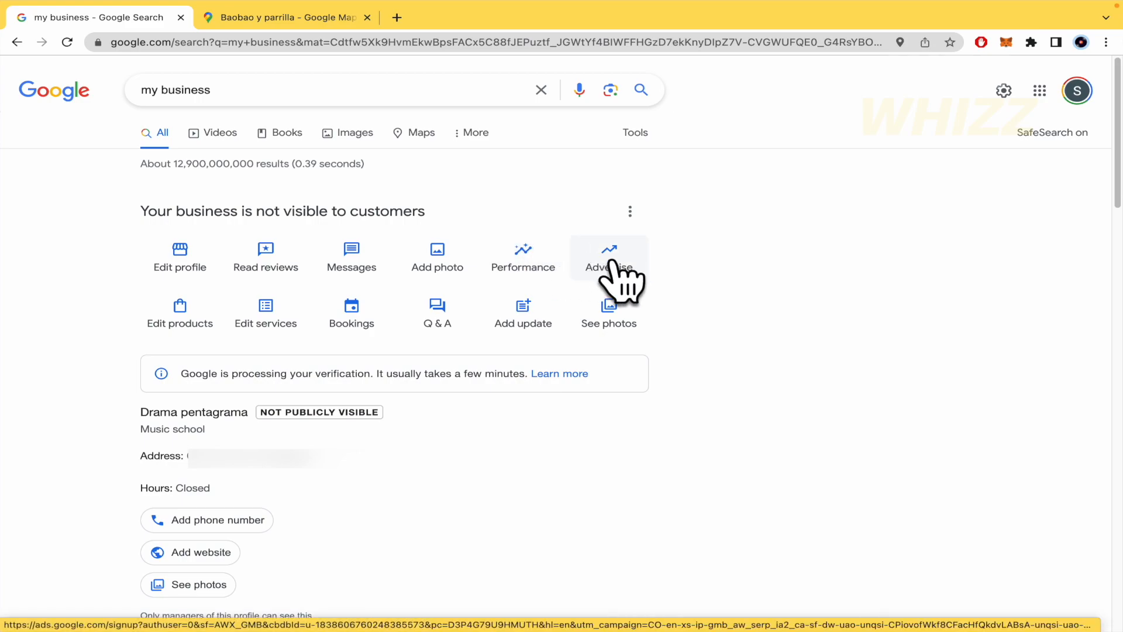
pyautogui.moveTo(523, 313)
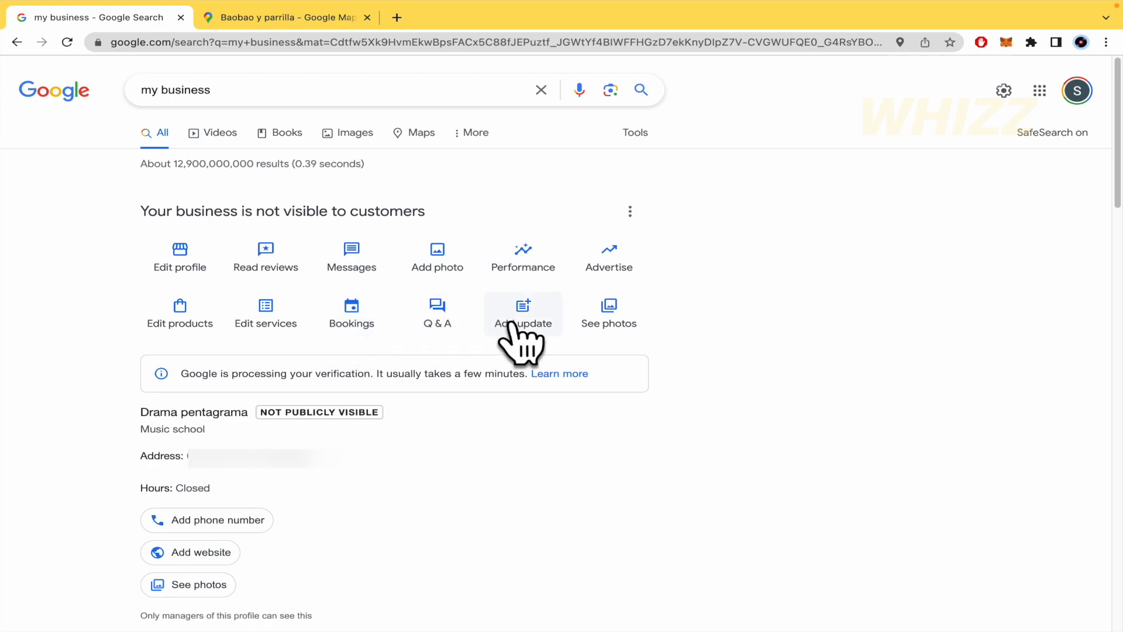
pyautogui.moveTo(609, 337)
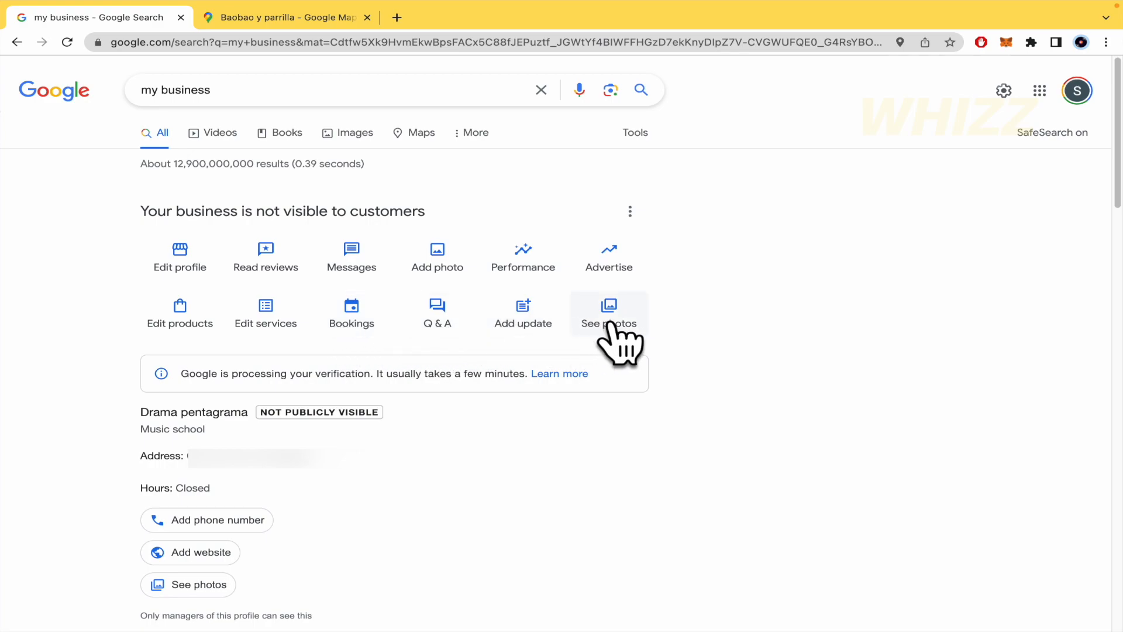
pyautogui.scroll(-3)
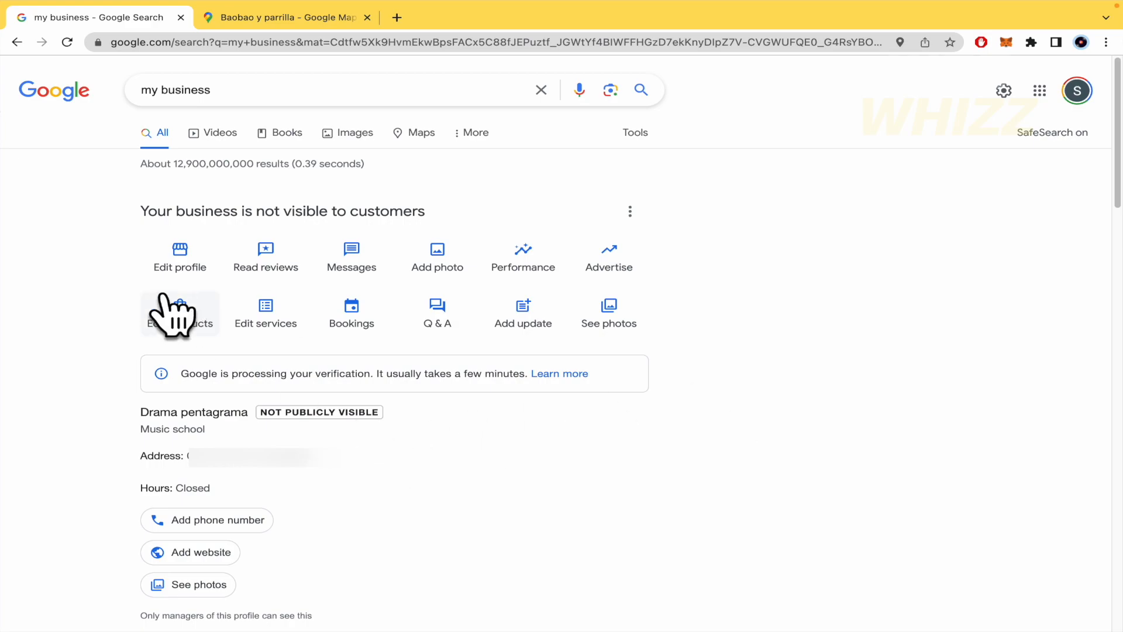
pyautogui.moveTo(437, 313)
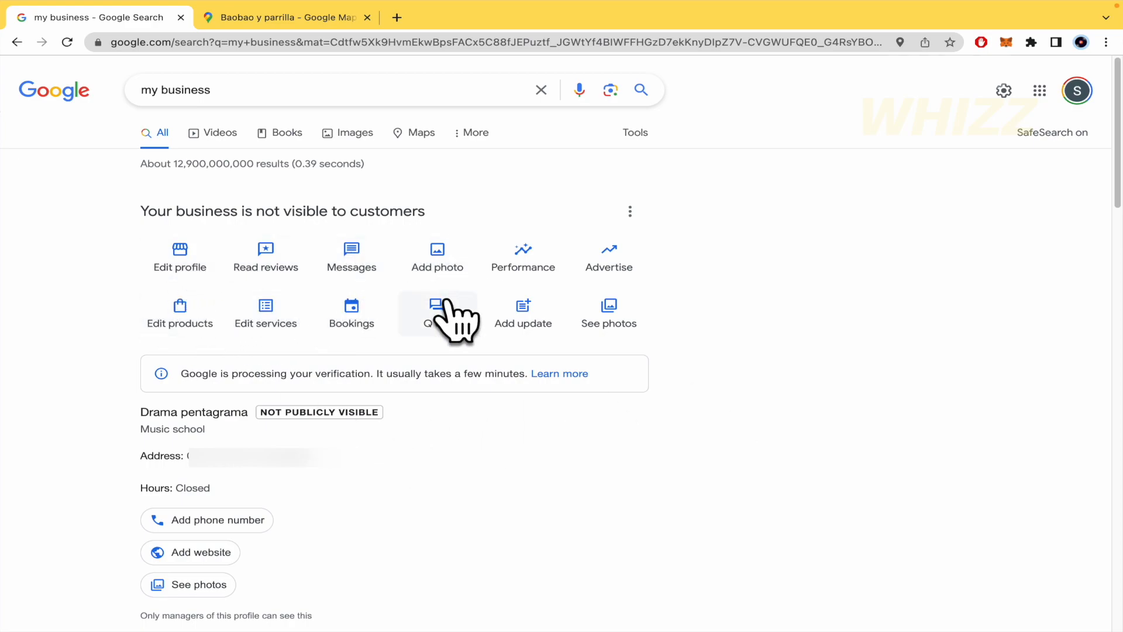